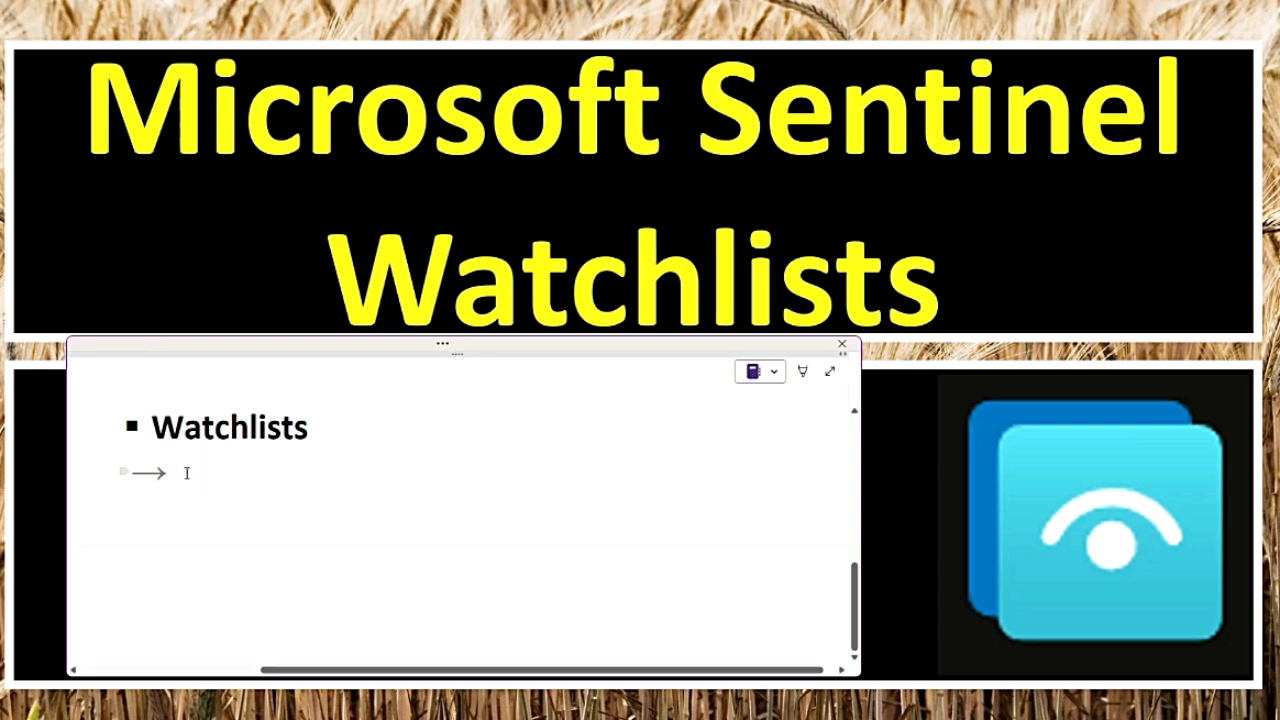
Note 'organize and manage' under the Watchlists heading in OneNote
text(organize and manage)
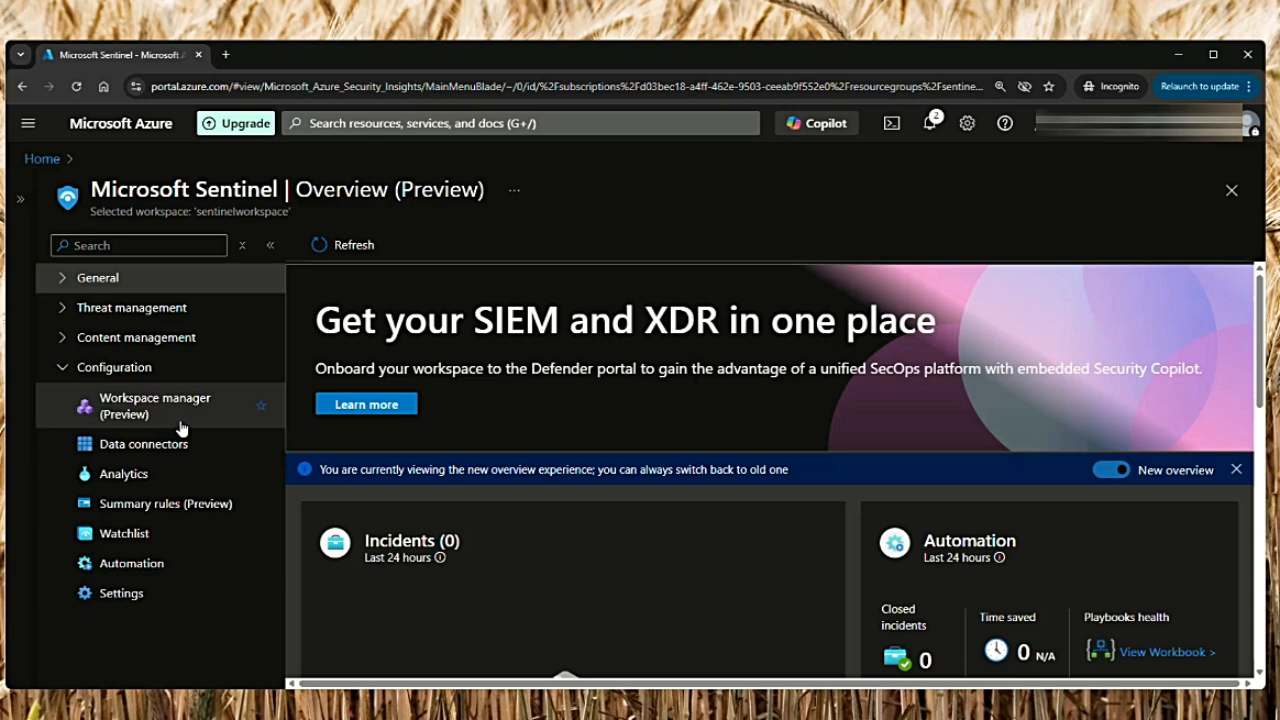
Start a new watchlist named InternalScannerIPAddresses
click(124, 532)
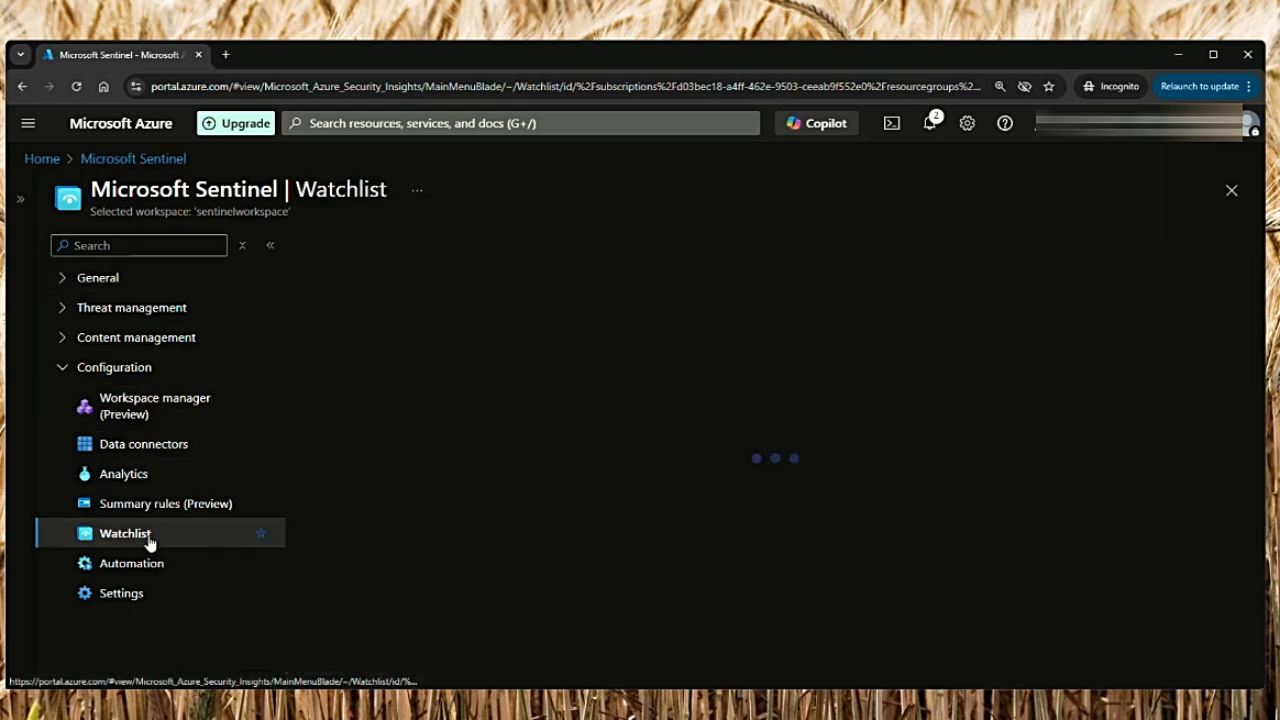
click(124, 532)
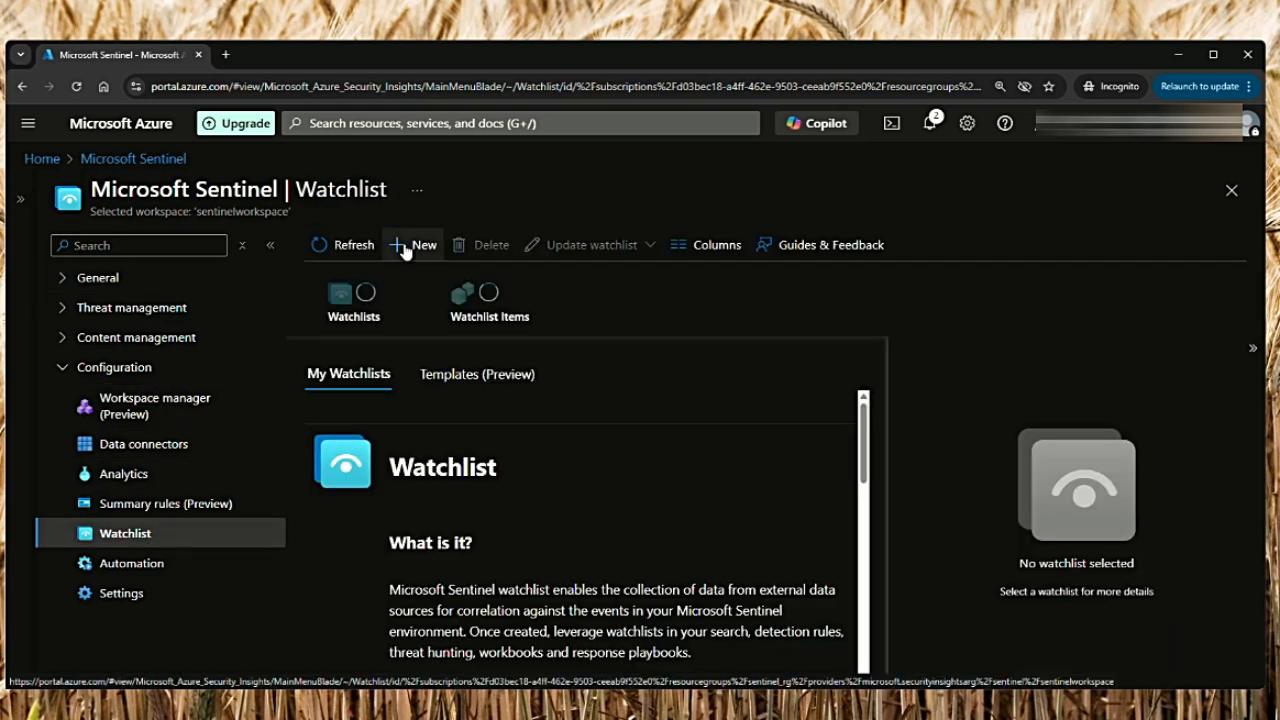
click(412, 244)
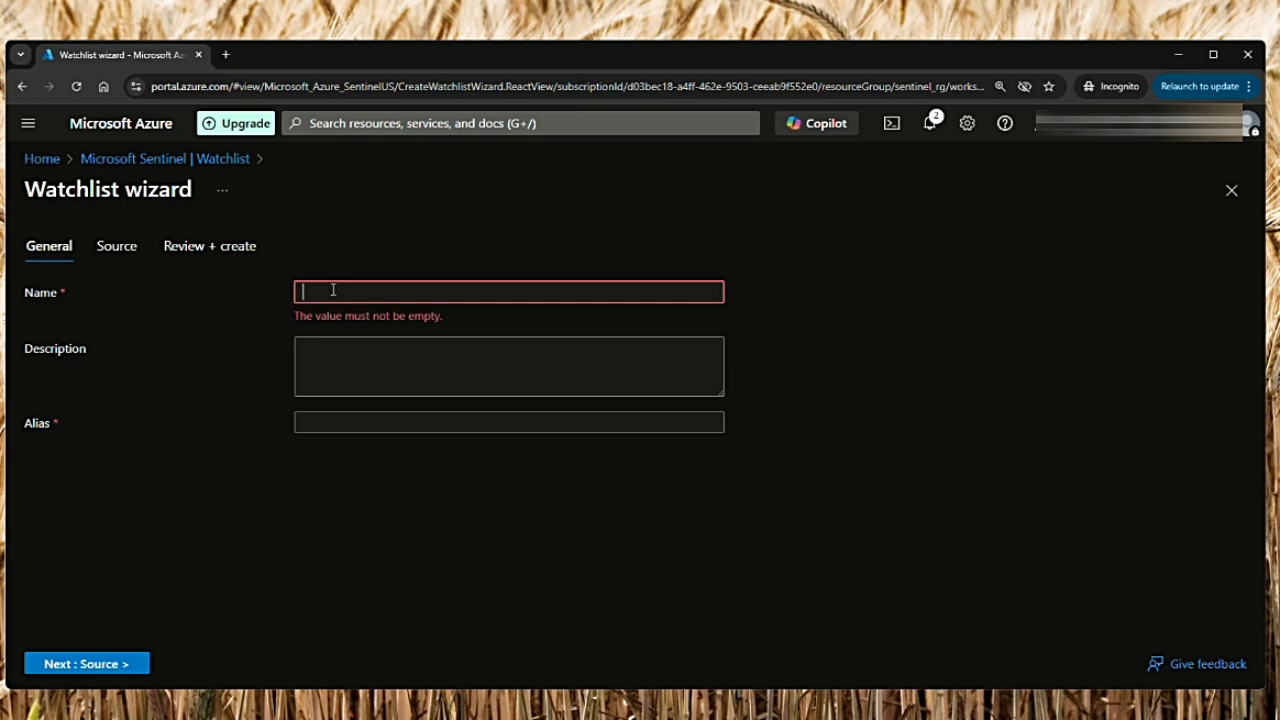
text(Interna)
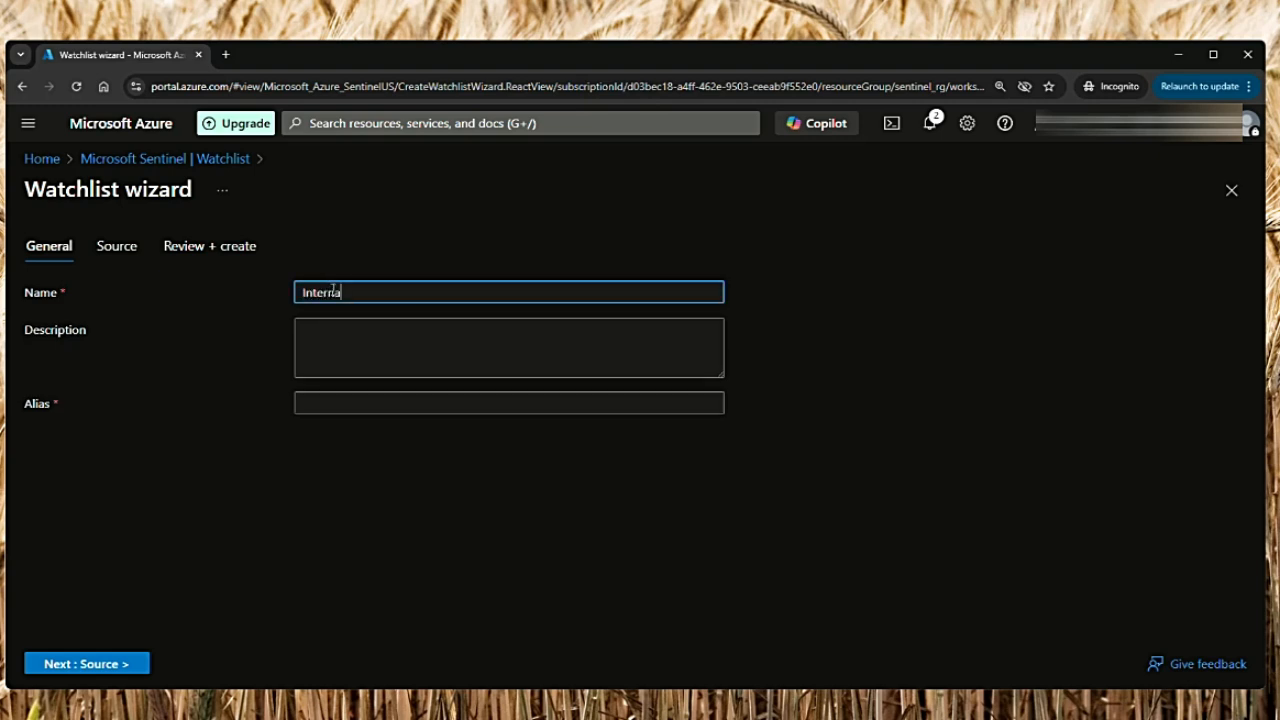
text(ScannerIPAdd)
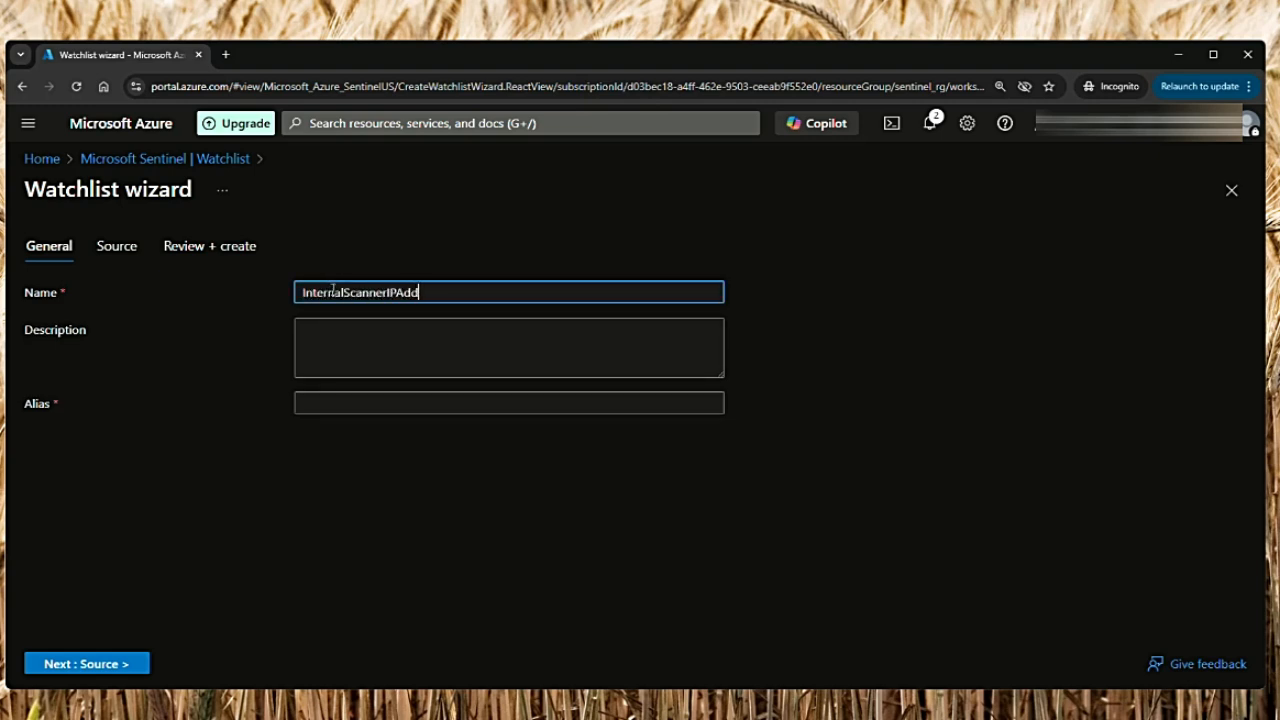
text(resses)
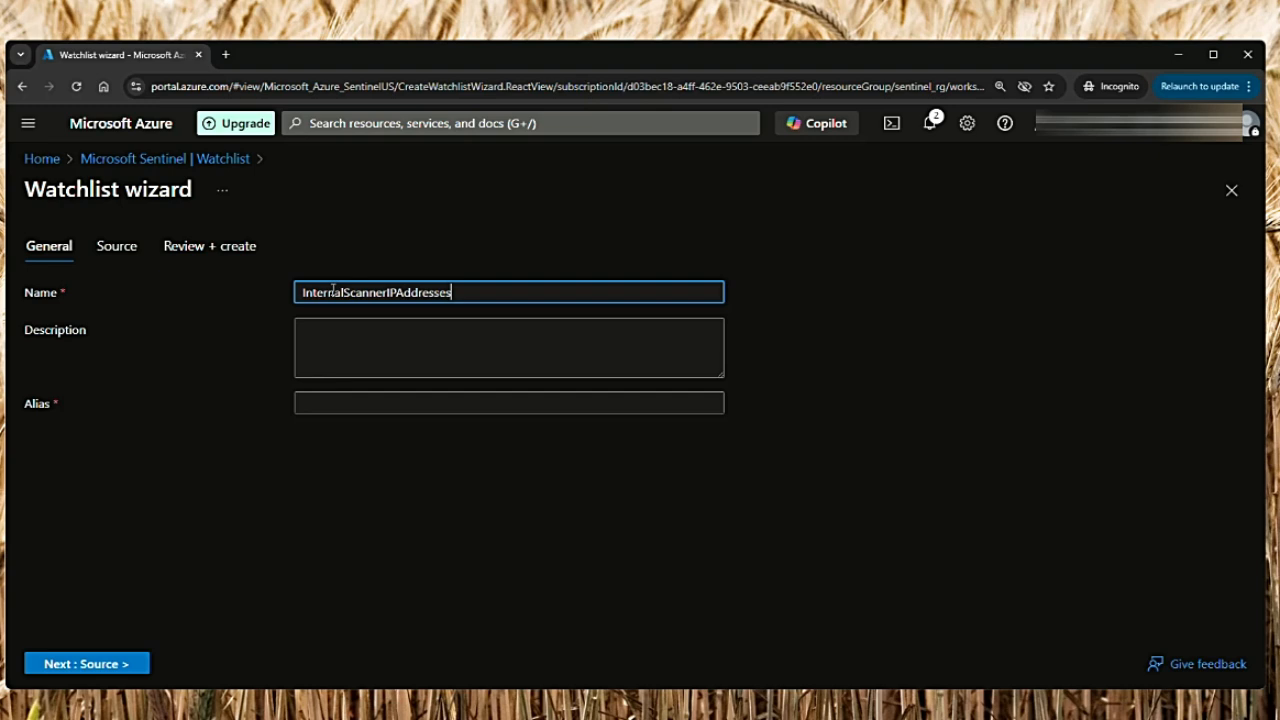
Give the watchlist the alias ScannerIPs
click(508, 402)
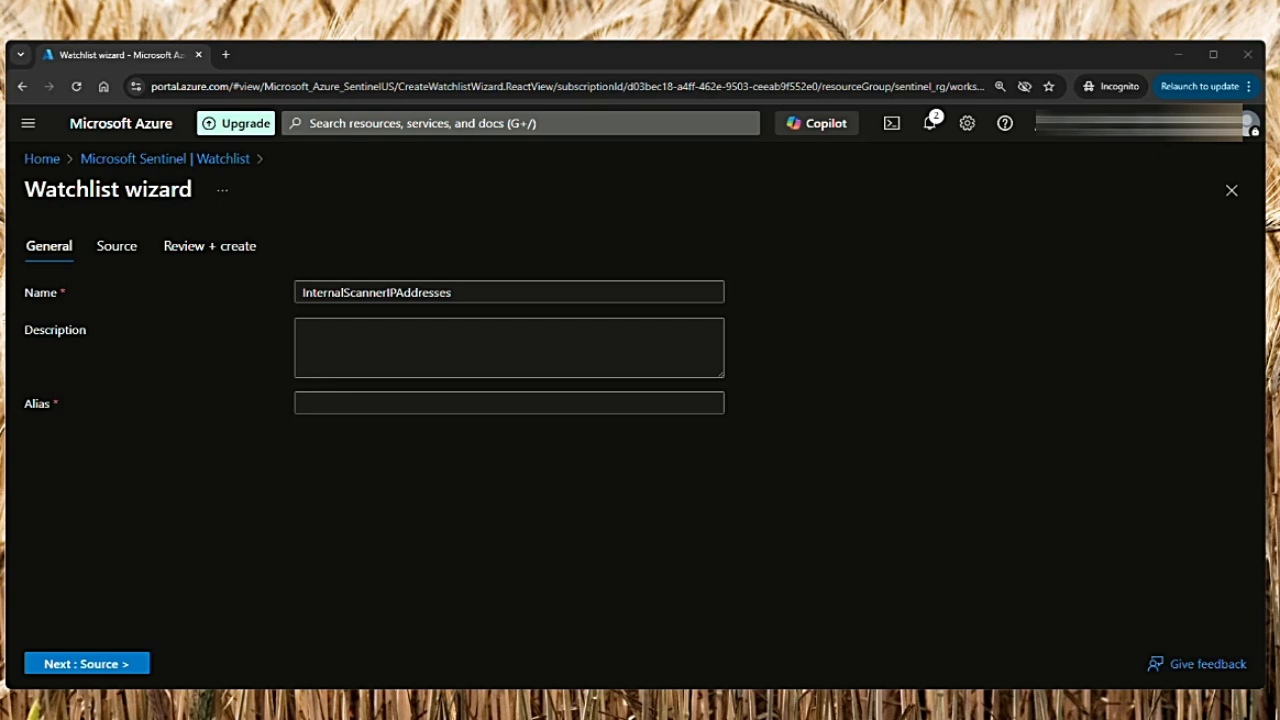
text(S)
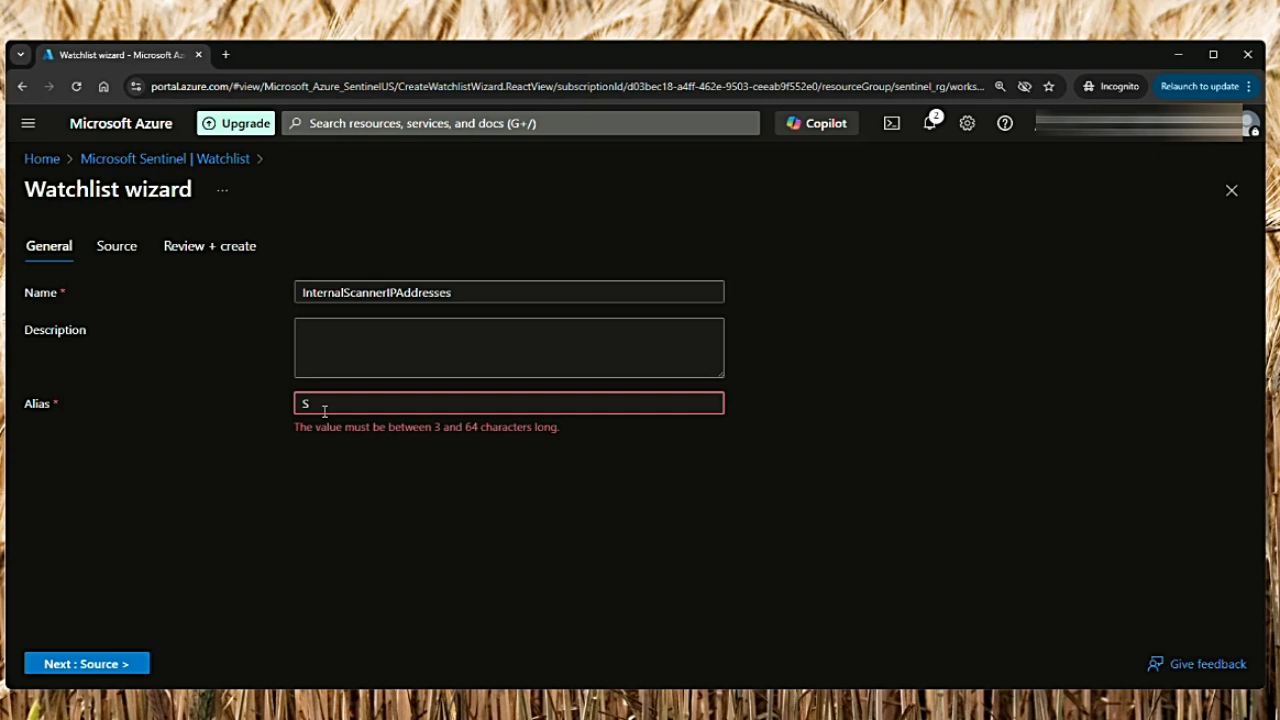
text(cannerIPs)
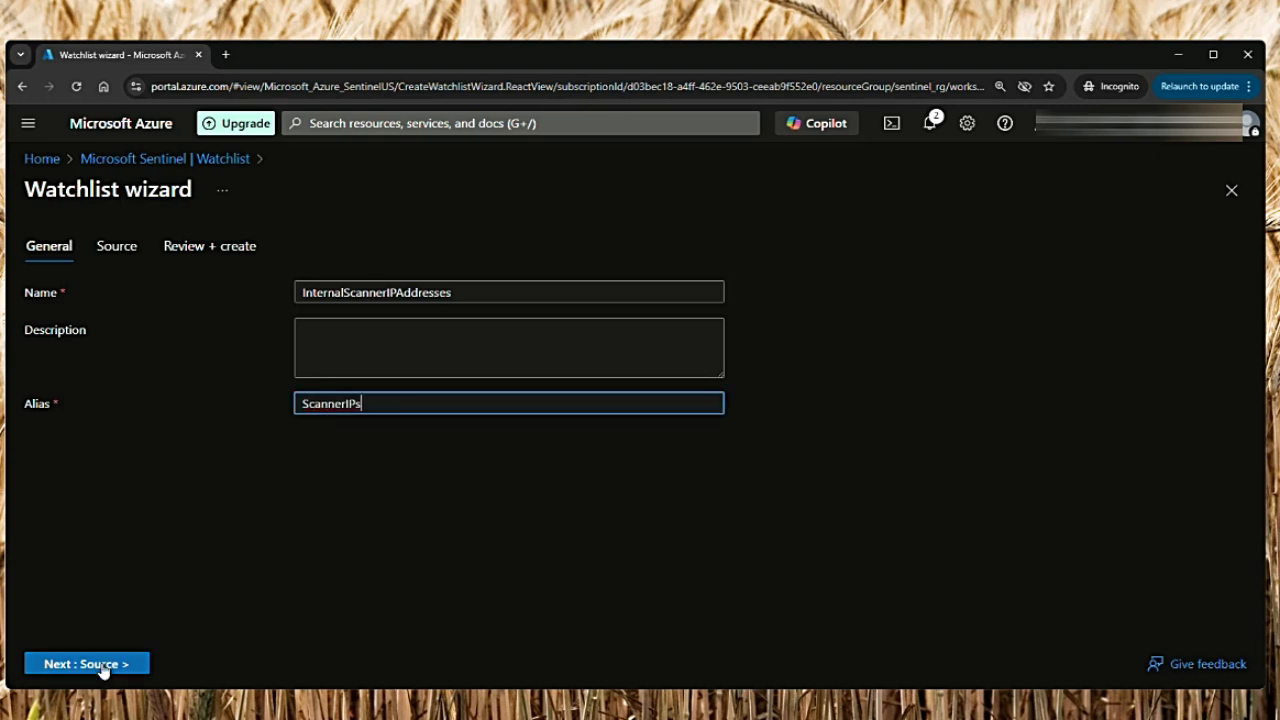
Set the source to a local CSV file with header, using IP Address as the search key
click(86, 664)
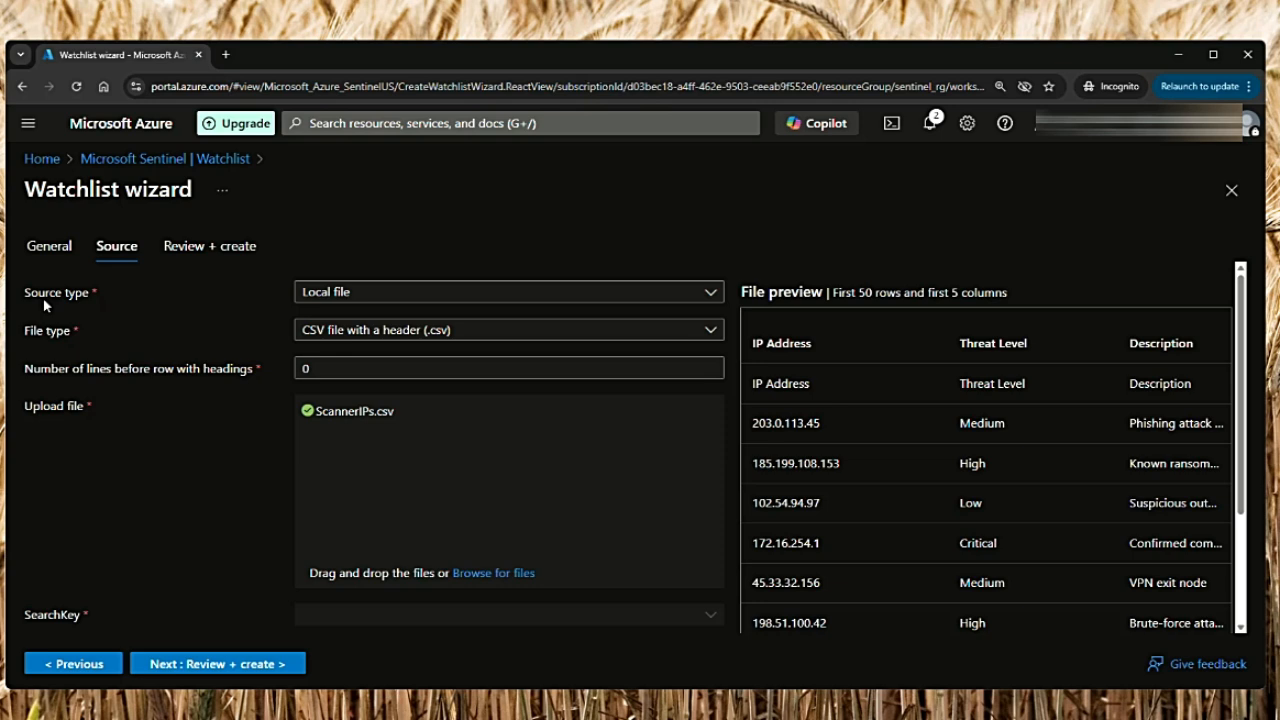
click(508, 292)
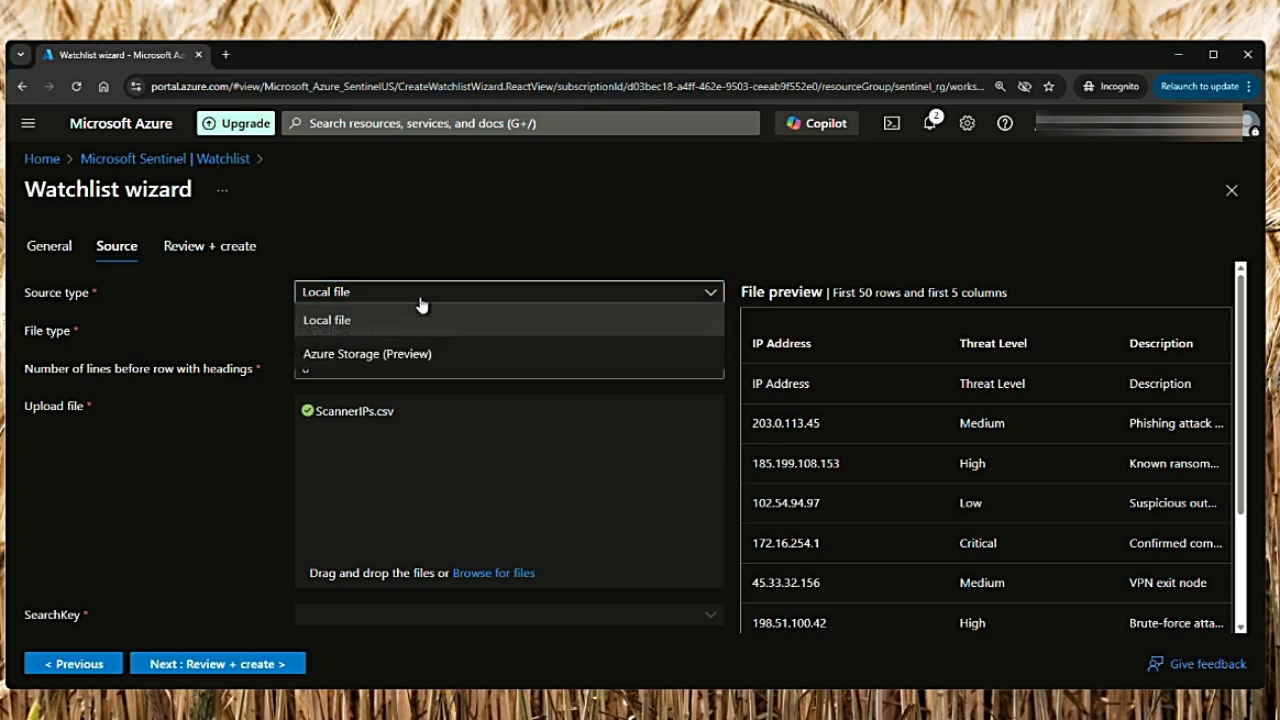
mouse_move(332, 332)
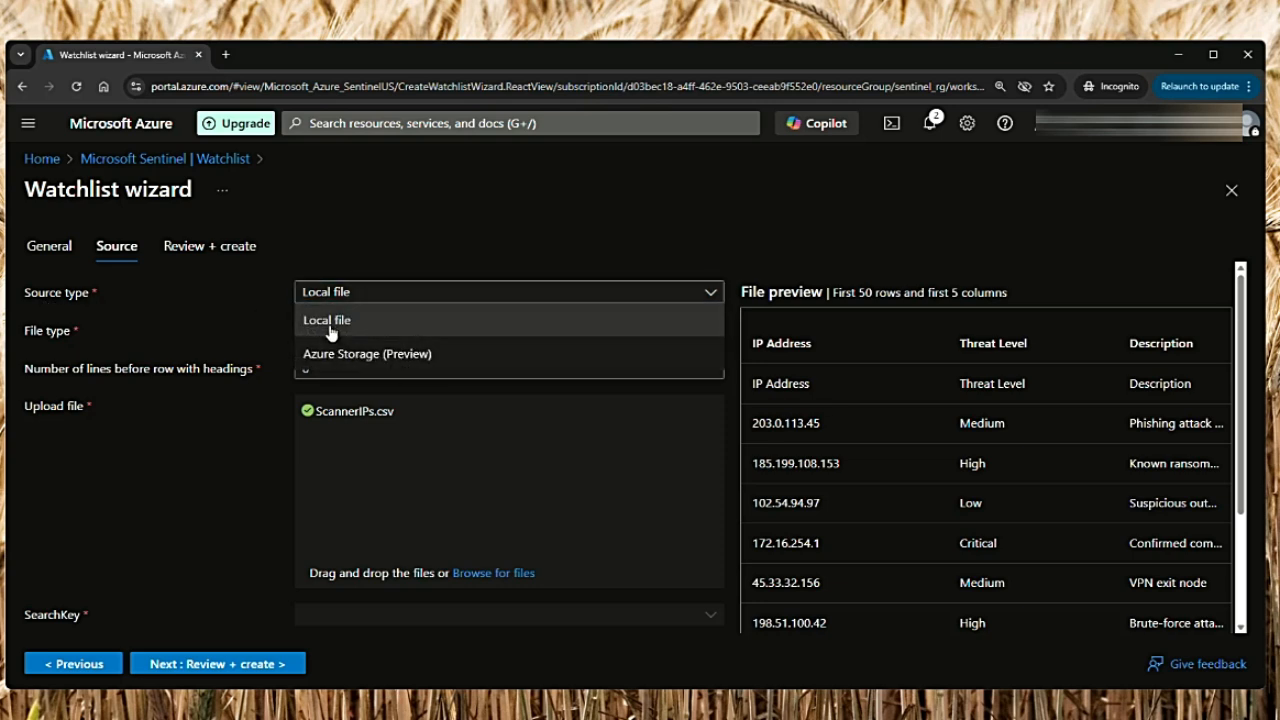
click(328, 320)
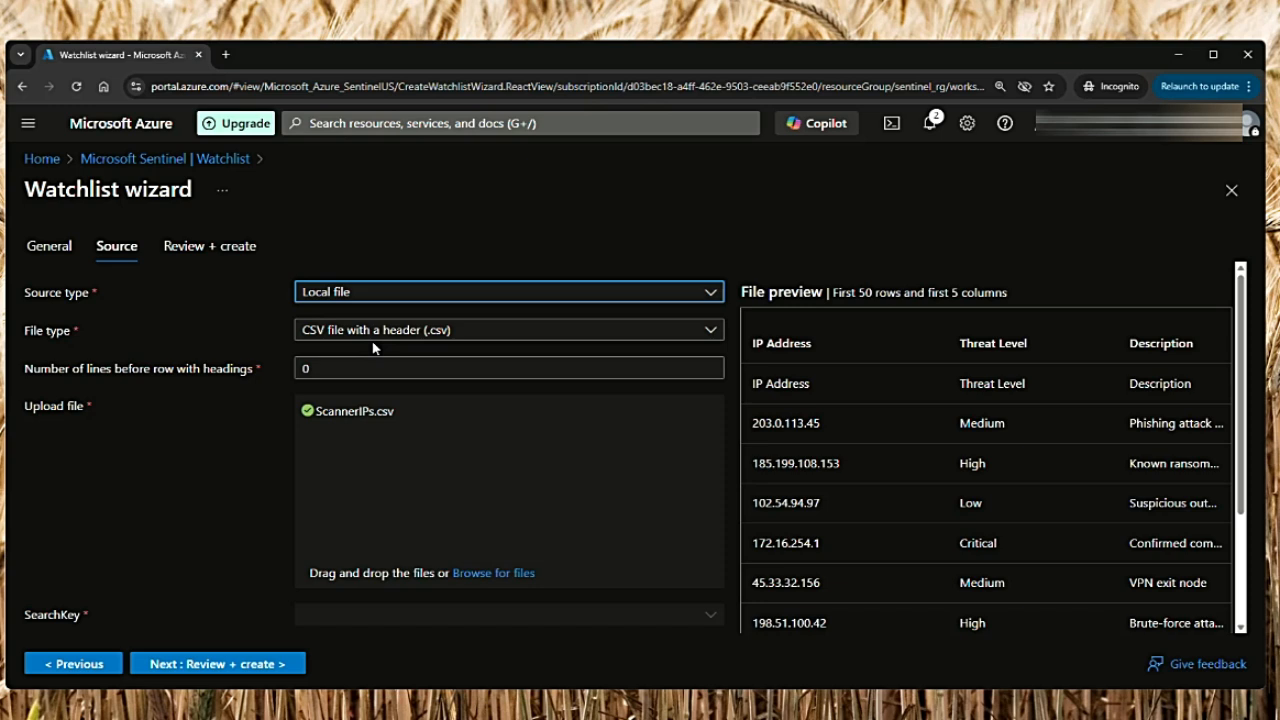
click(508, 328)
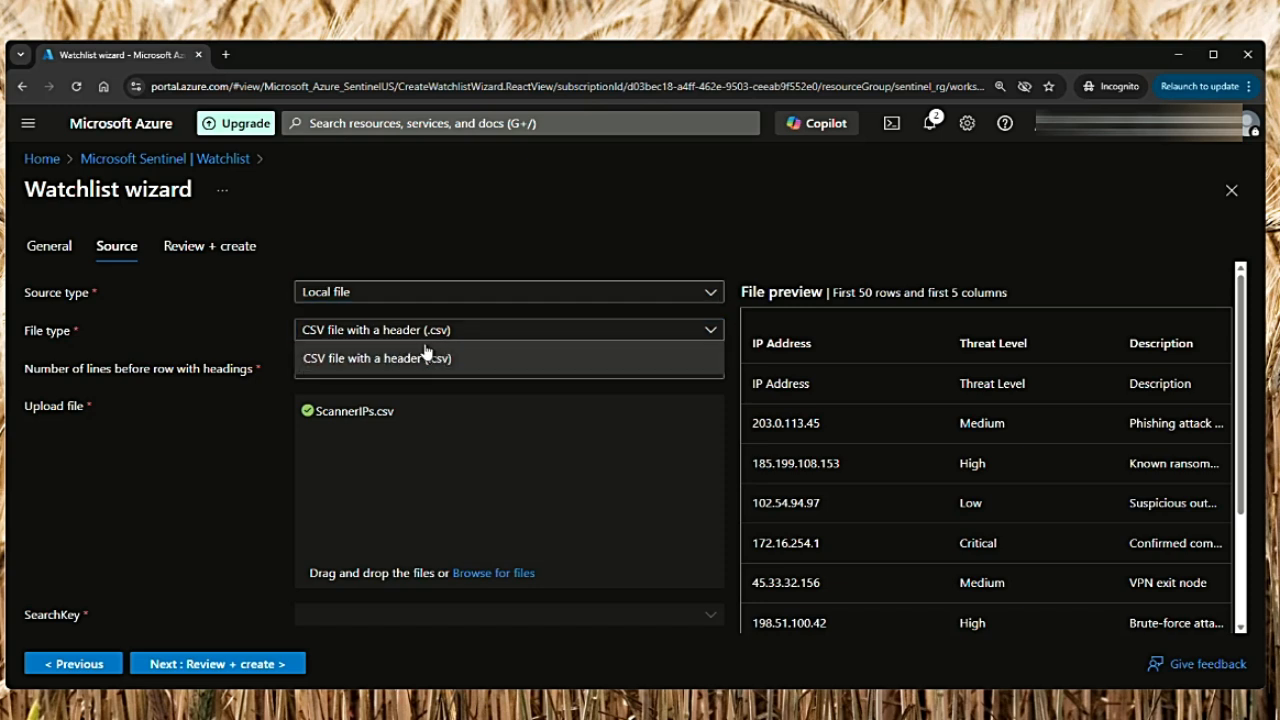
click(376, 358)
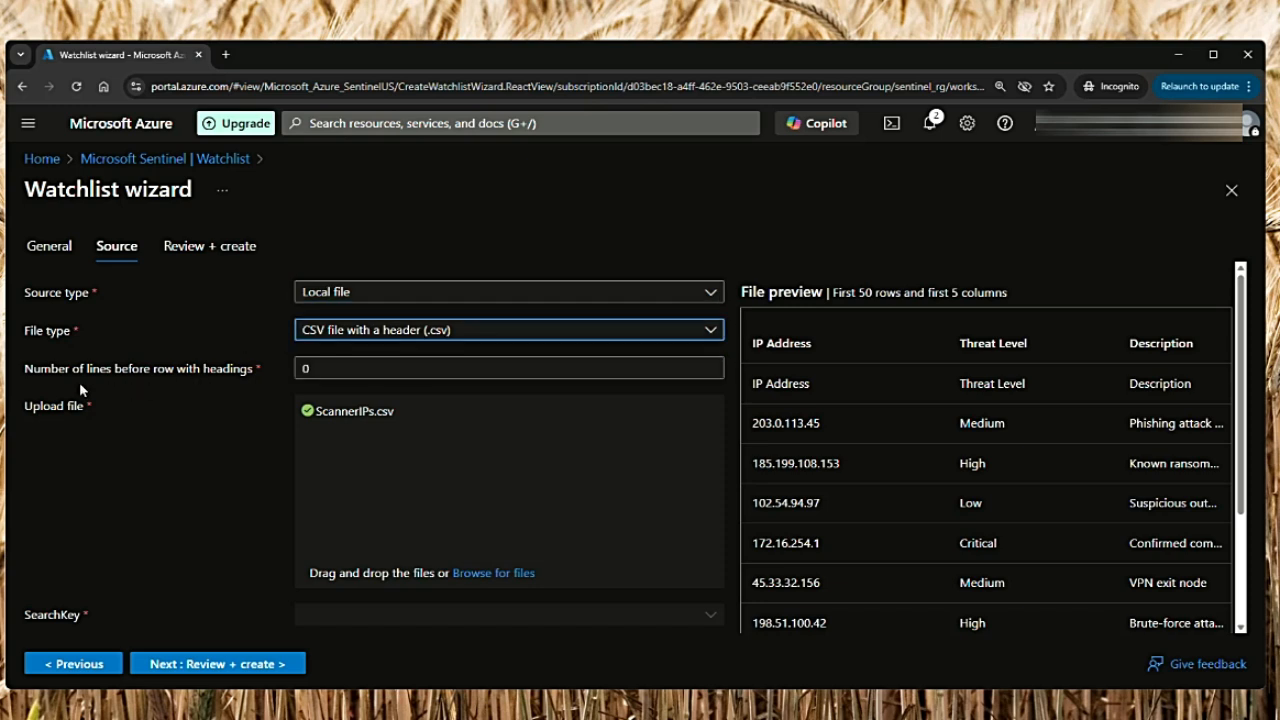
mouse_move(158, 390)
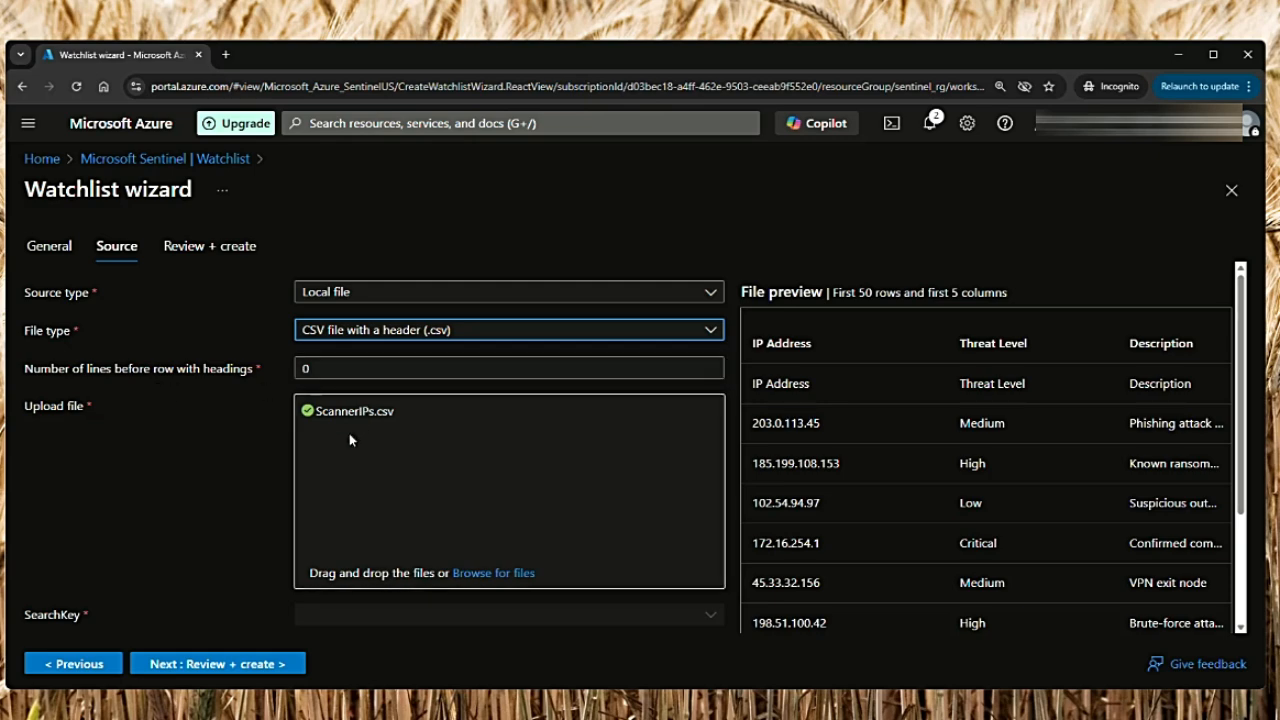
mouse_move(420, 468)
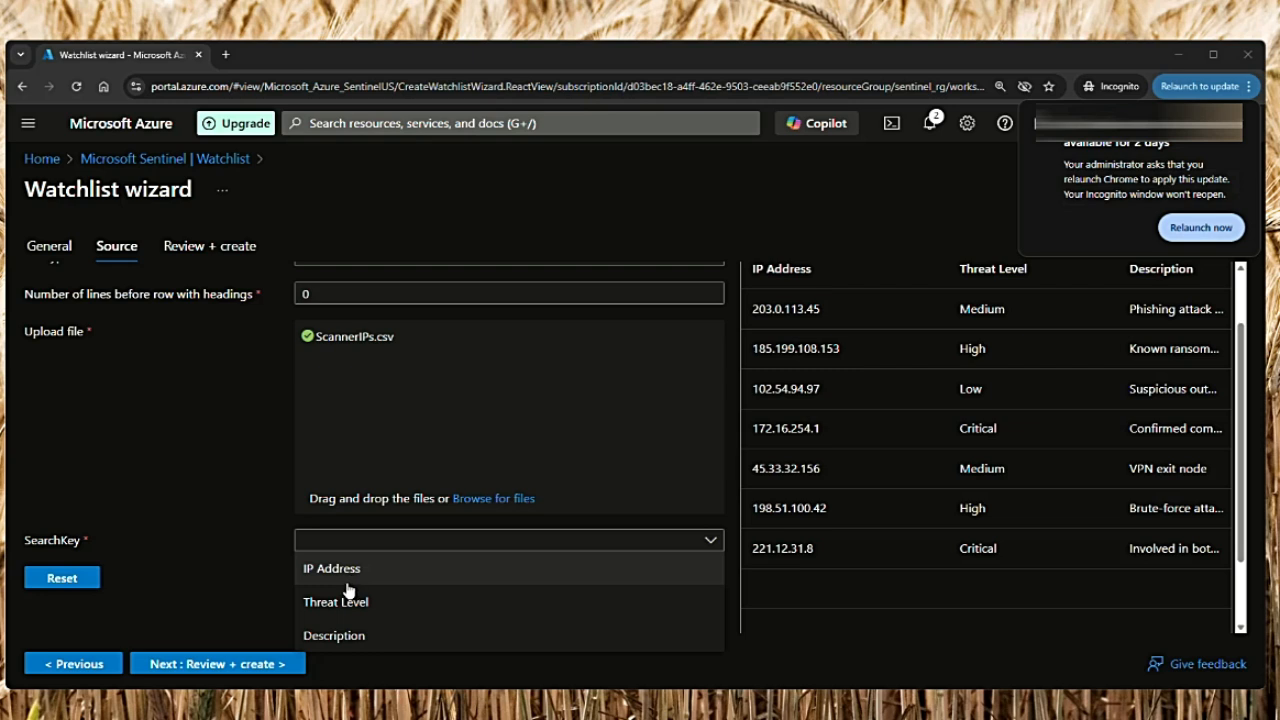
click(332, 568)
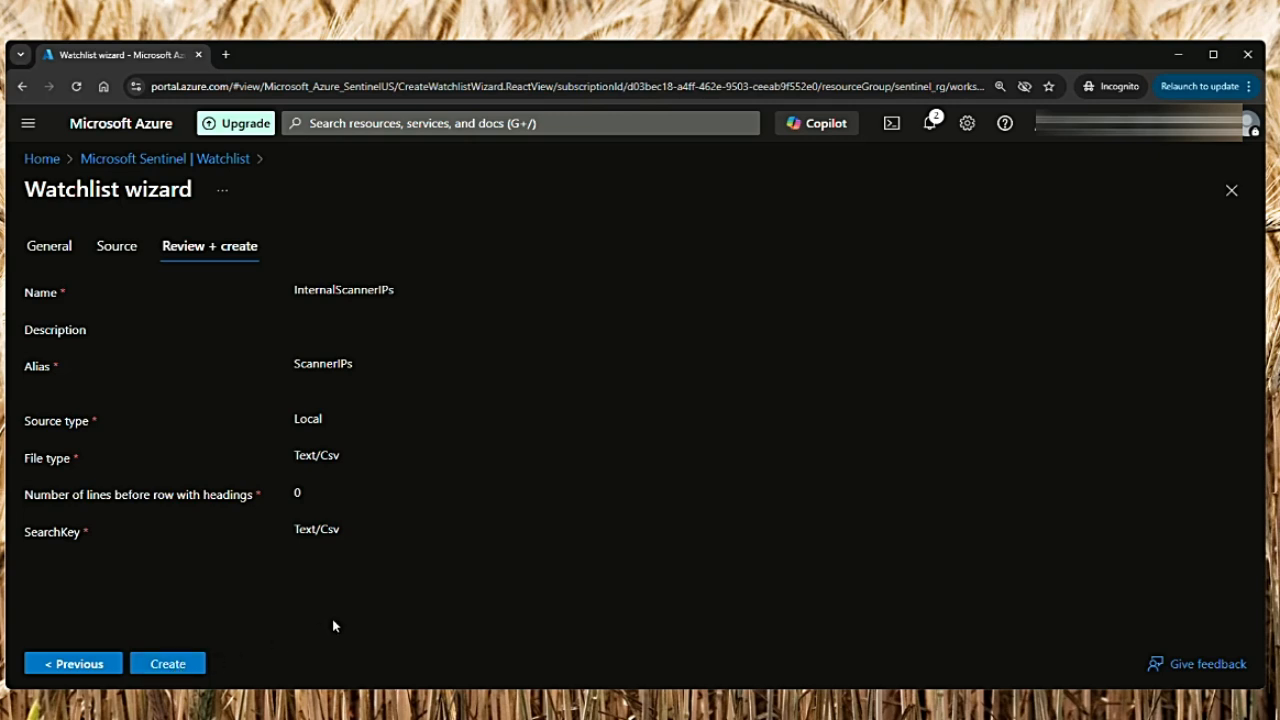
Create the watchlist and view the InternalScannerIPs details pane
click(168, 664)
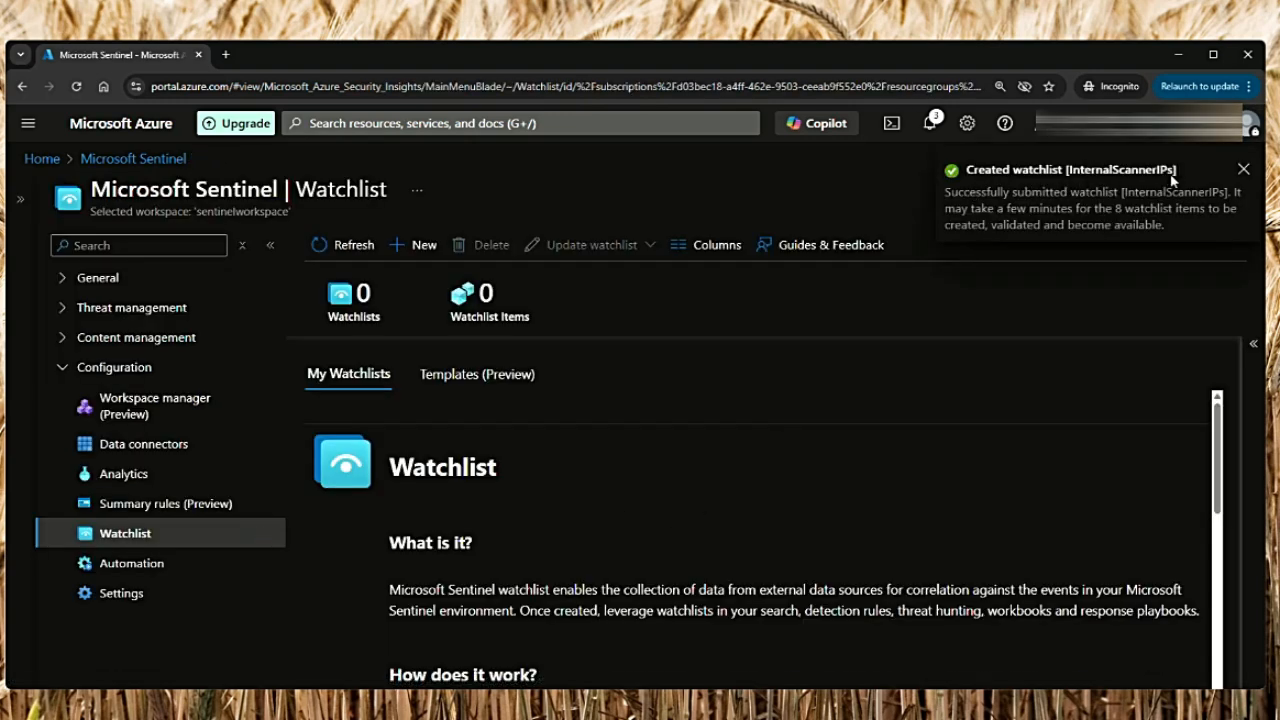
mouse_move(1098, 226)
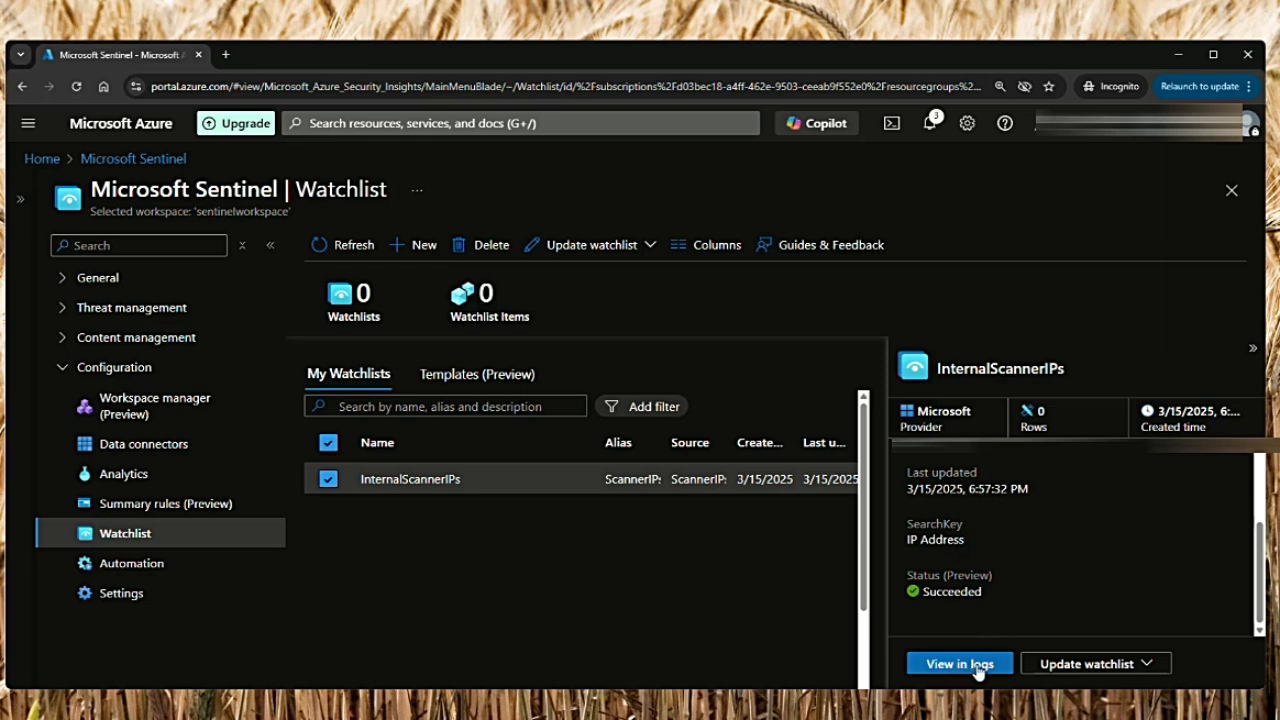
mouse_move(960, 672)
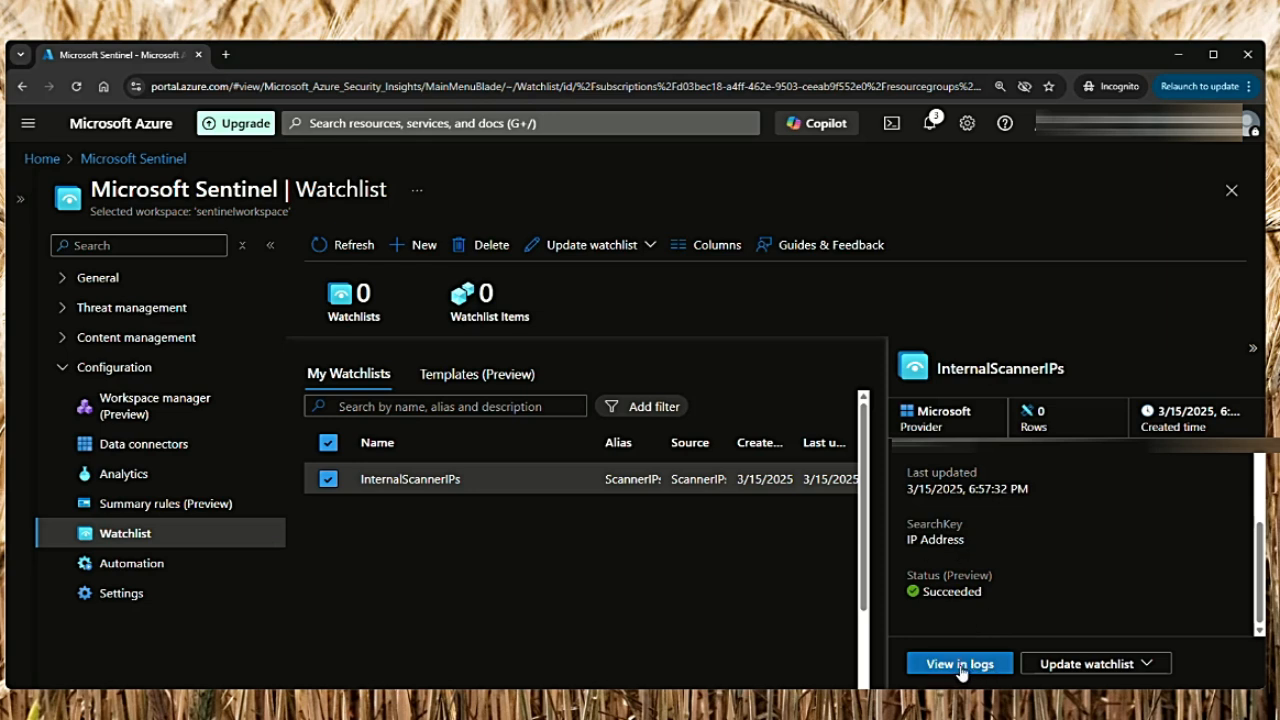
click(1252, 348)
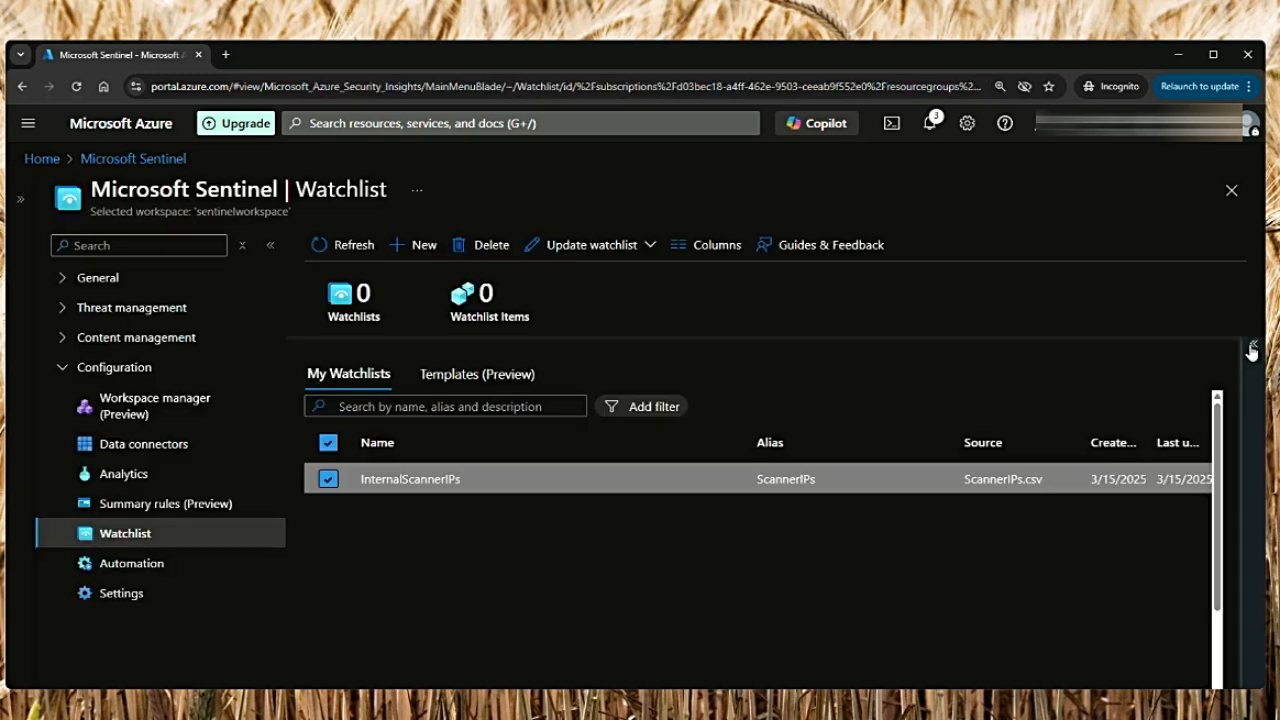
click(410, 478)
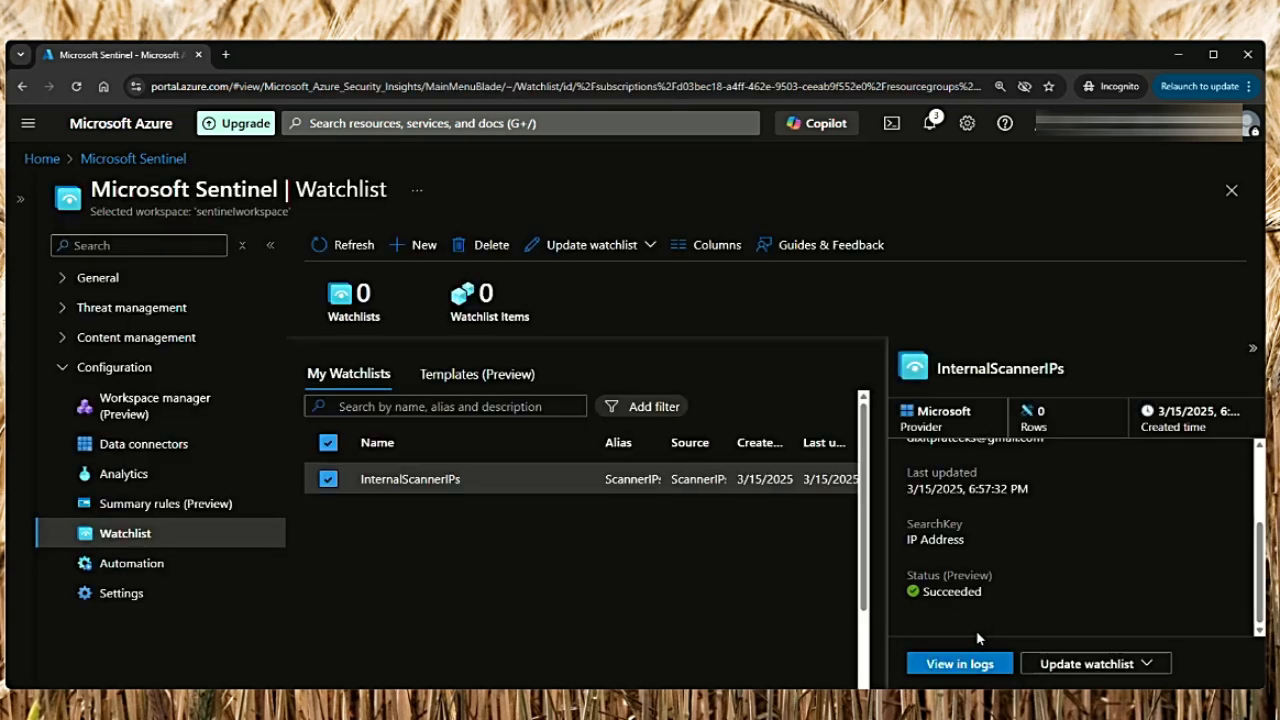
Enter the query _GetWatchlist('ScannerIPs') in Logs, then head back to the Watchlist page
click(958, 664)
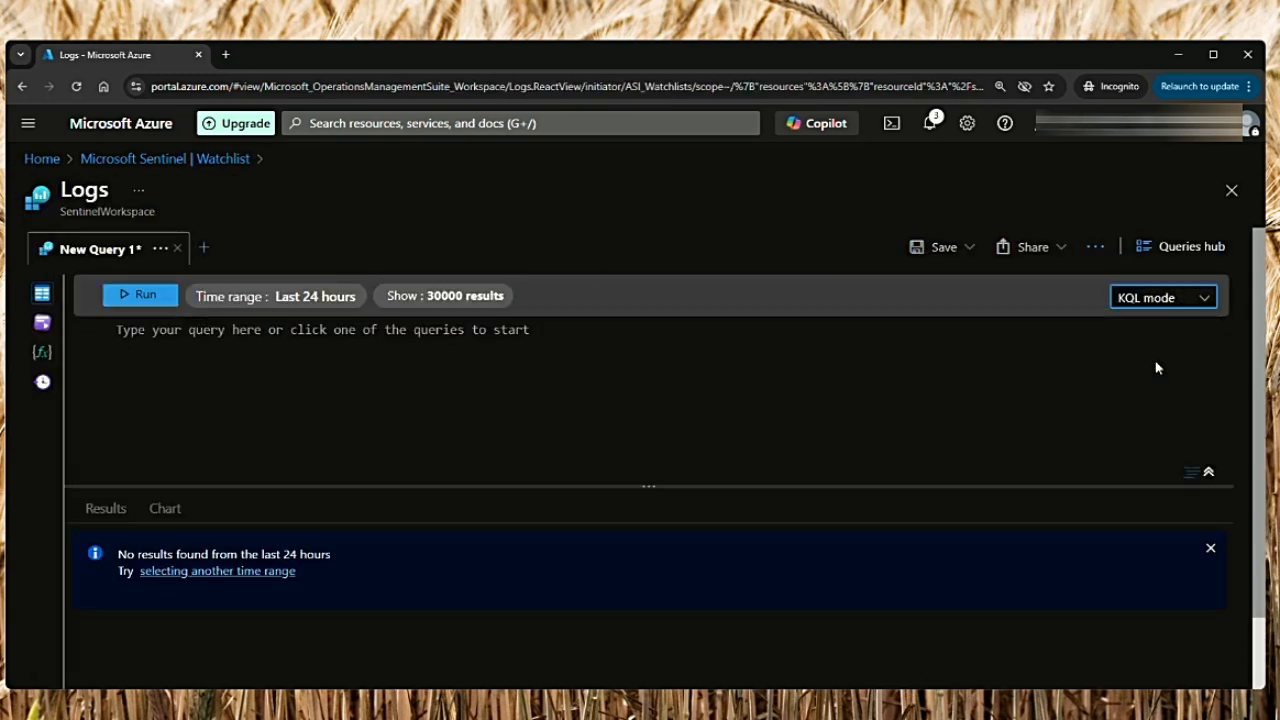
text(_GetWatchlist('ScannerIPs'))
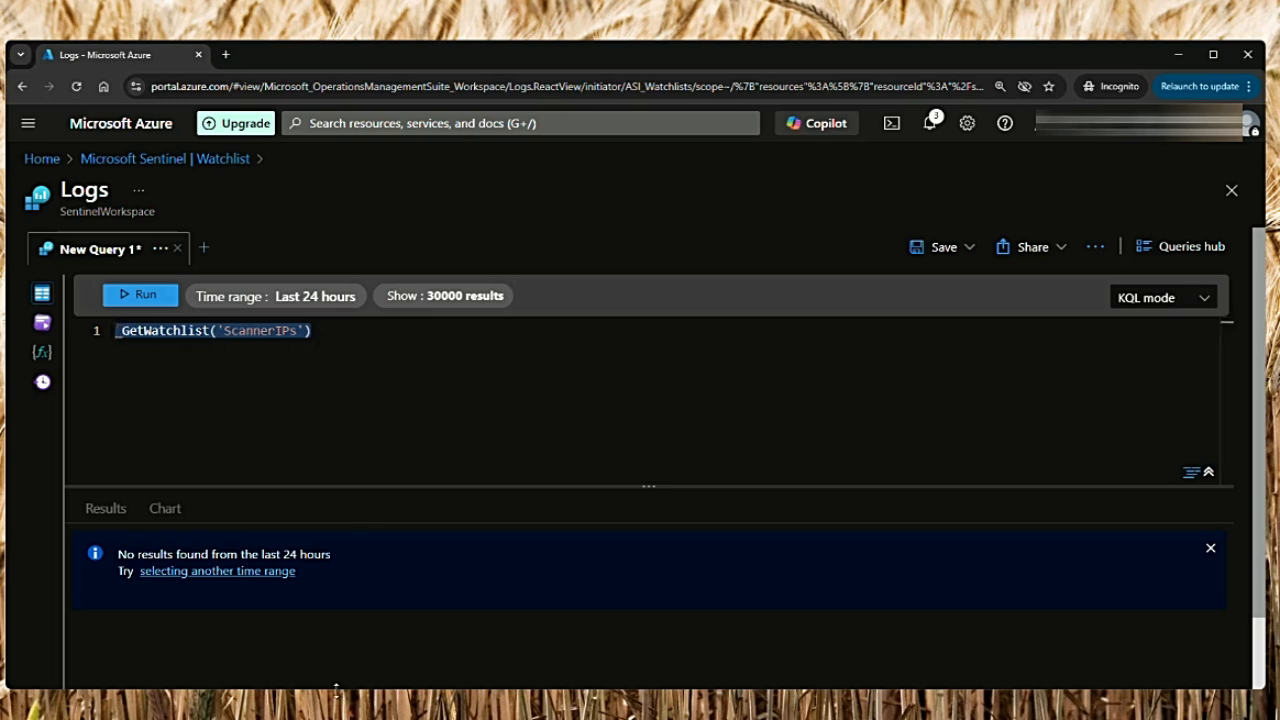
mouse_move(812, 488)
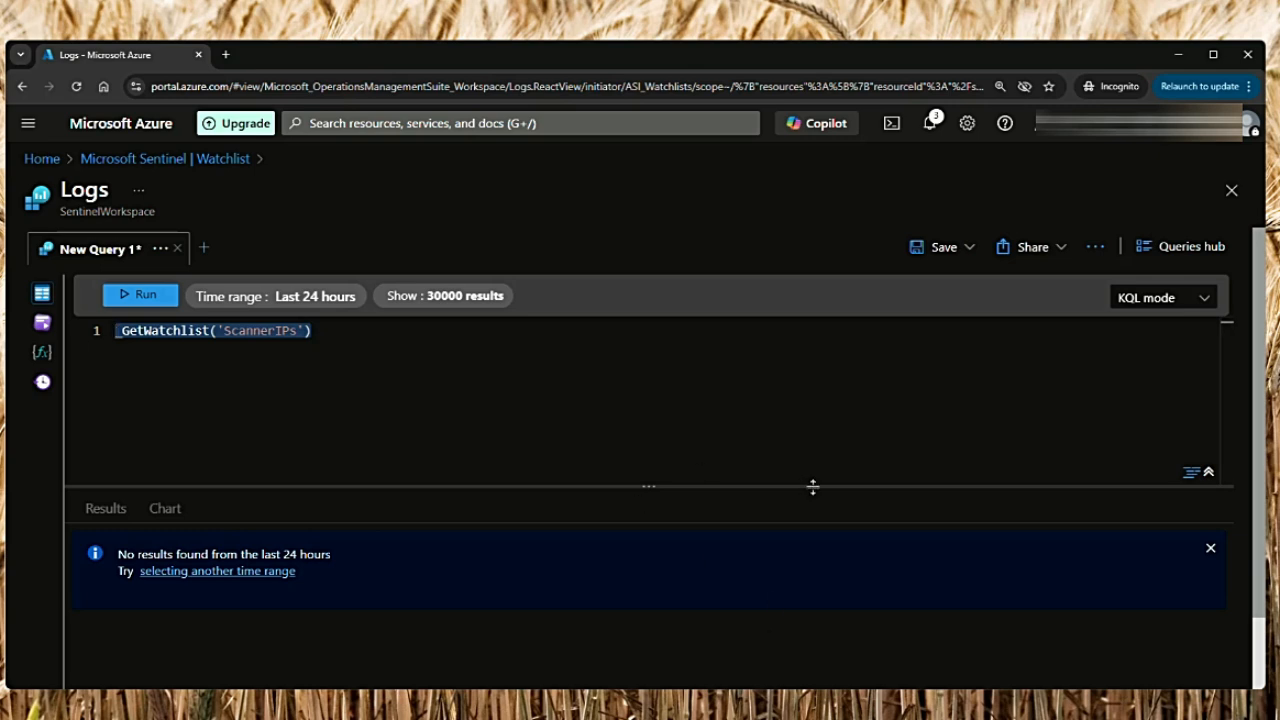
mouse_move(812, 488)
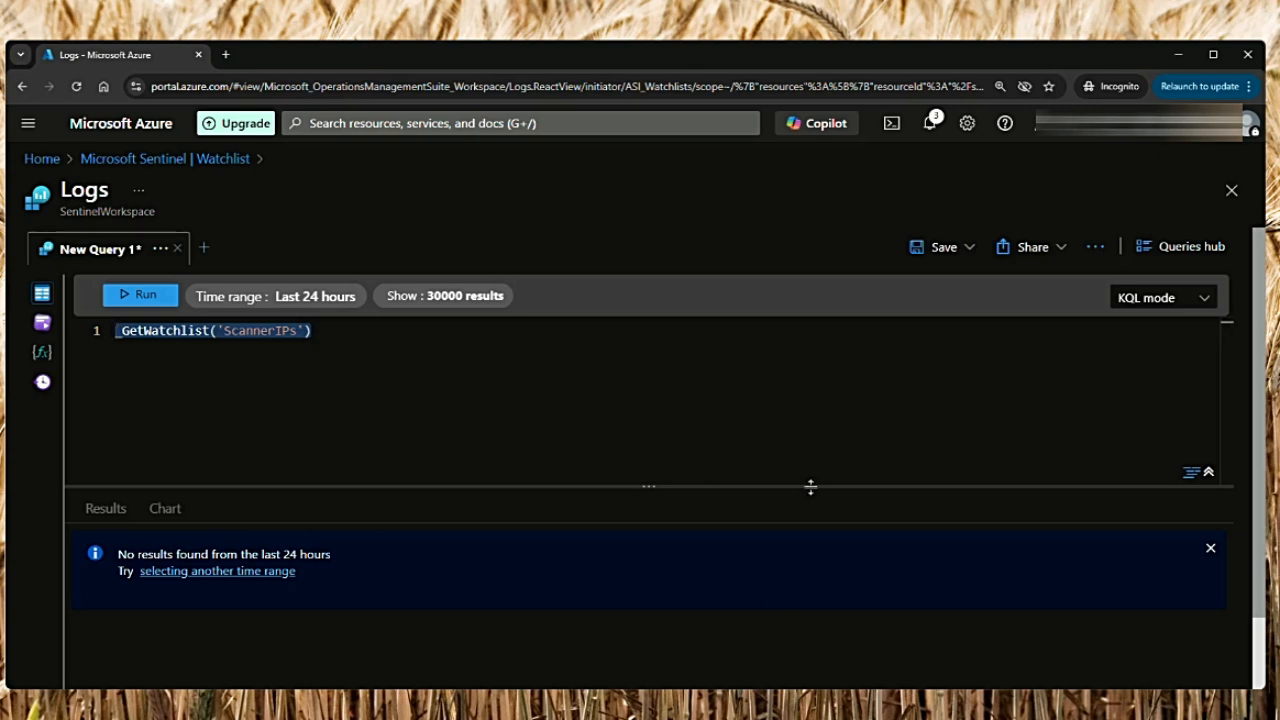
mouse_move(380, 634)
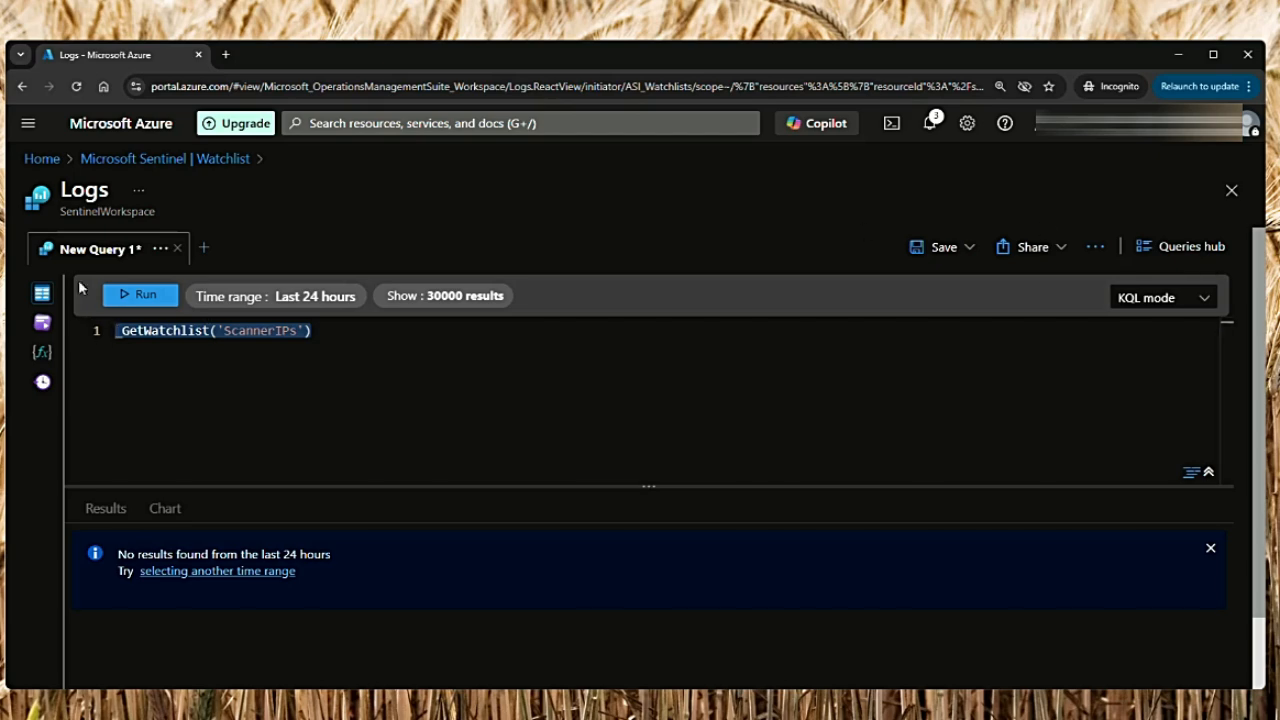
click(132, 158)
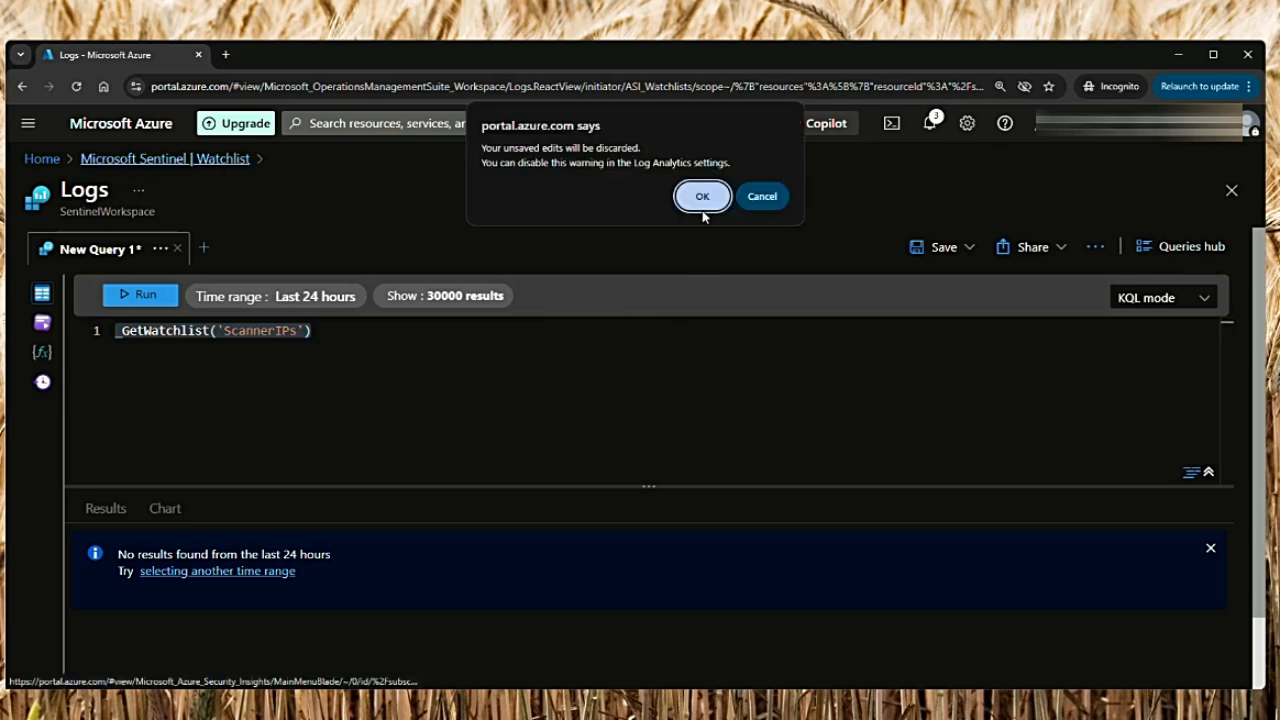
Discard the unsaved query edits and bring up the Update watchlist options
click(702, 196)
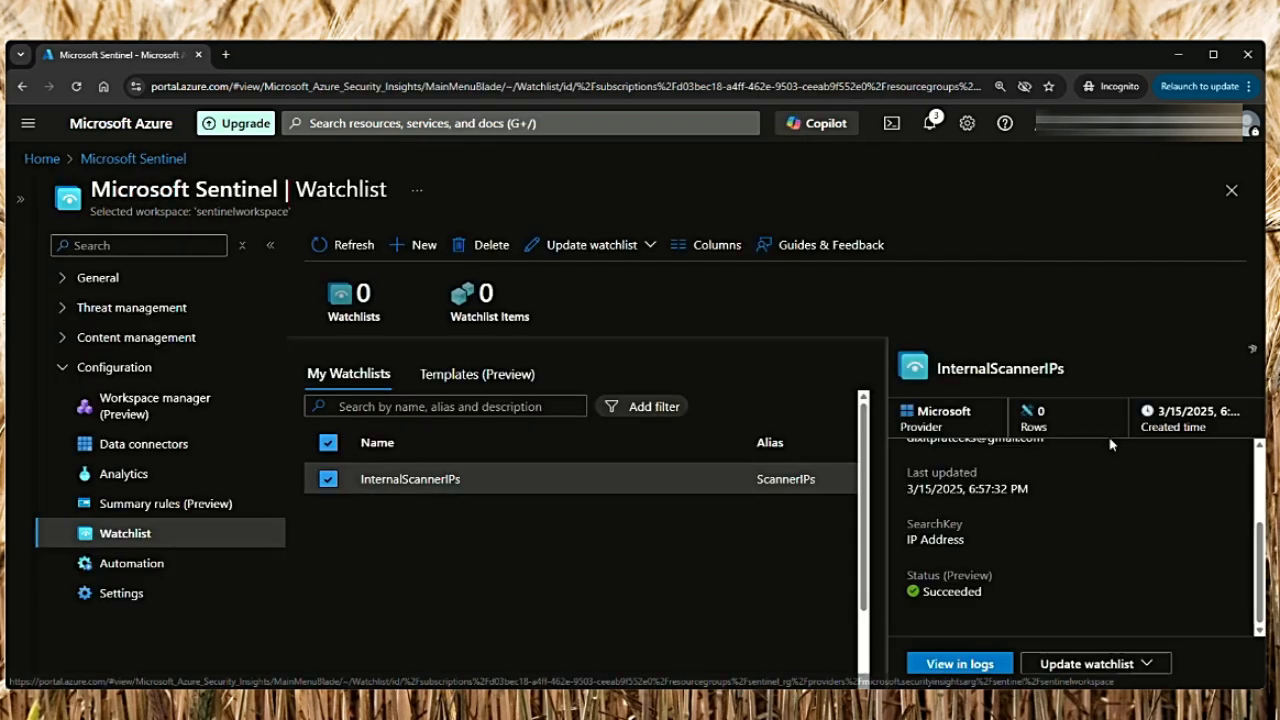
click(1090, 664)
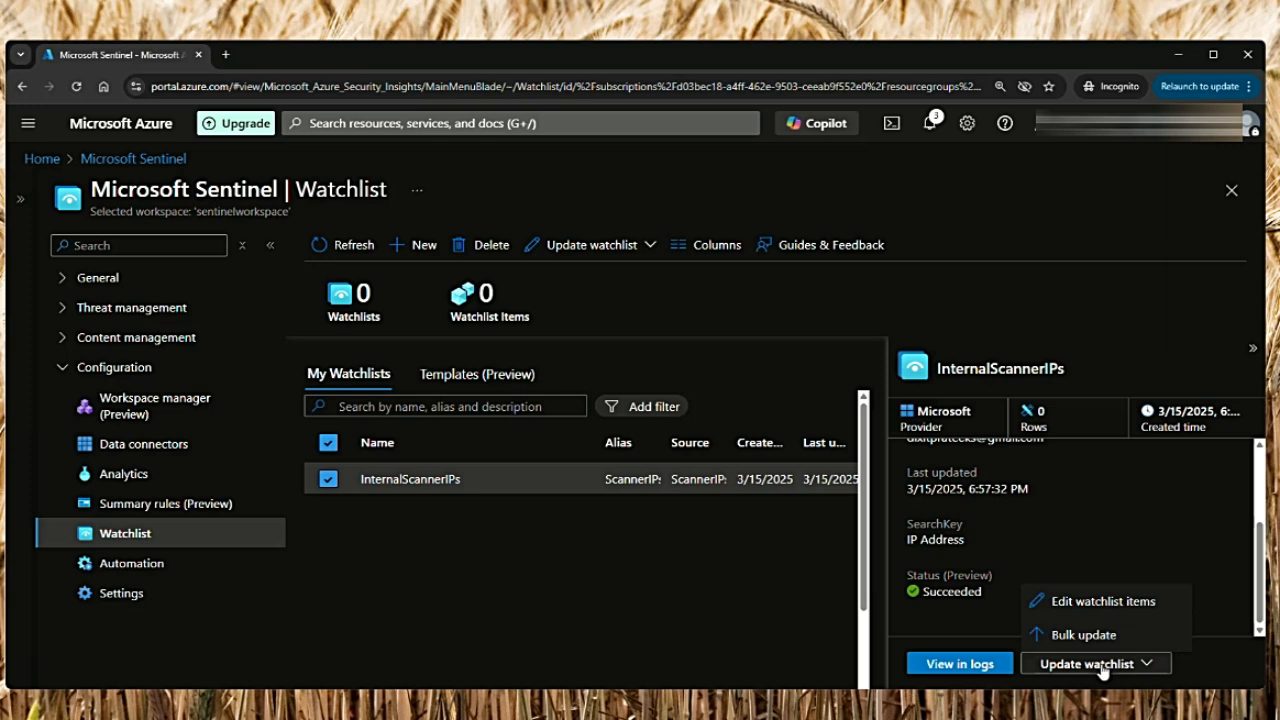
mouse_move(1090, 668)
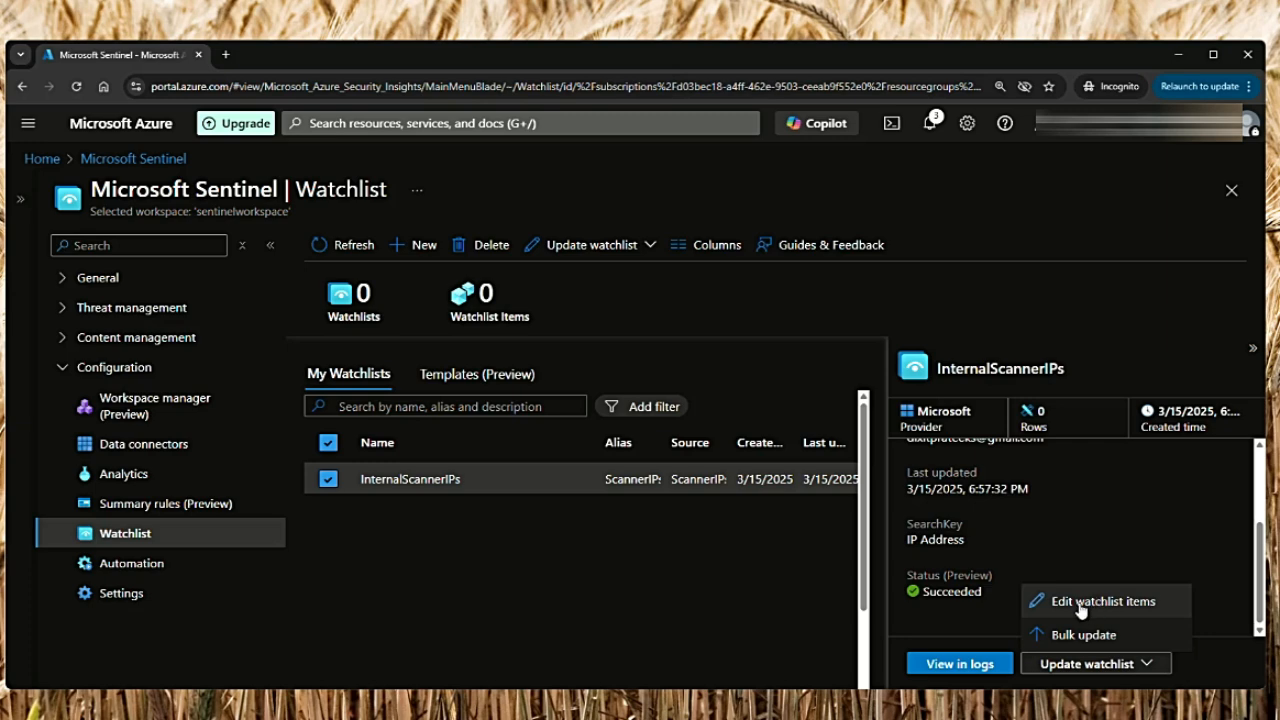
click(1104, 600)
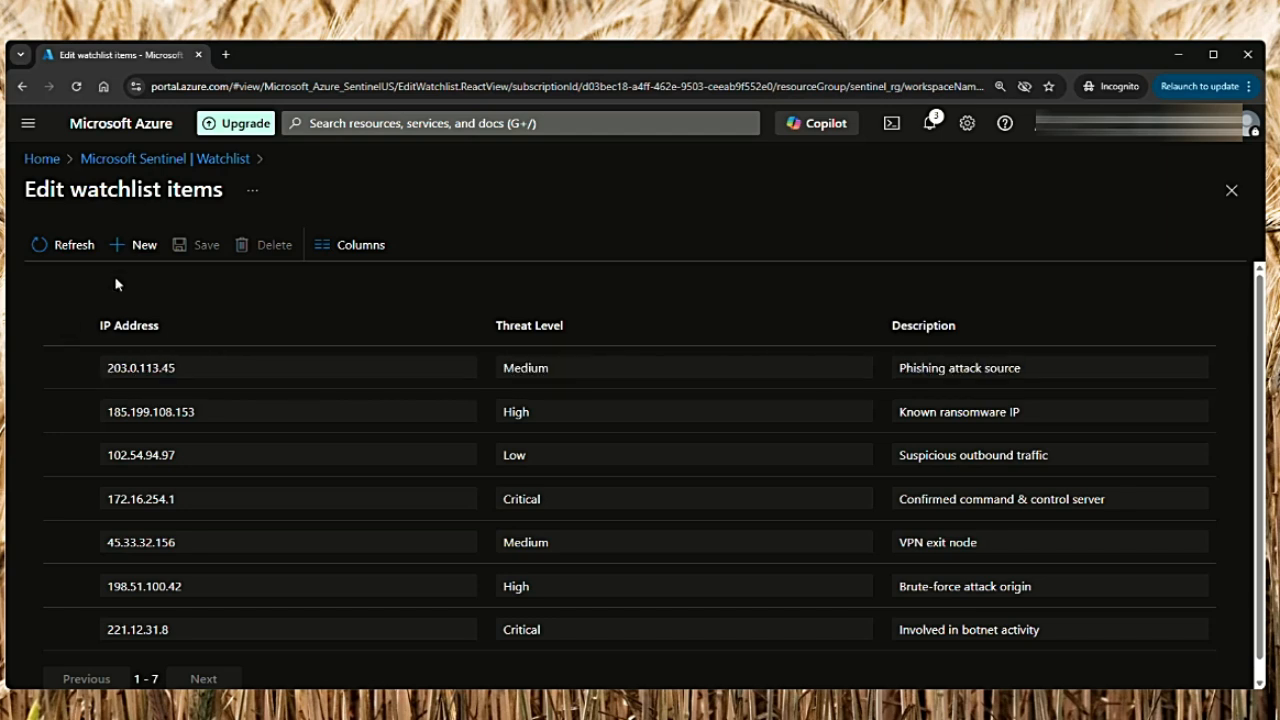
click(68, 368)
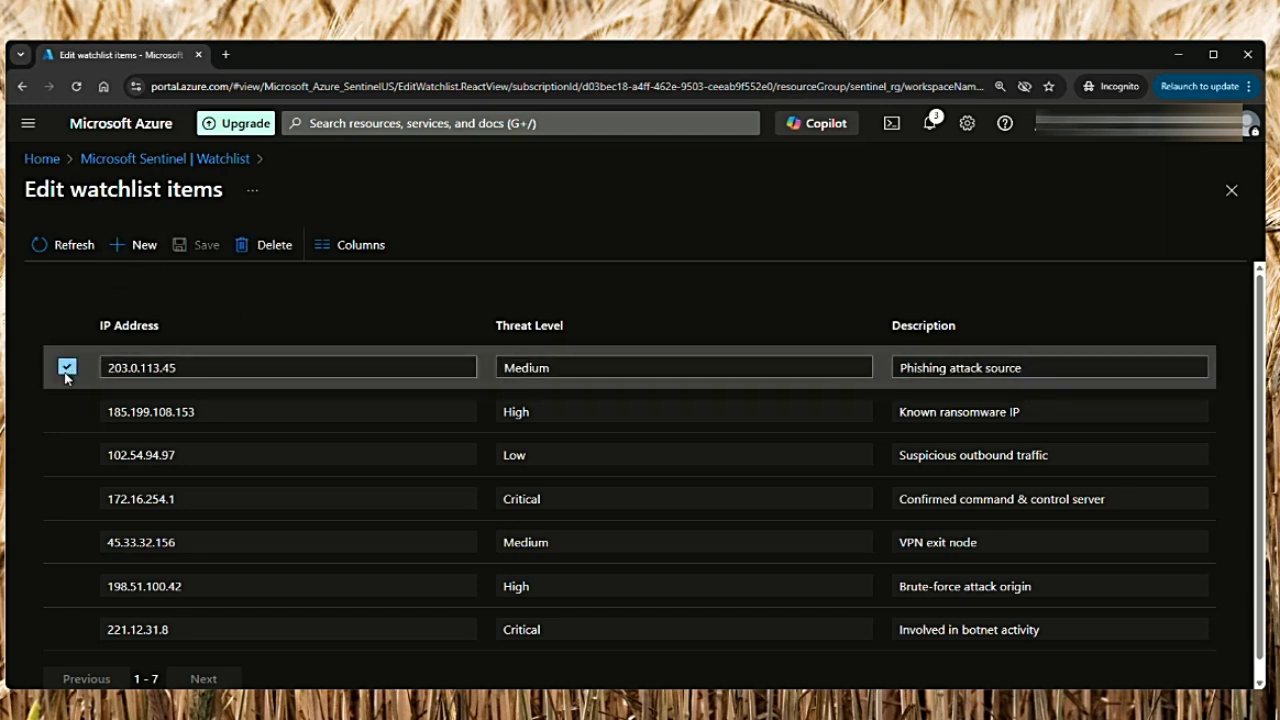
mouse_move(78, 378)
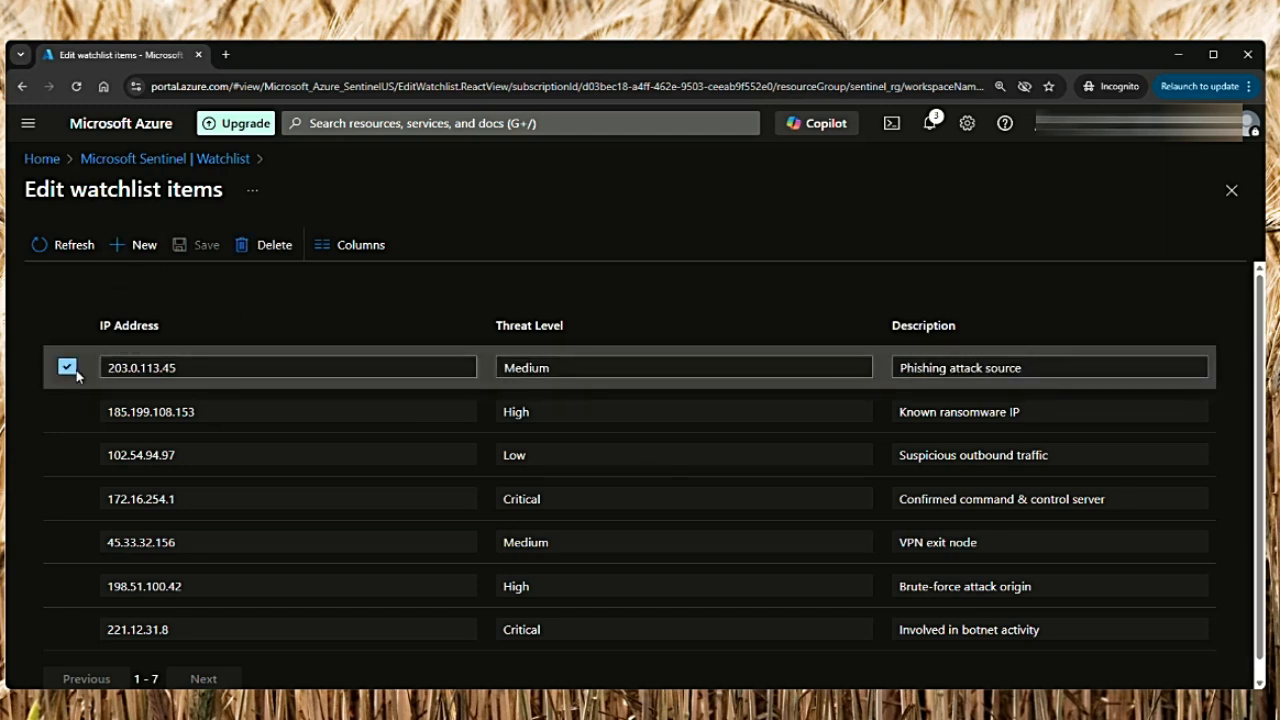
click(68, 366)
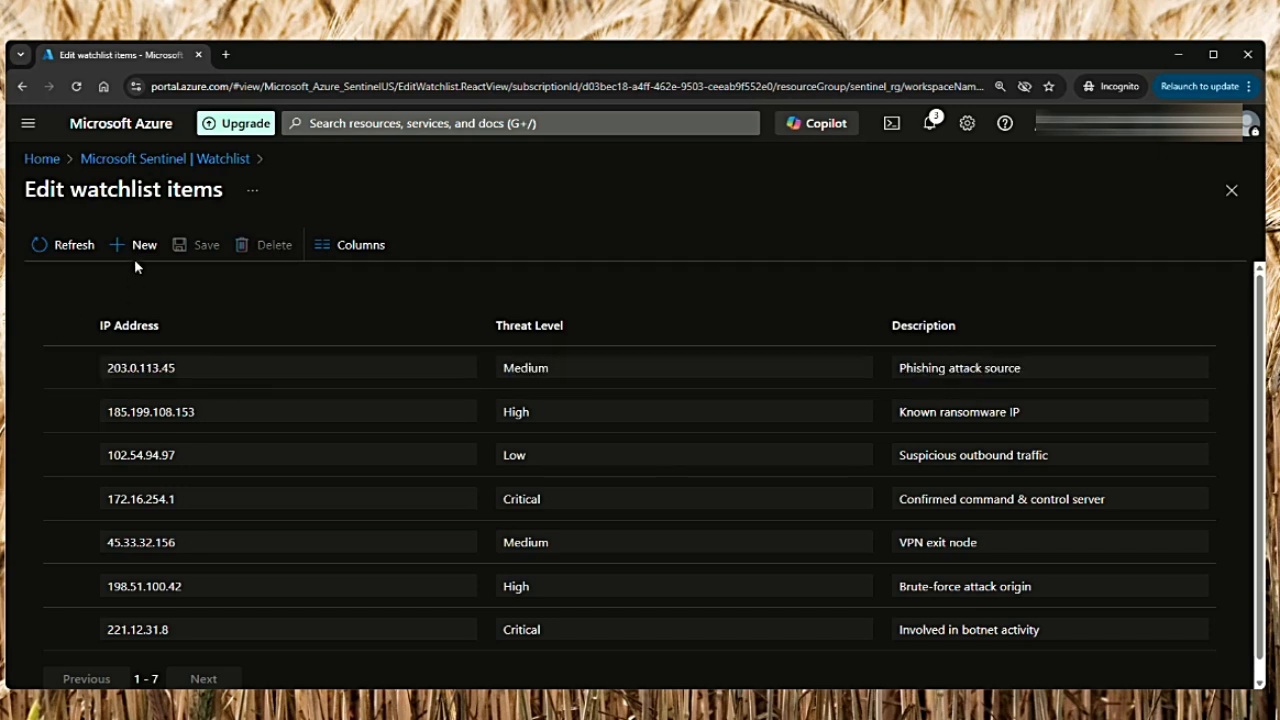
click(132, 244)
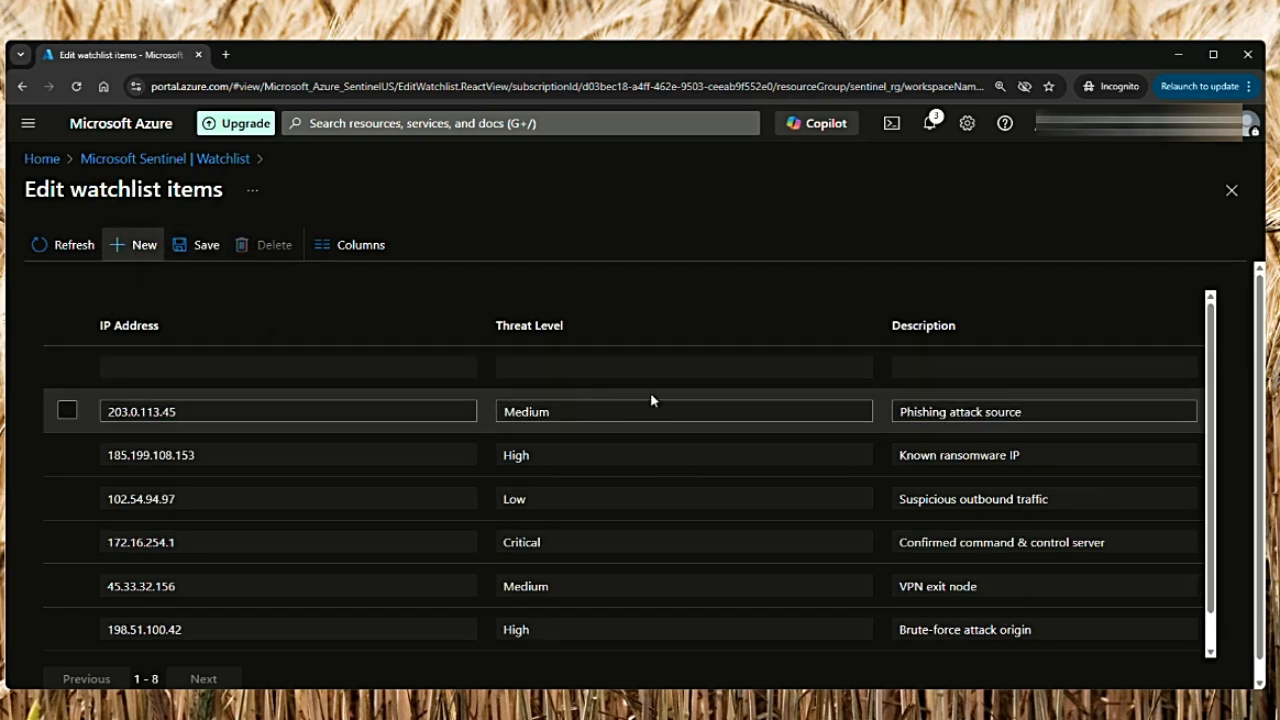
scroll(down, 3)
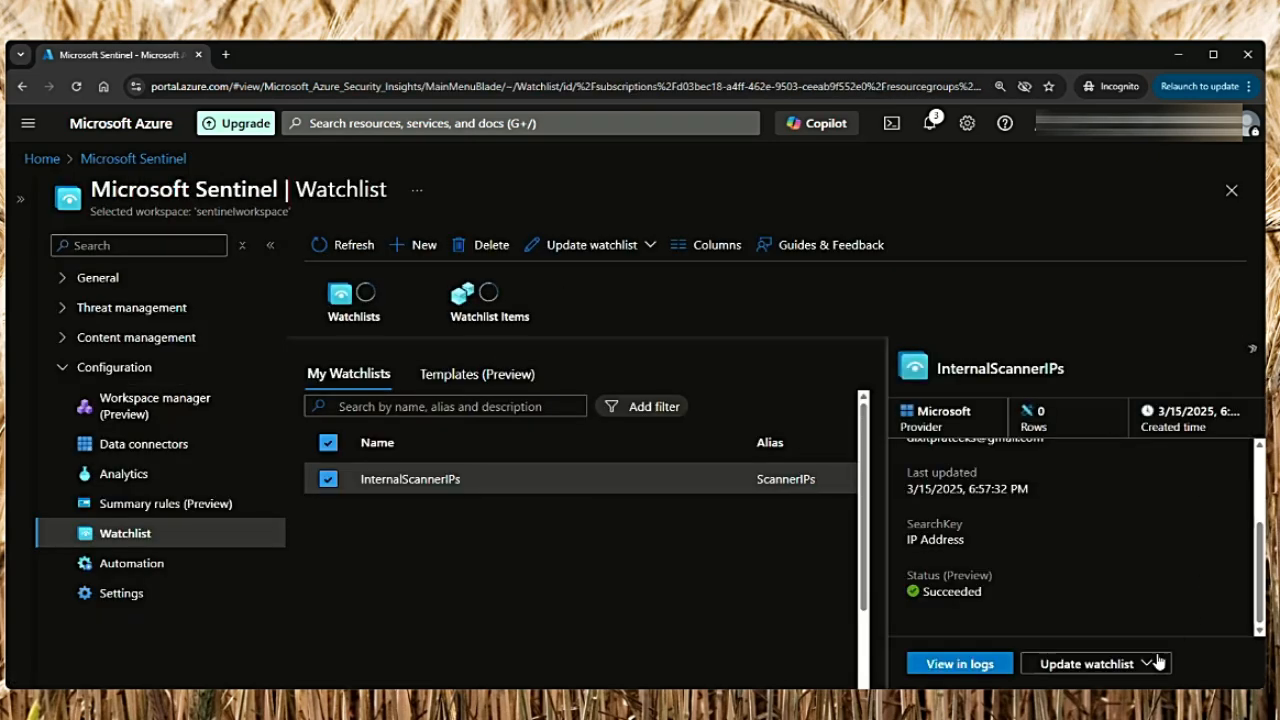
click(1086, 664)
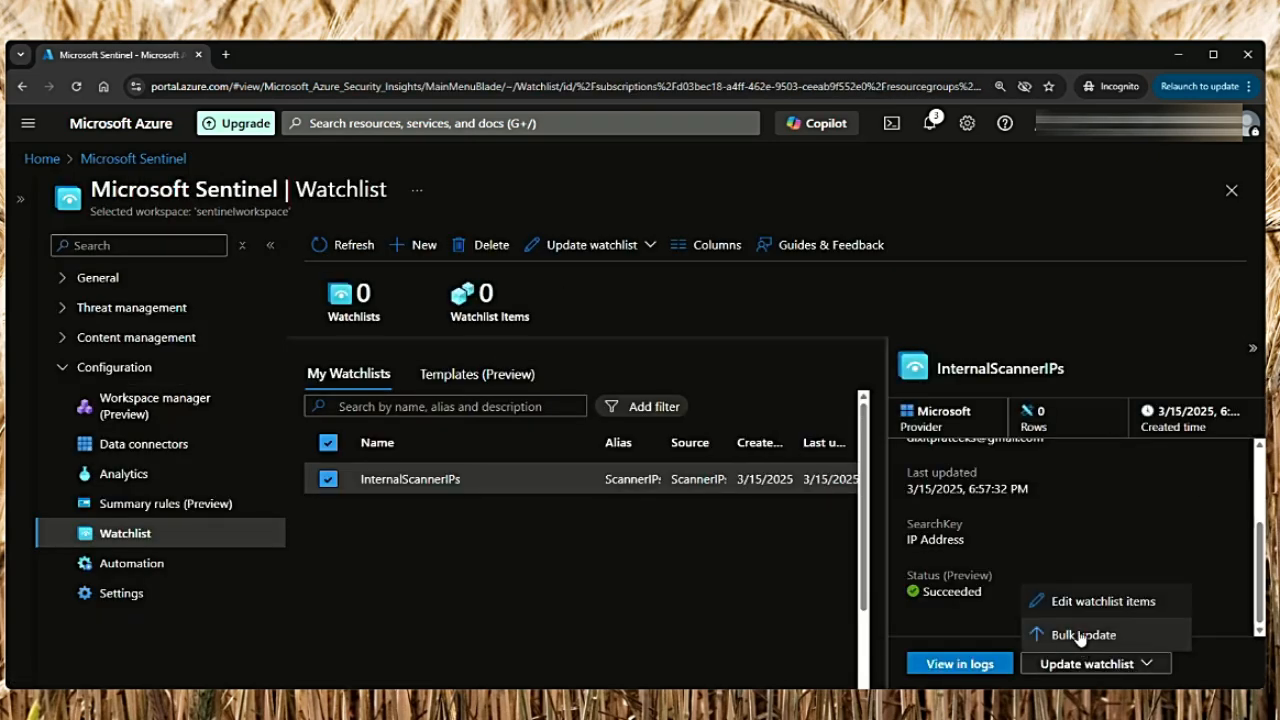
click(1084, 634)
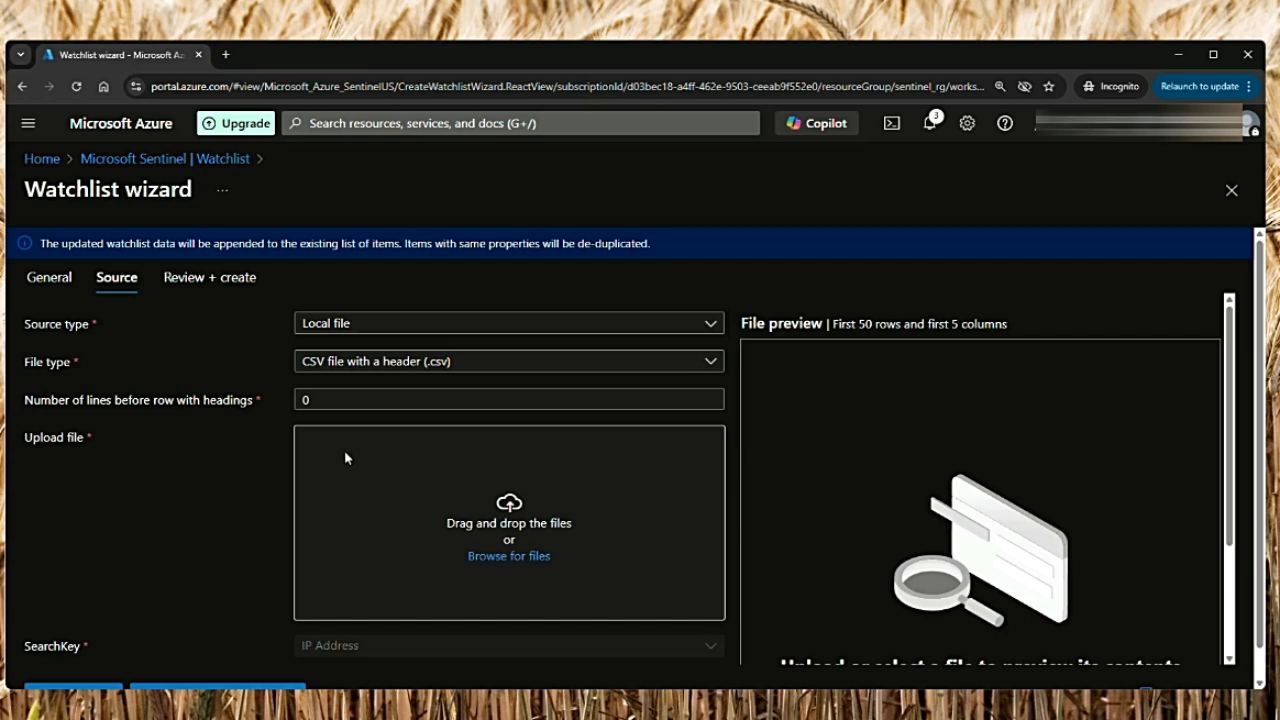
mouse_move(532, 544)
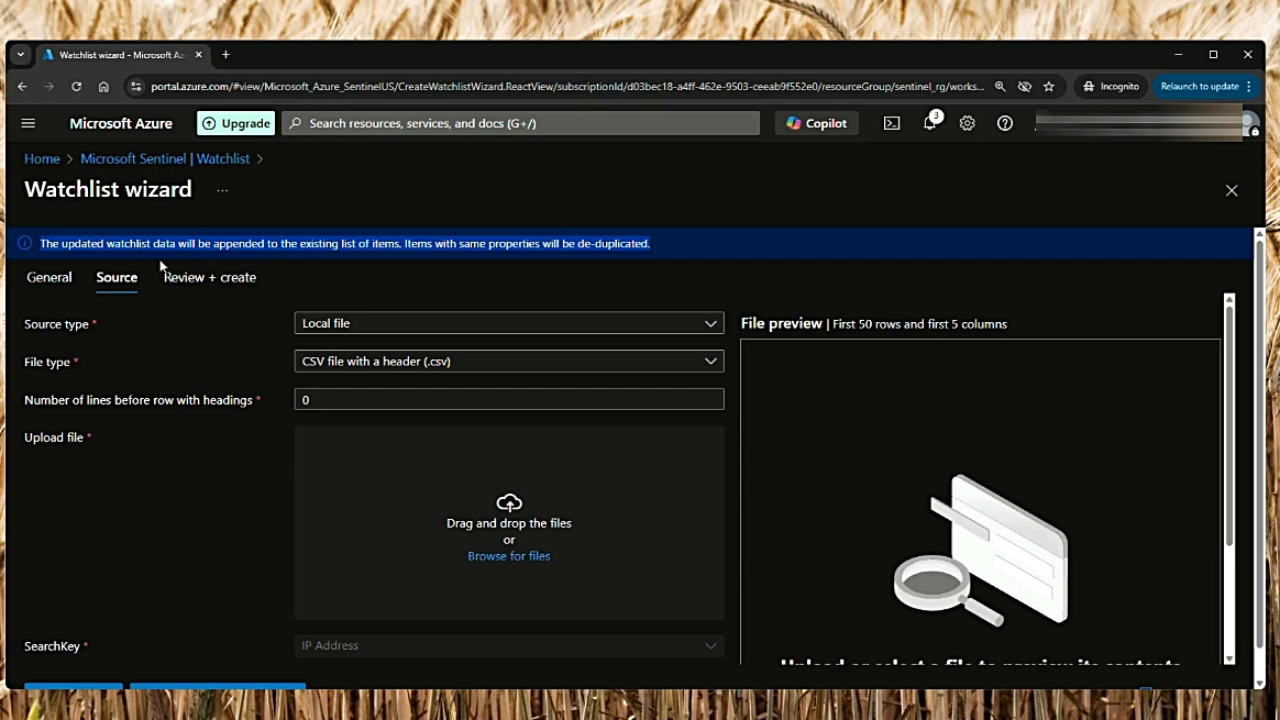
mouse_move(238, 264)
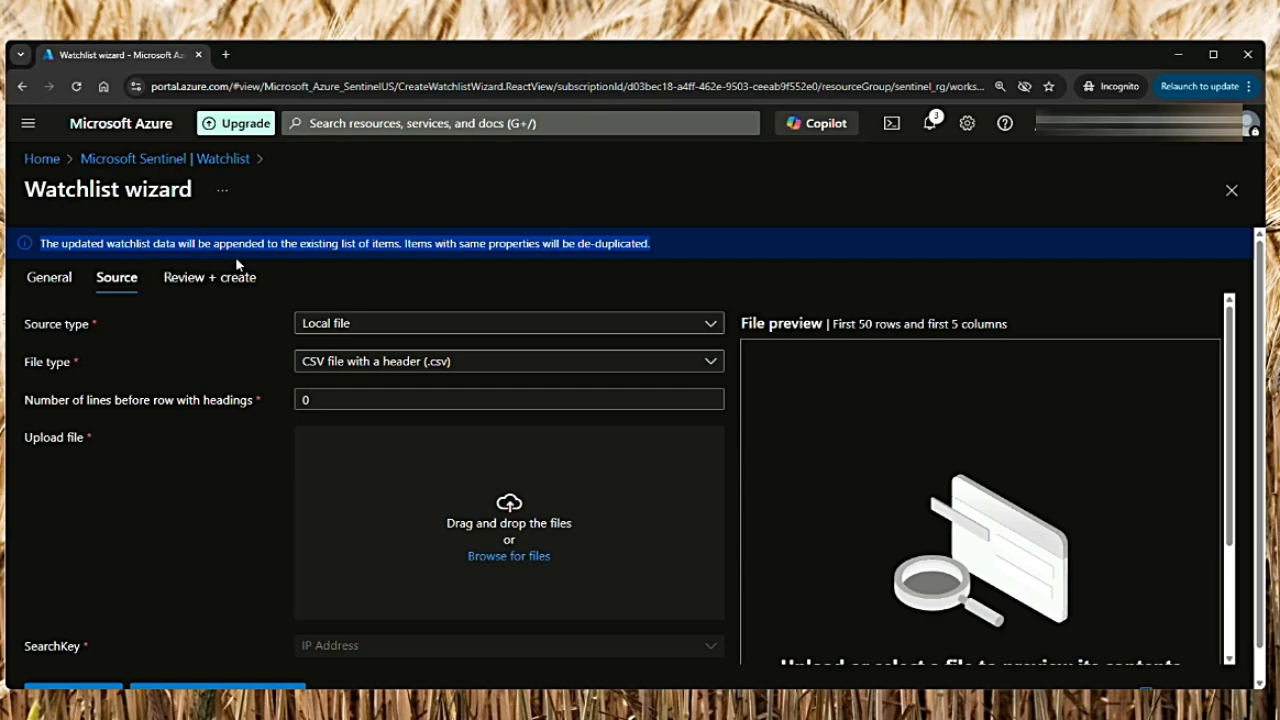
mouse_move(428, 266)
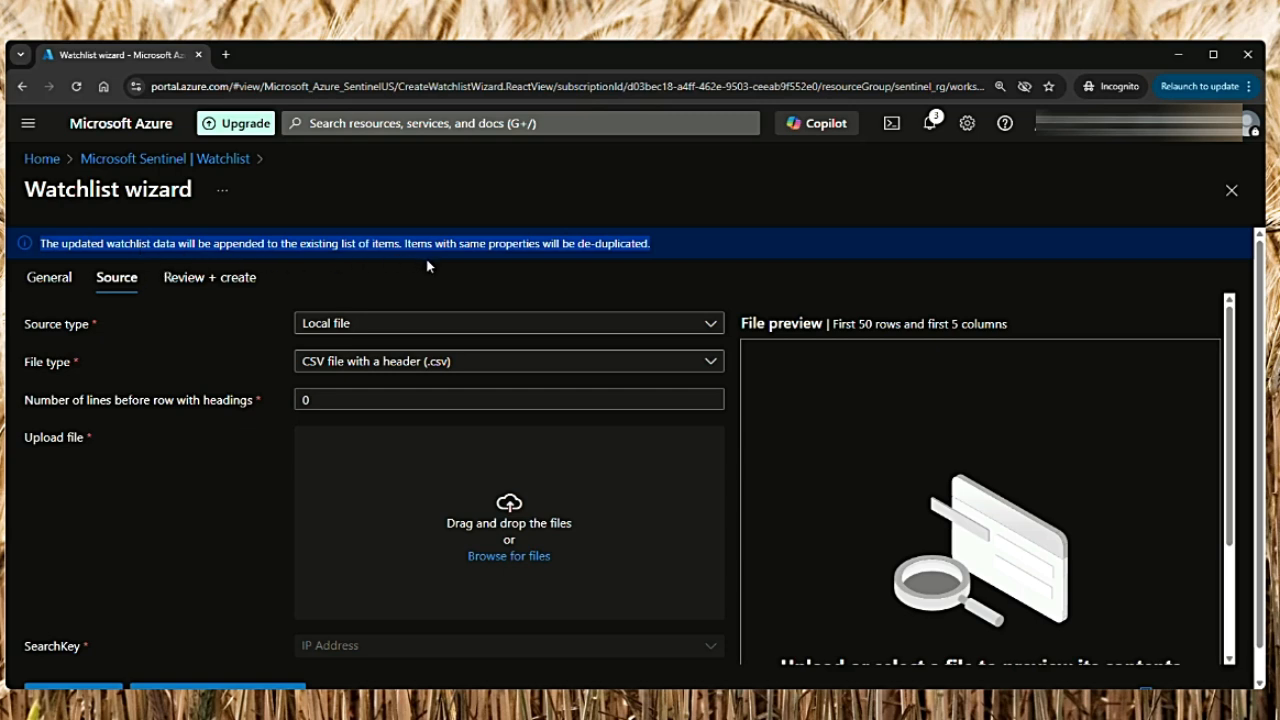
mouse_move(612, 272)
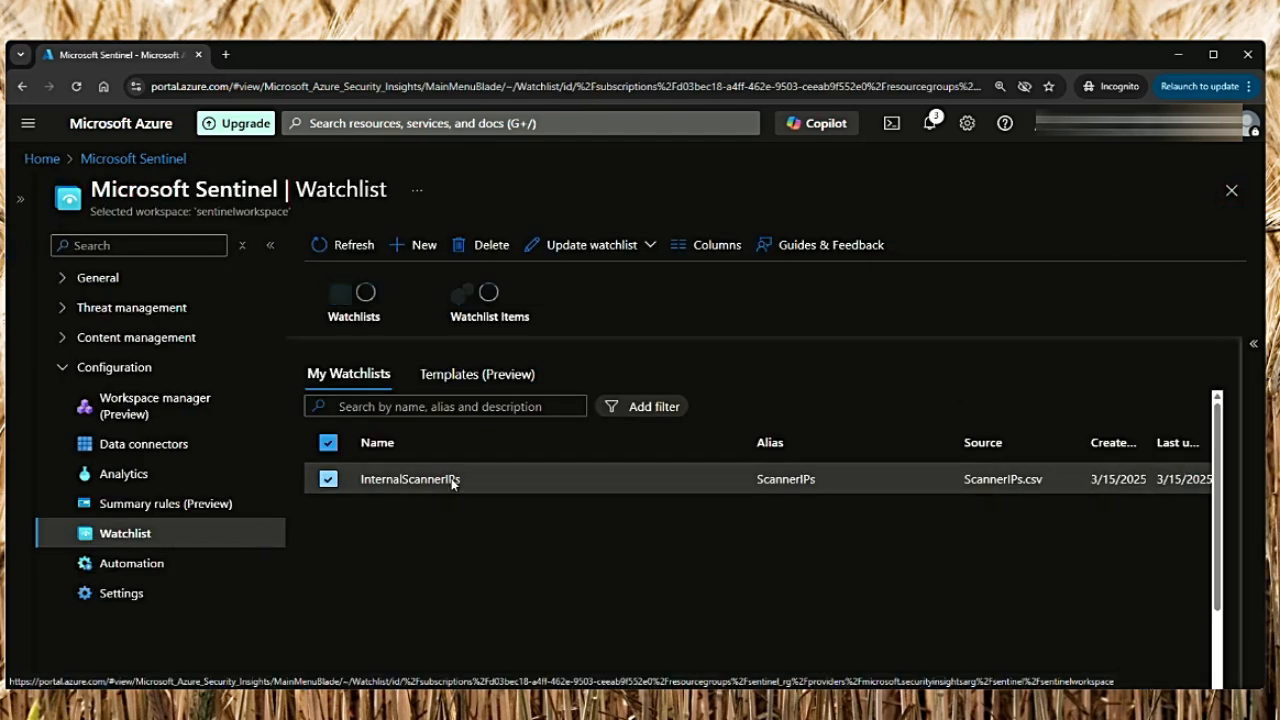
View the InternalScannerIPs entries in Logs with the query shown in KQL mode
click(410, 478)
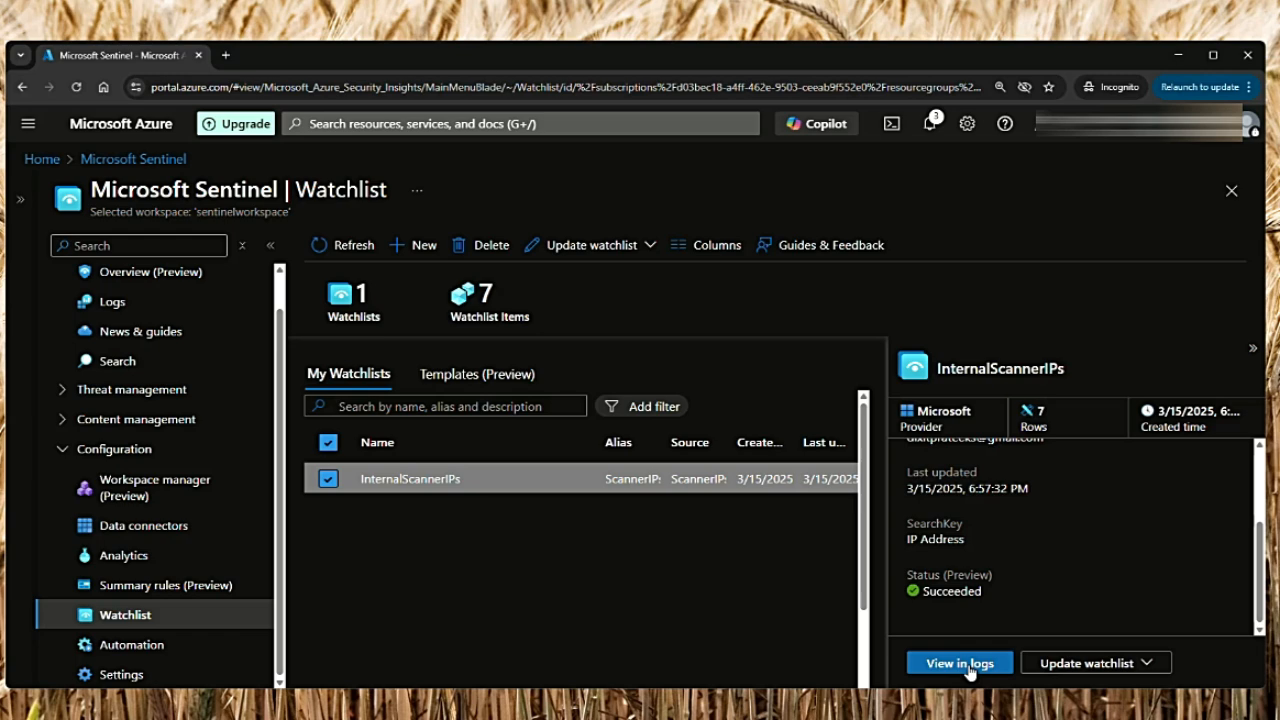
click(956, 664)
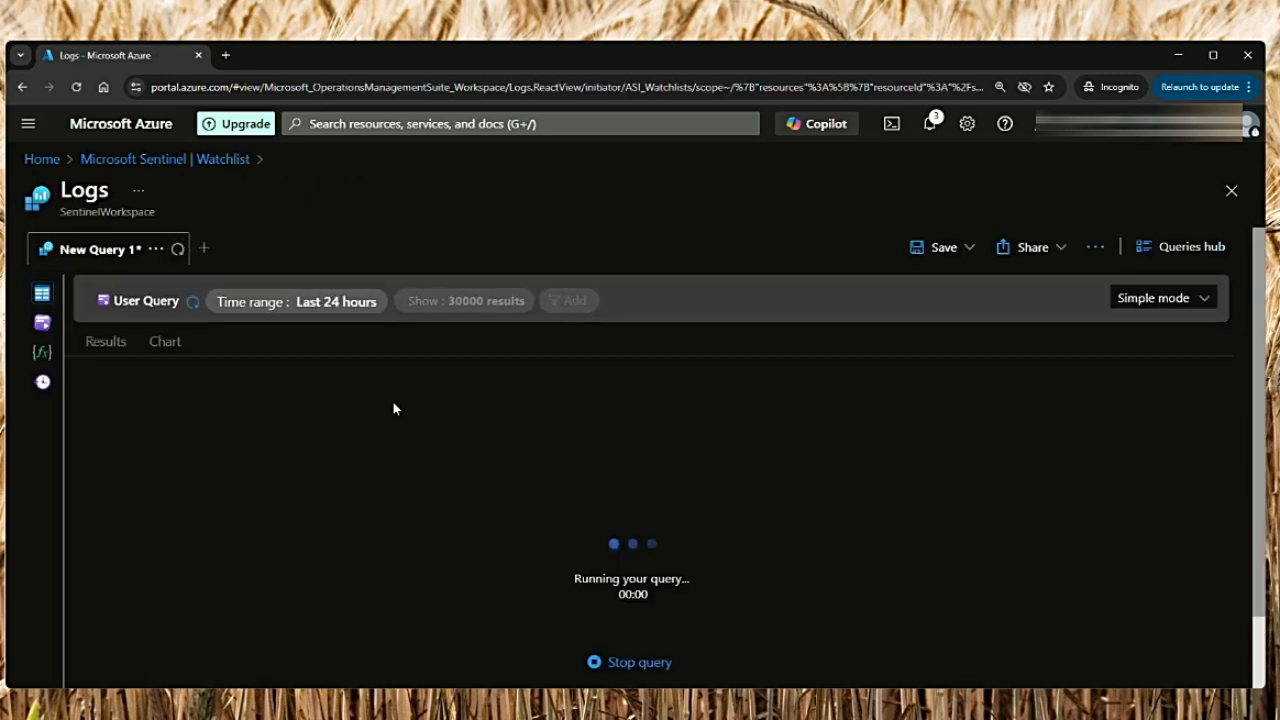
click(1162, 296)
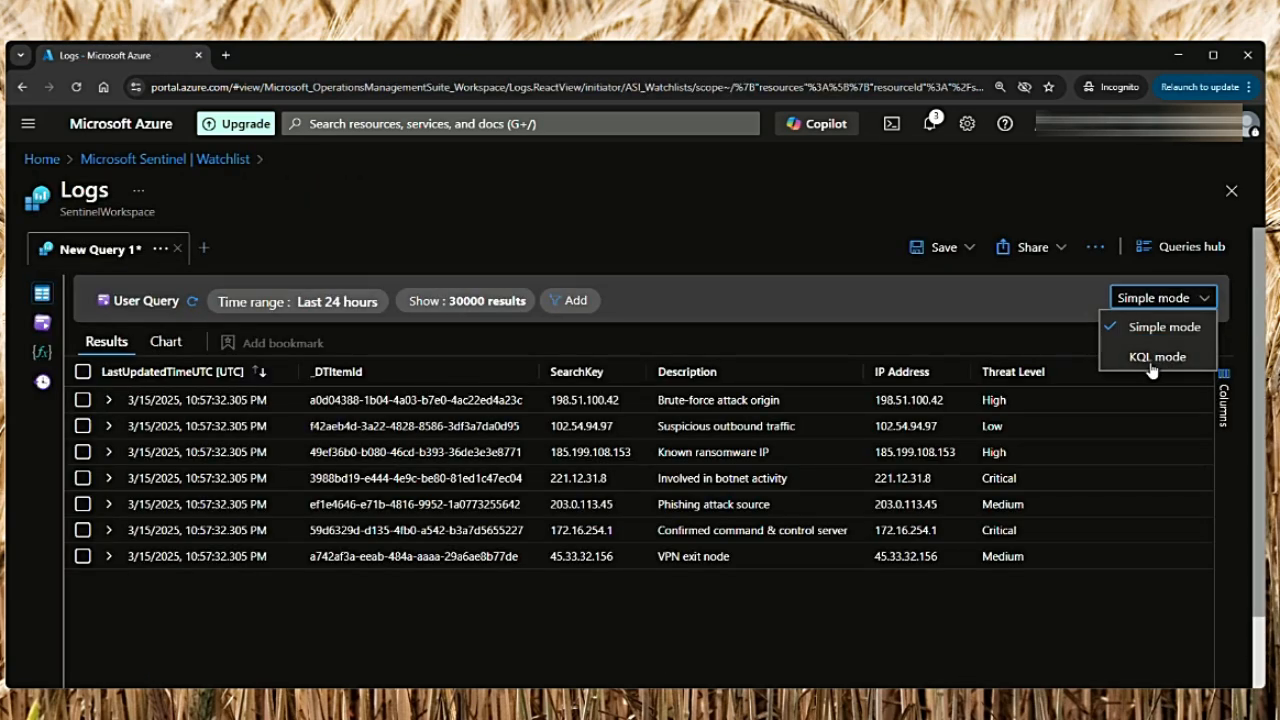
click(1156, 356)
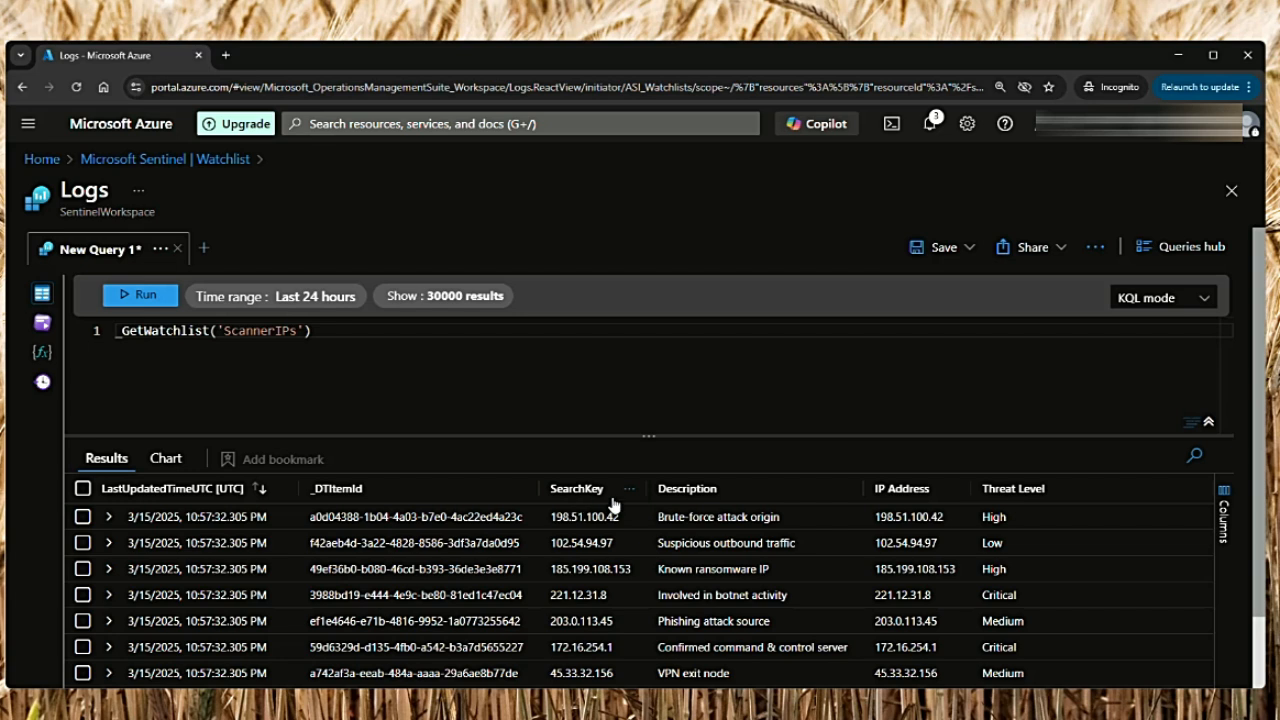
mouse_move(924, 504)
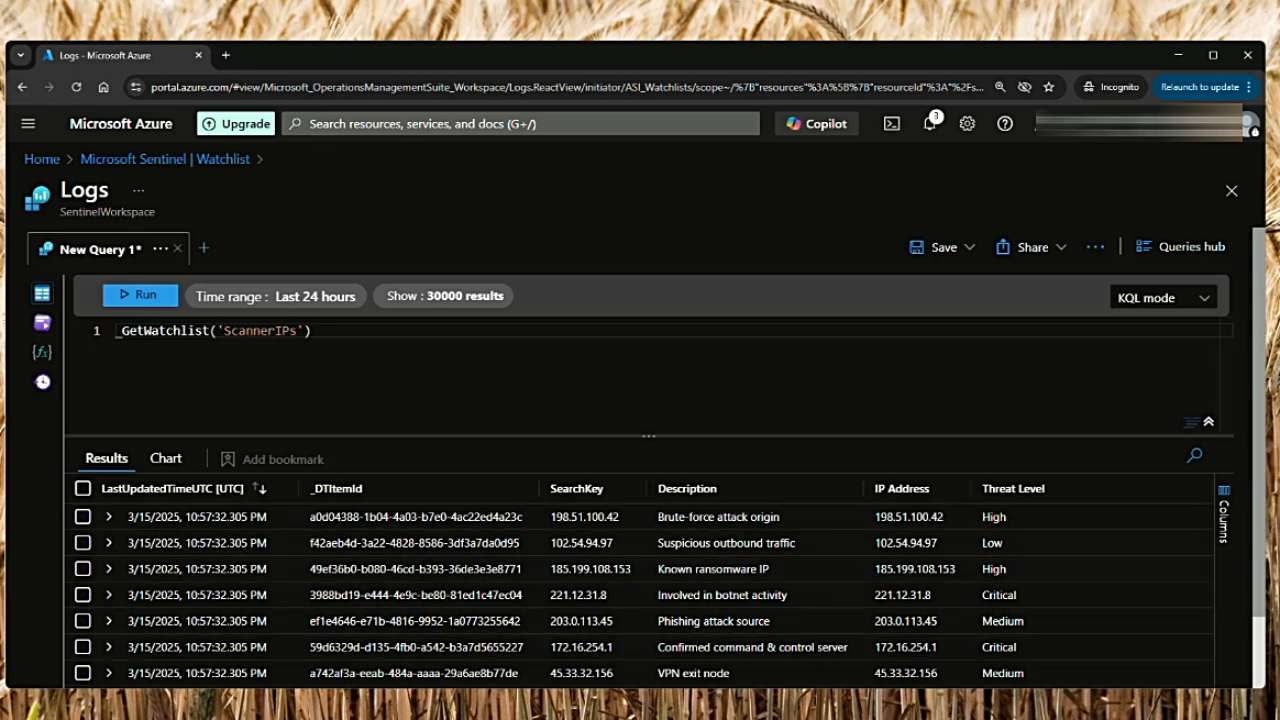
Run _GetWatchlistAlias to list watchlist aliases, then head back to the Watchlist page
triple_click(210, 330)
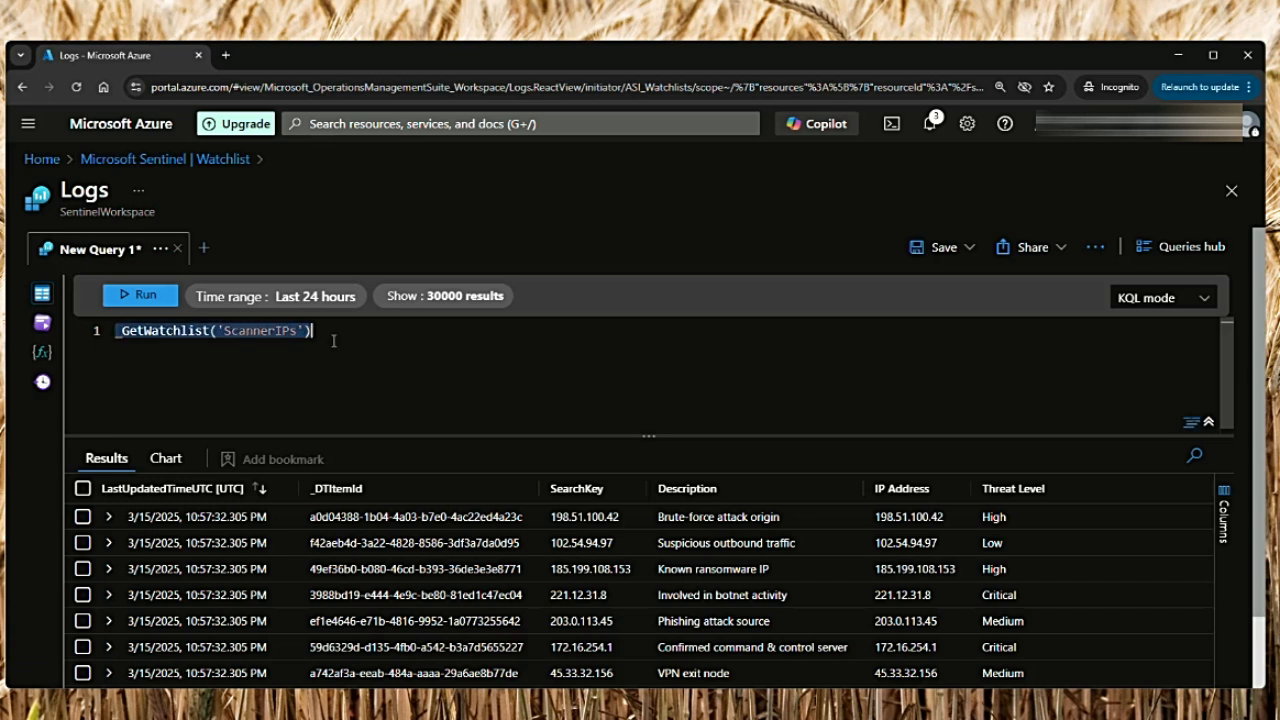
double_click(248, 330)
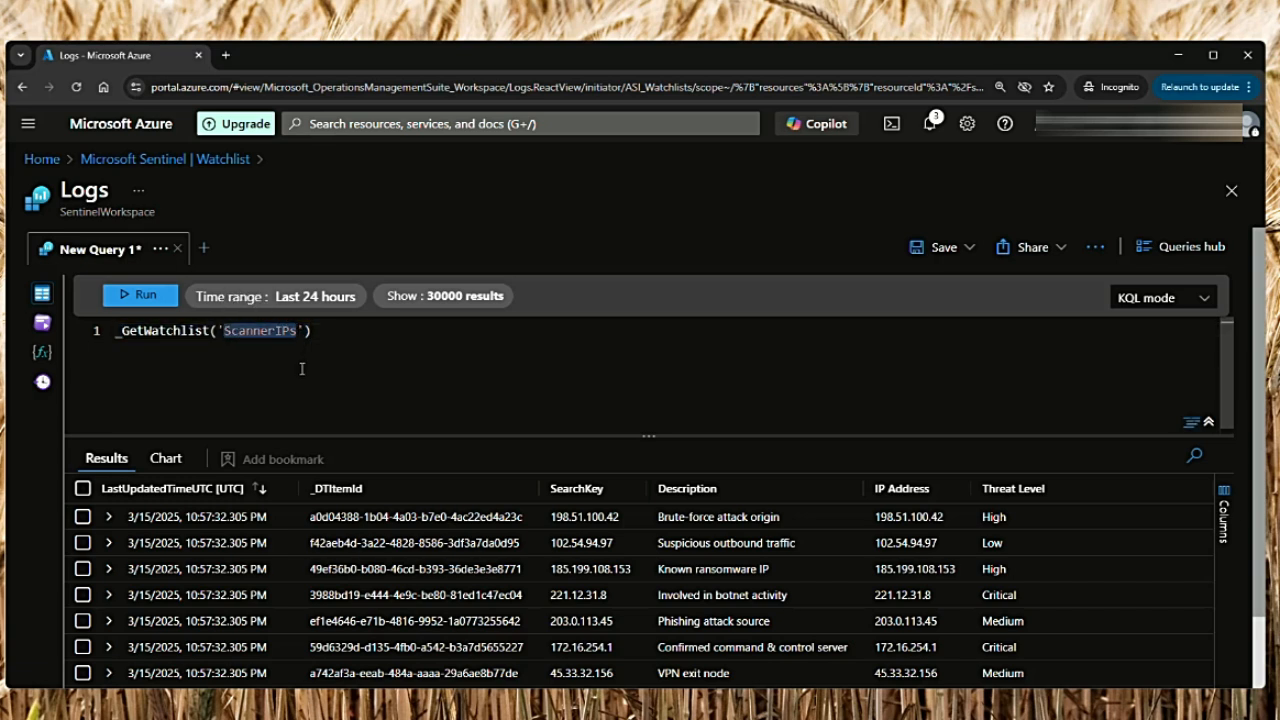
triple_click(210, 330)
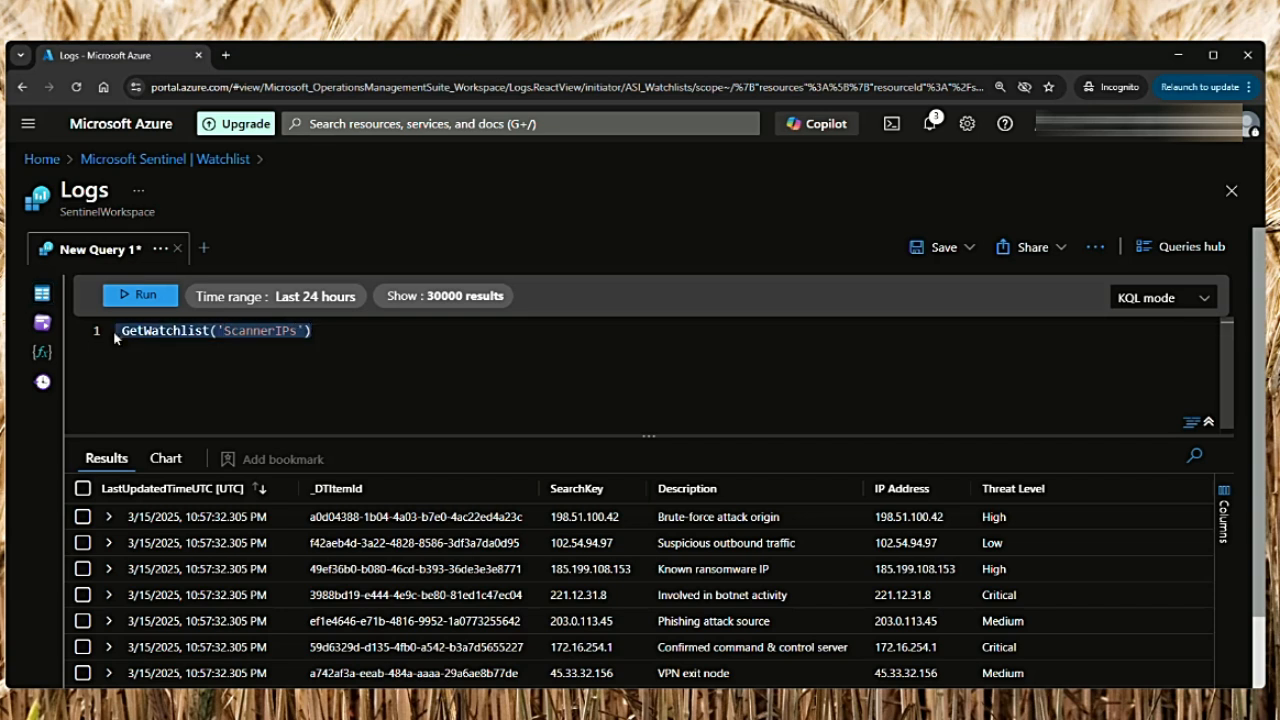
text(GetWatchlistAlias)
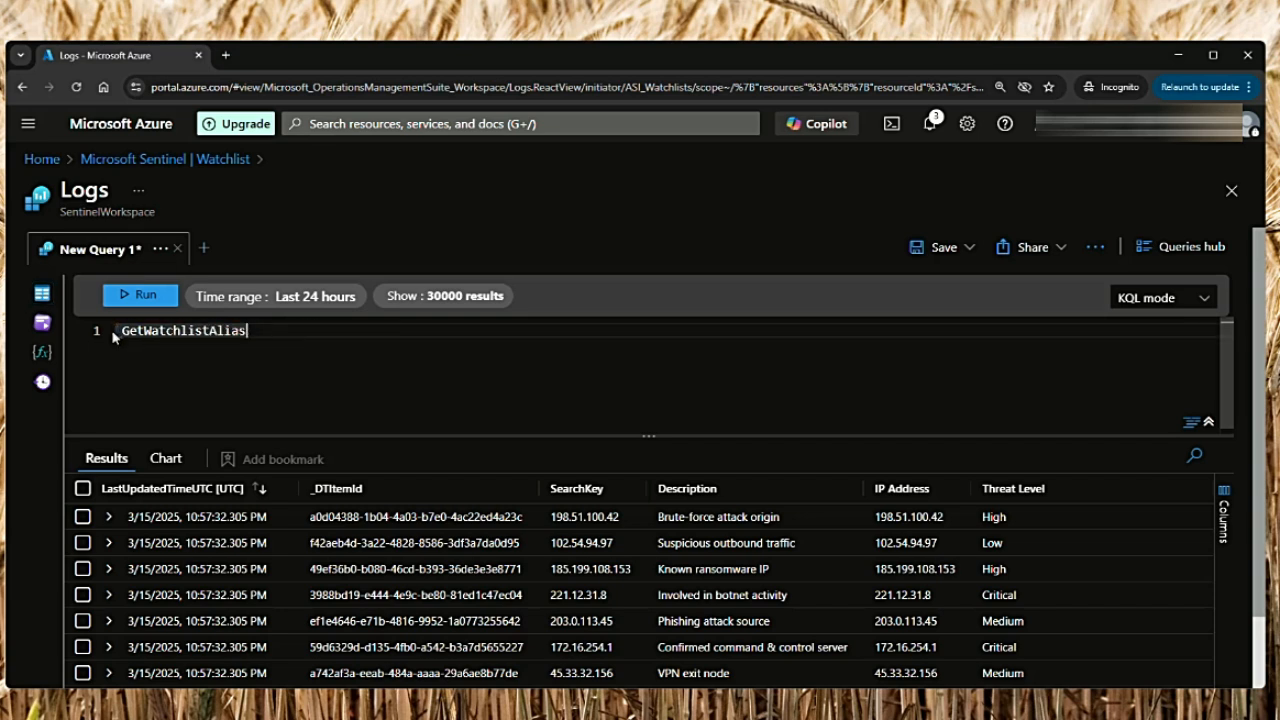
click(140, 294)
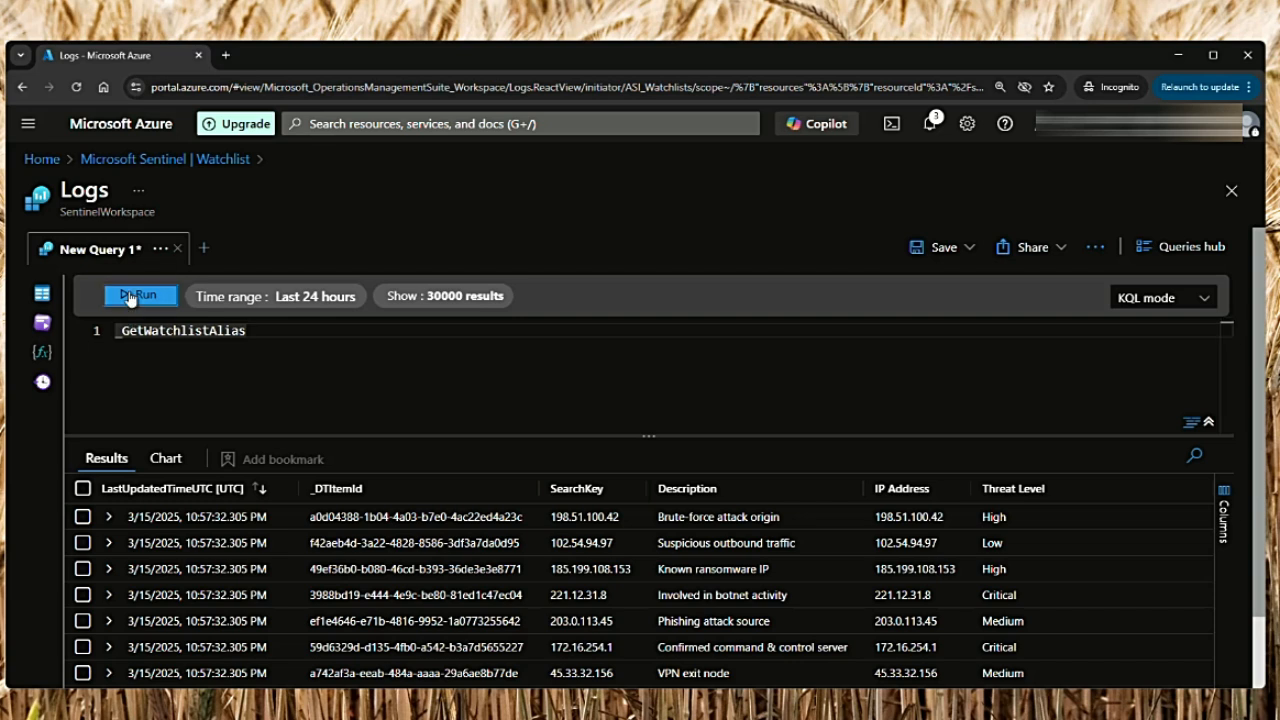
click(140, 296)
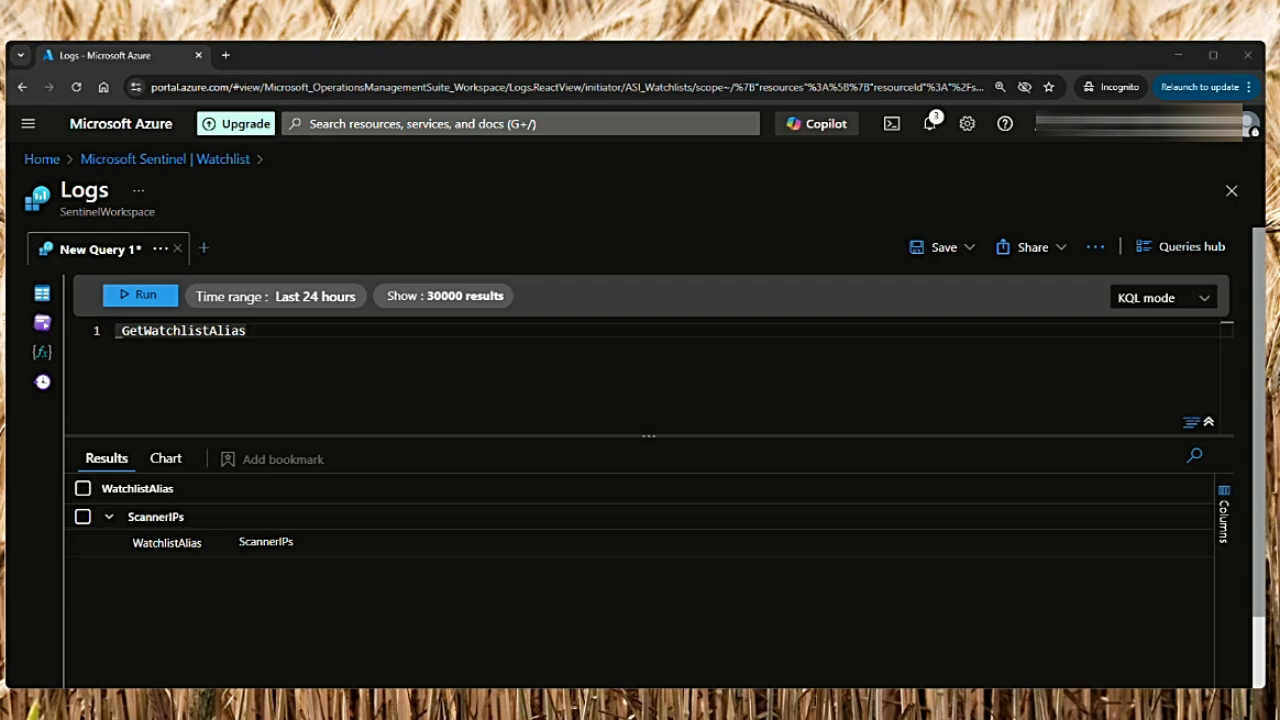
click(164, 160)
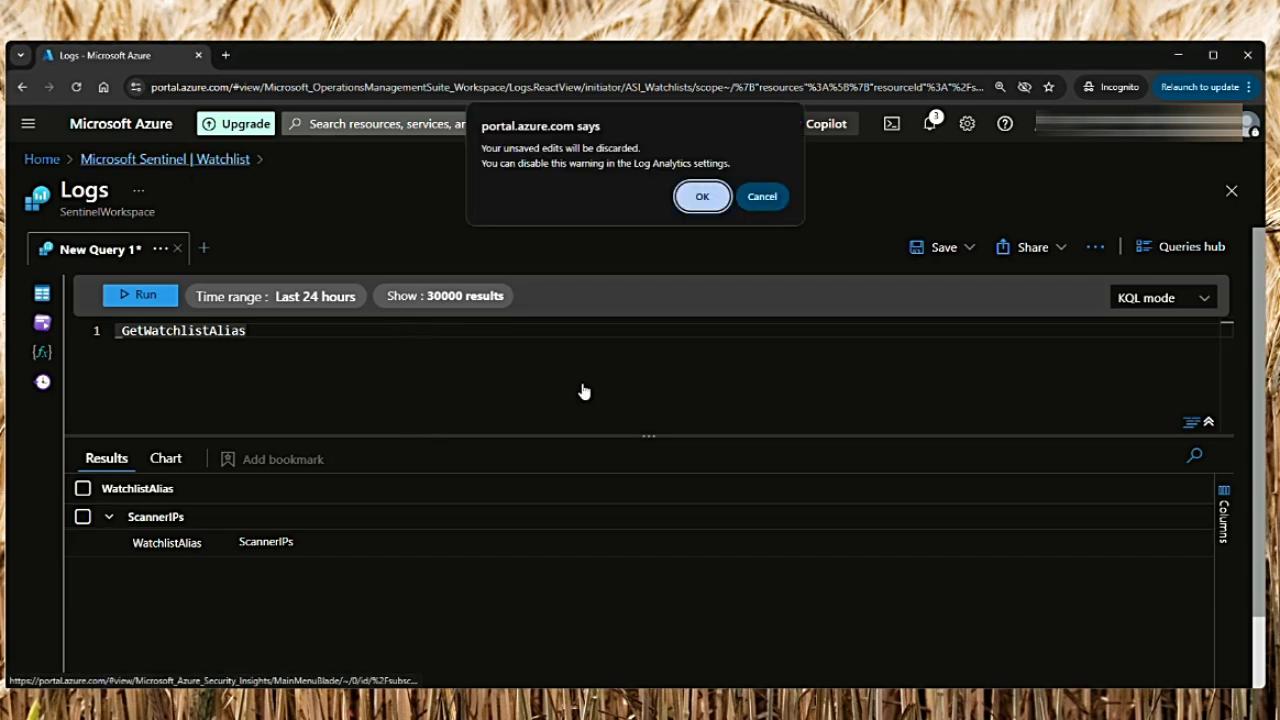
Discard the unsaved query and go to the Content hub
click(702, 196)
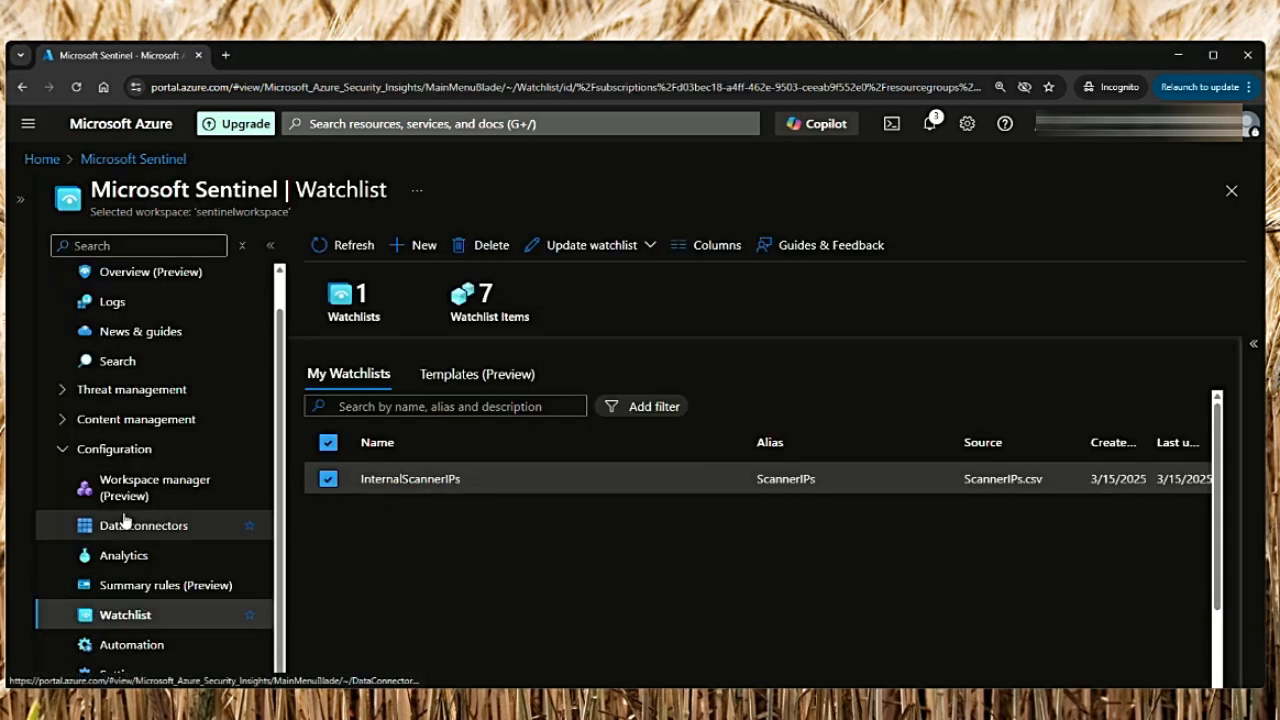
mouse_move(124, 556)
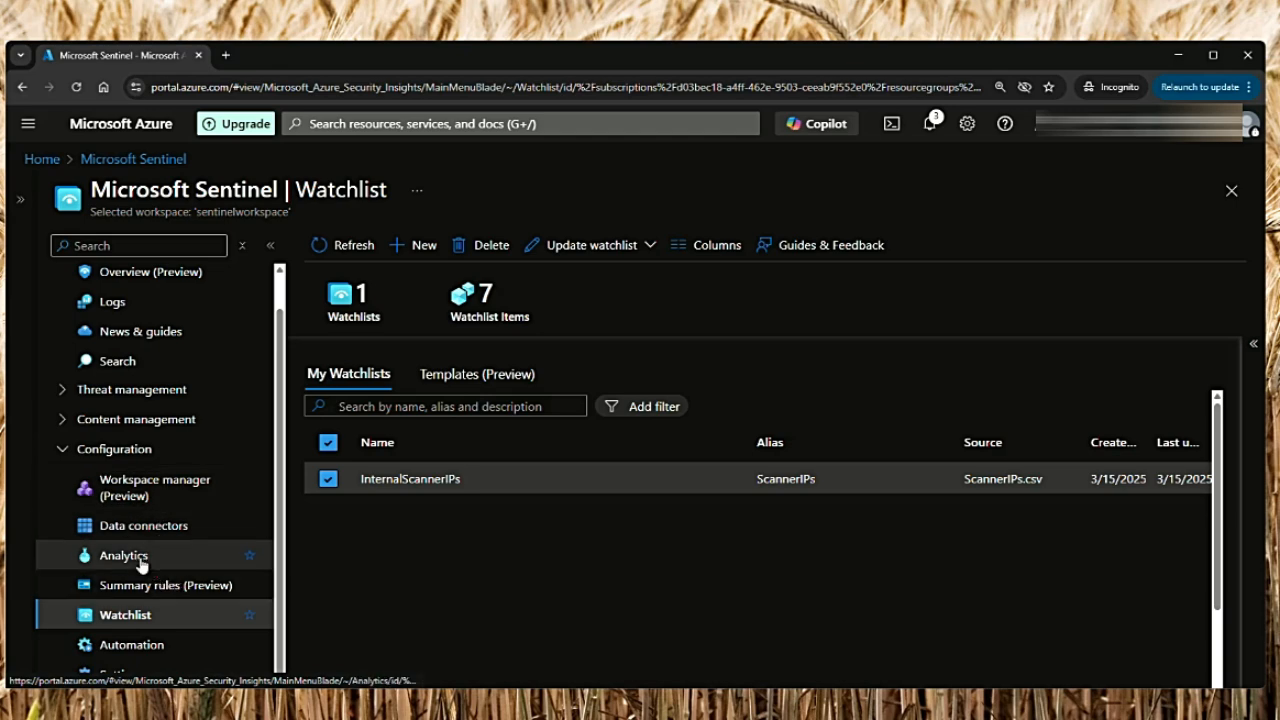
click(124, 556)
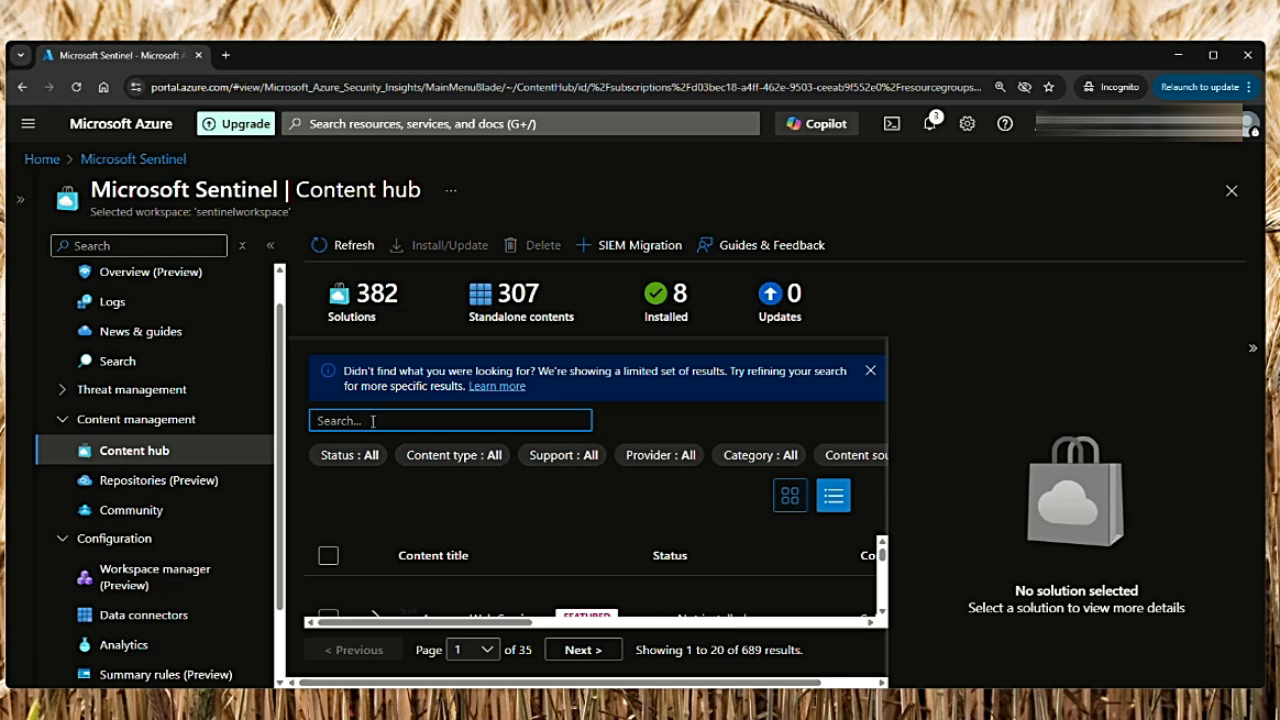
Search 'high count' and filter the Content hub to Analytics rule content
text(high count)
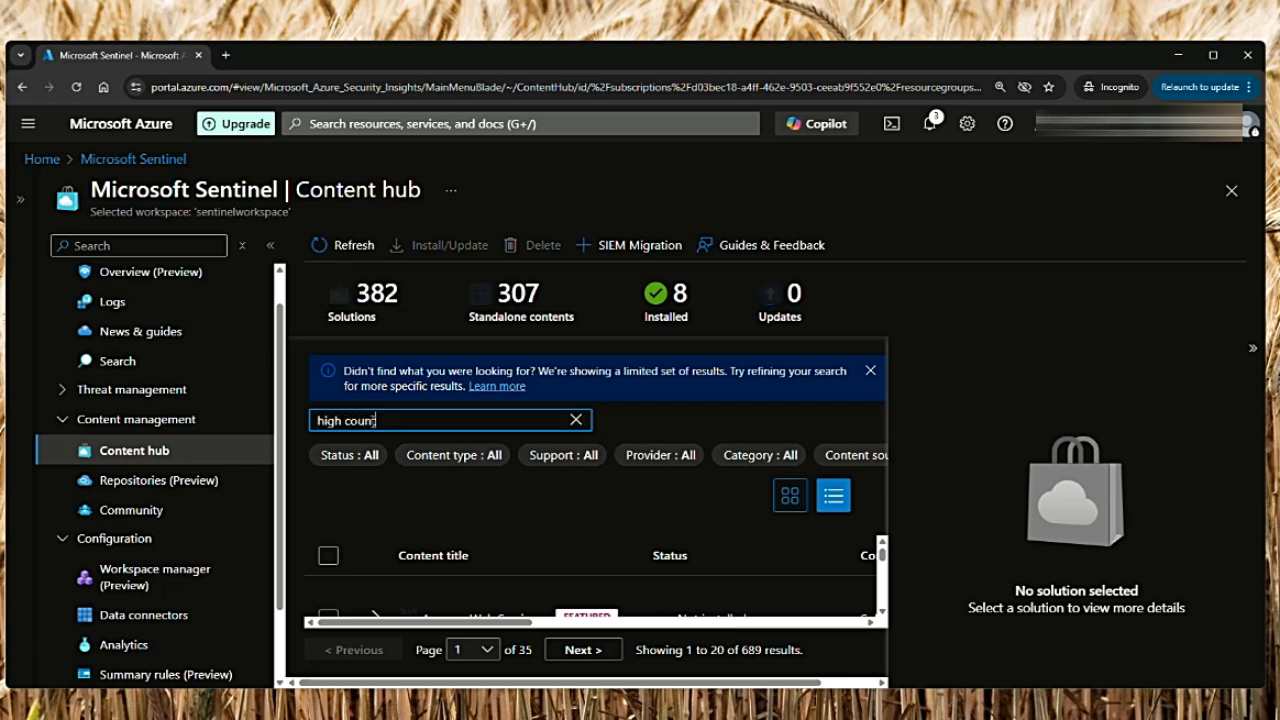
click(452, 456)
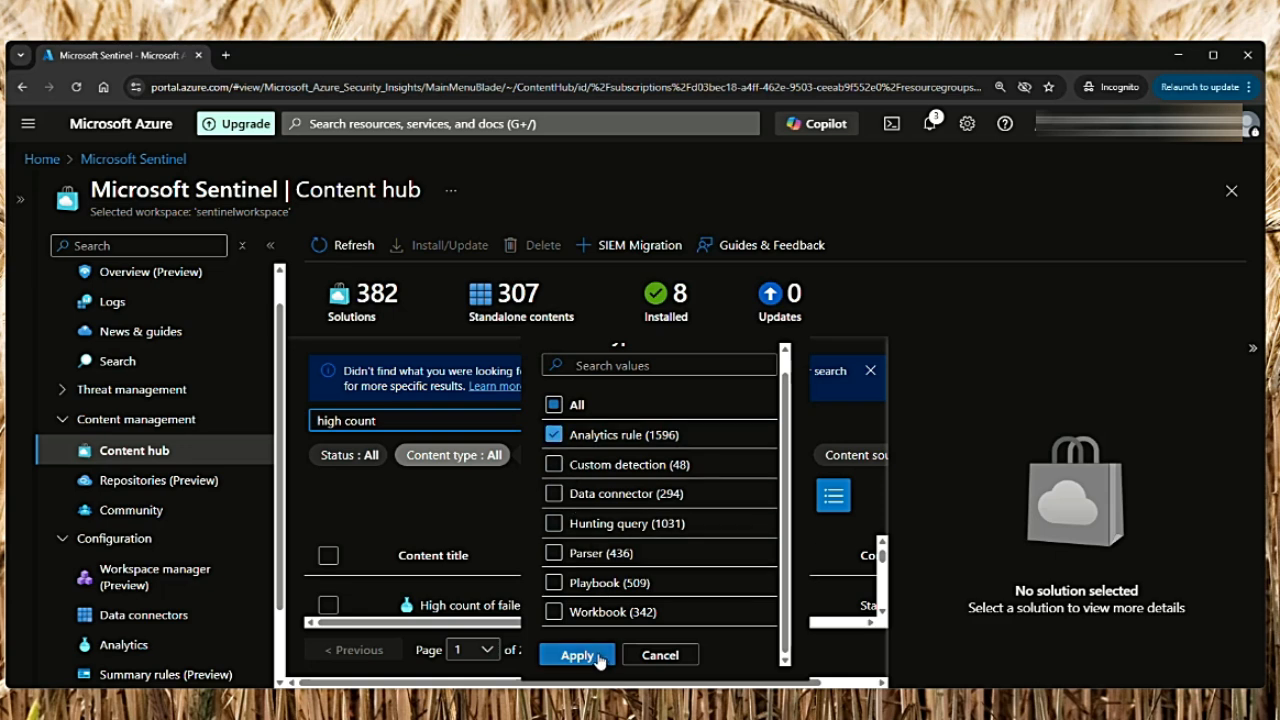
click(576, 656)
text( by con)
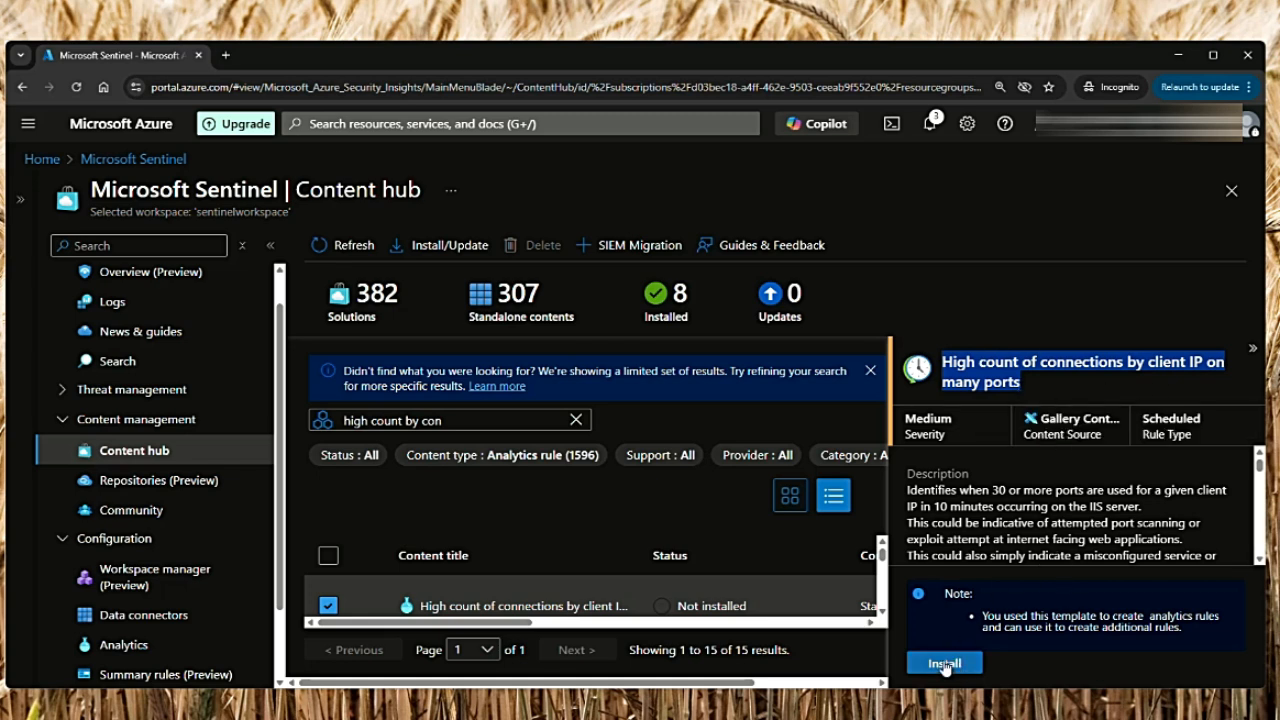
Install the 'High count of connections by client IP on many ports' rule template
click(944, 662)
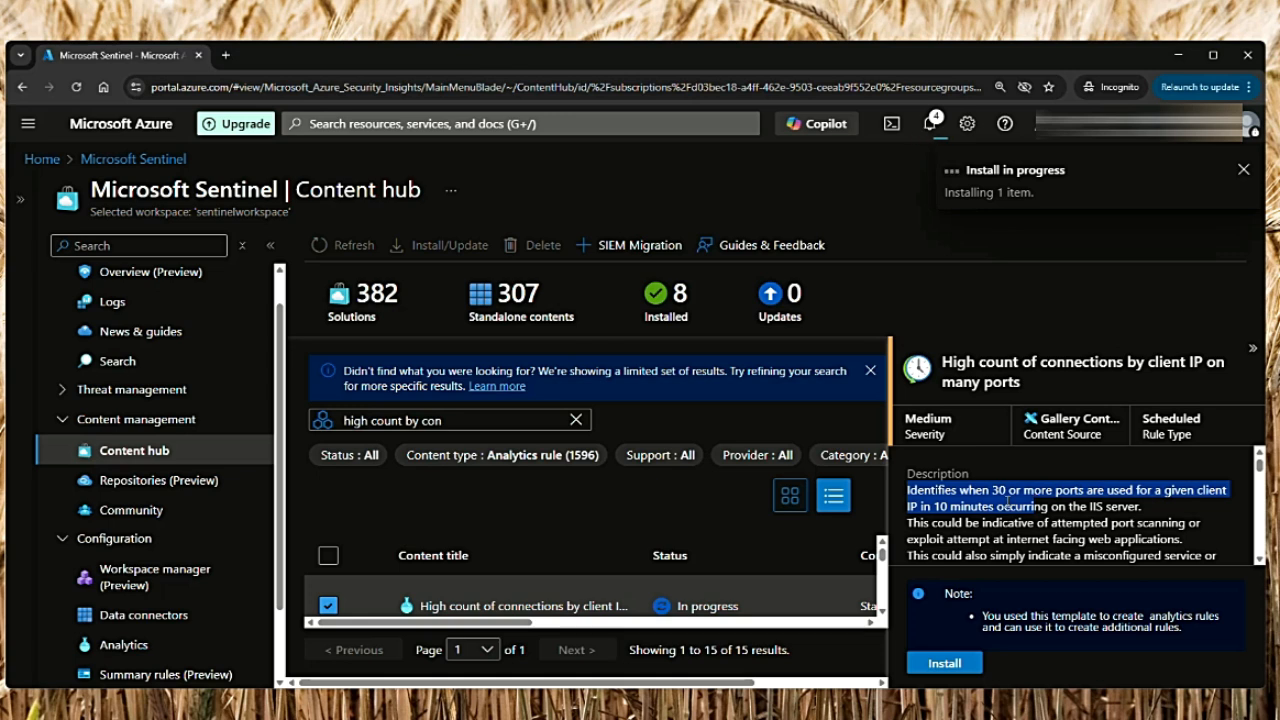
click(1244, 168)
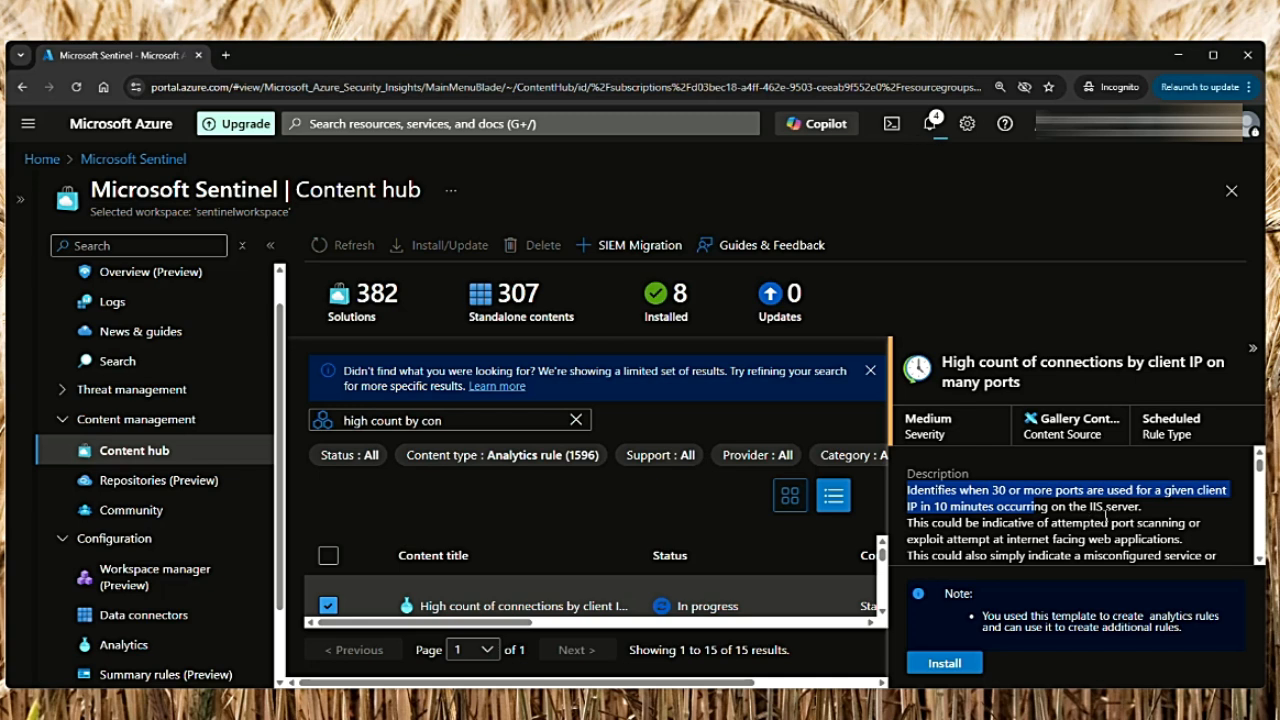
click(944, 662)
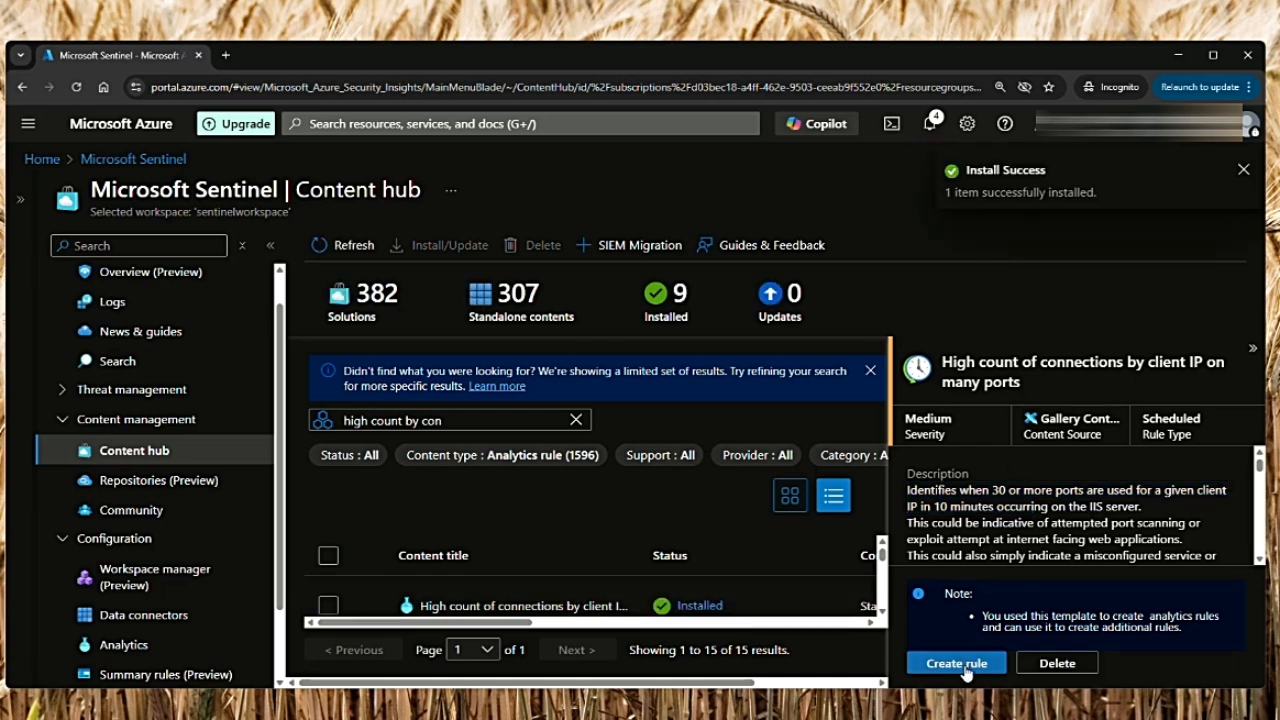
Go to Analytics, list the rule templates and select 'High count of connections by client IP on many ports'
click(956, 662)
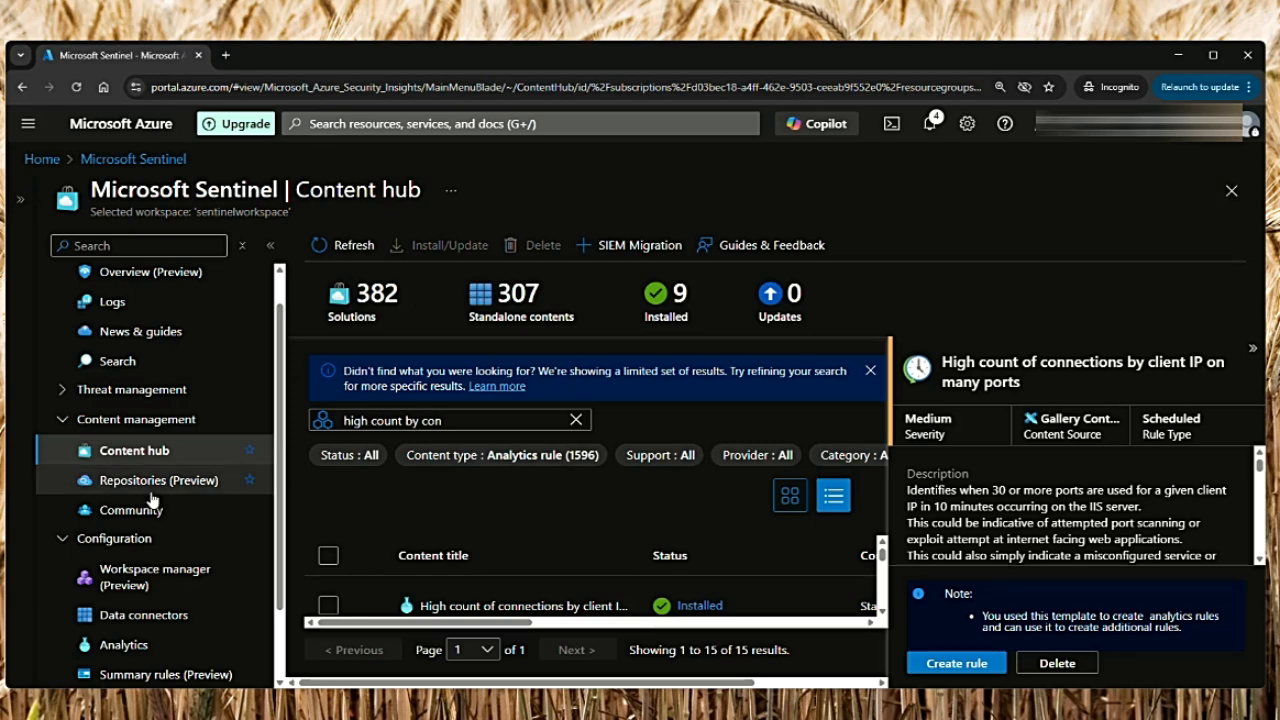
click(124, 644)
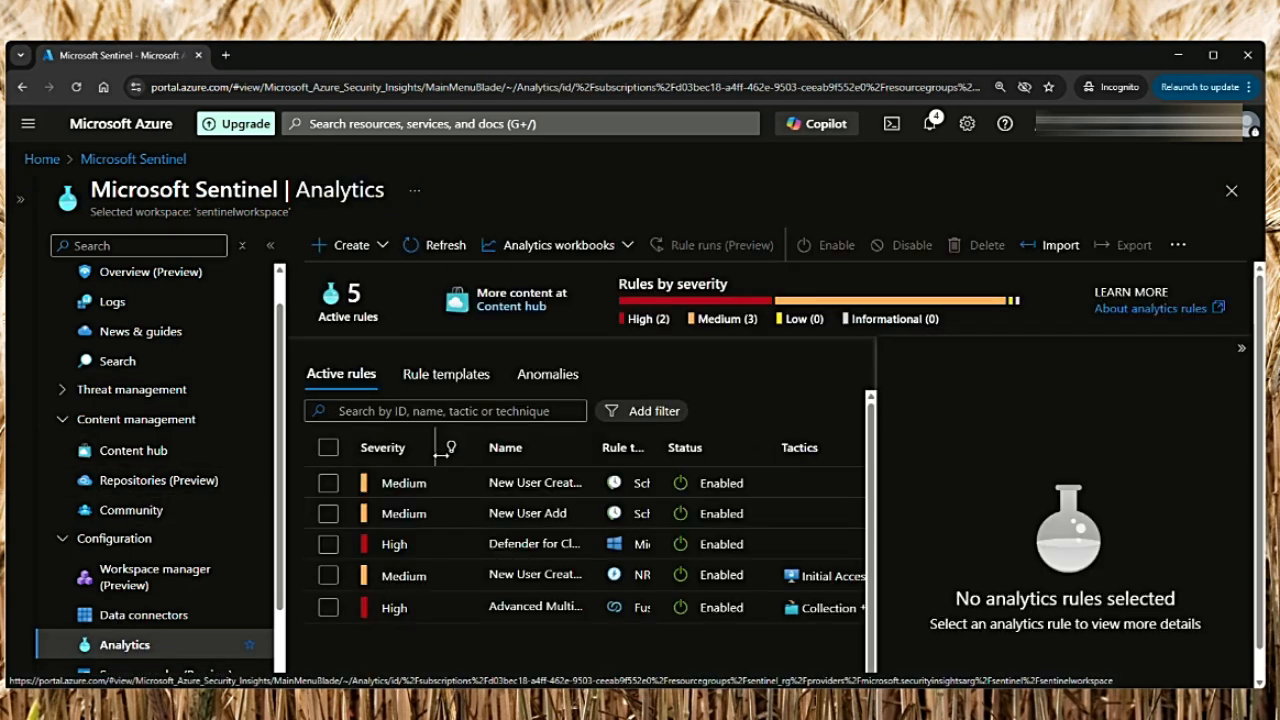
click(446, 374)
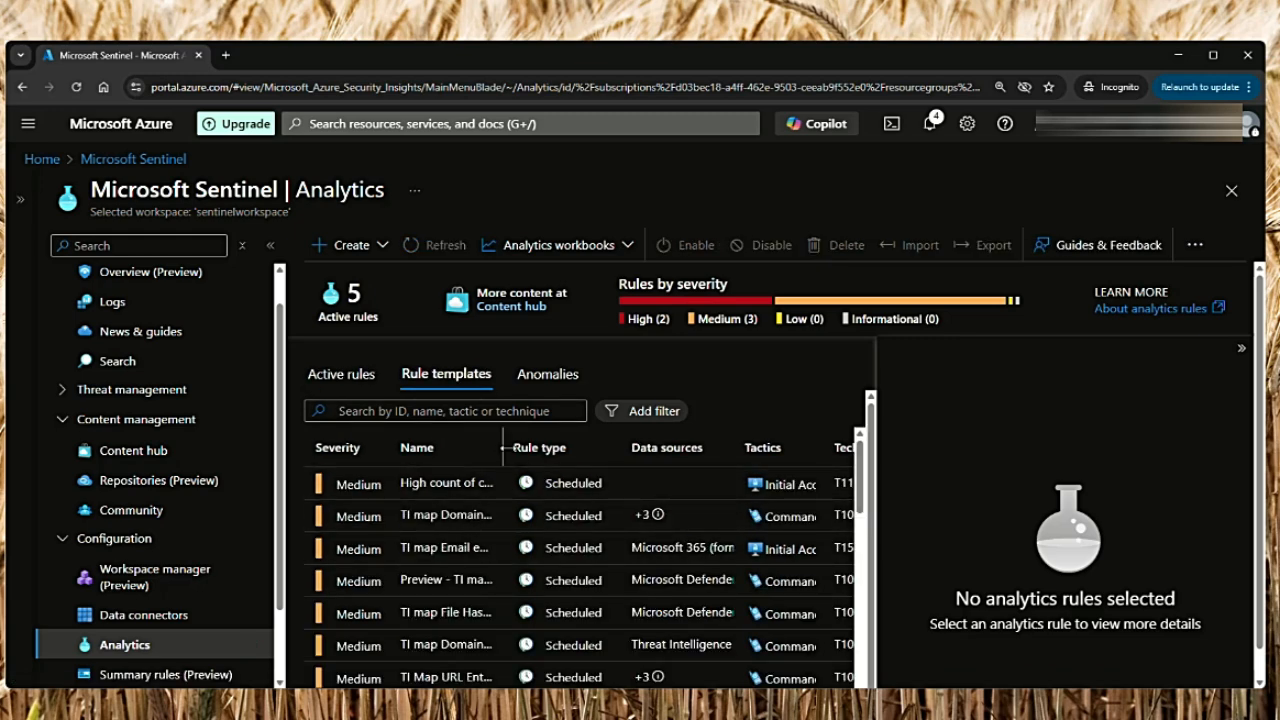
click(444, 482)
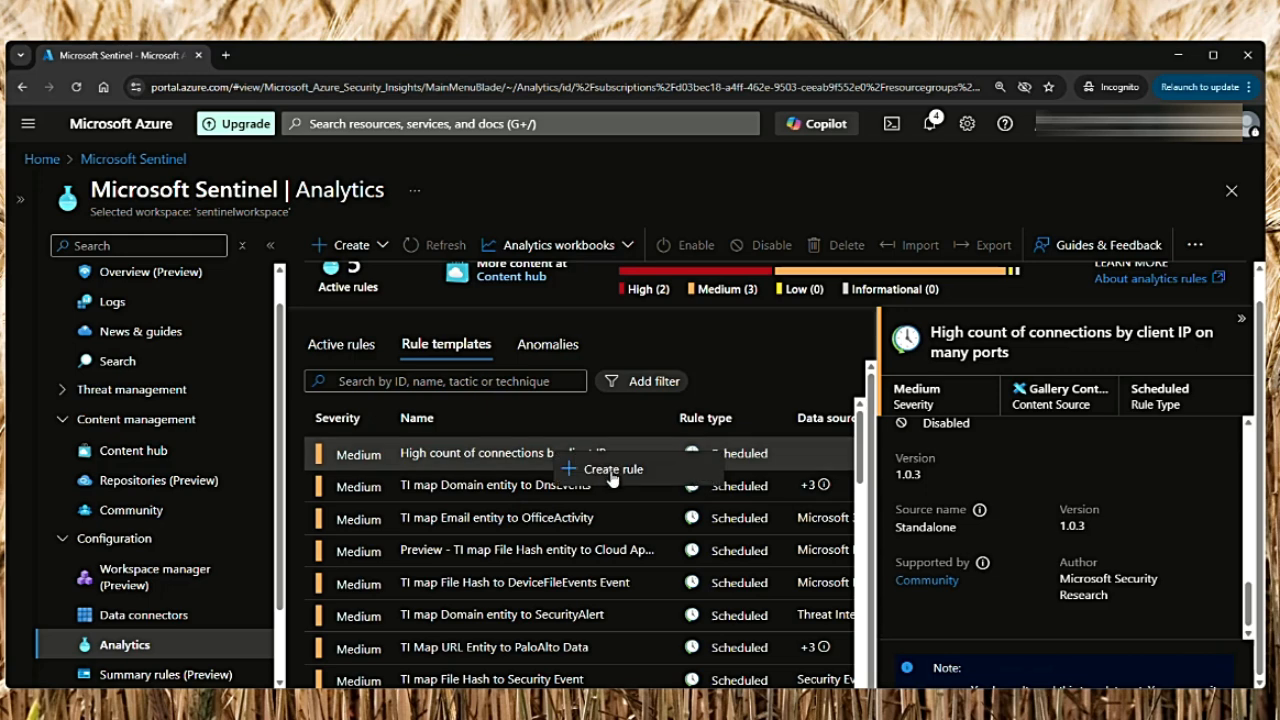
Create a rule from the template and add let watchlist = (_GetWatchlist('ScannerIPs') | project IPAddress); to its query
click(612, 468)
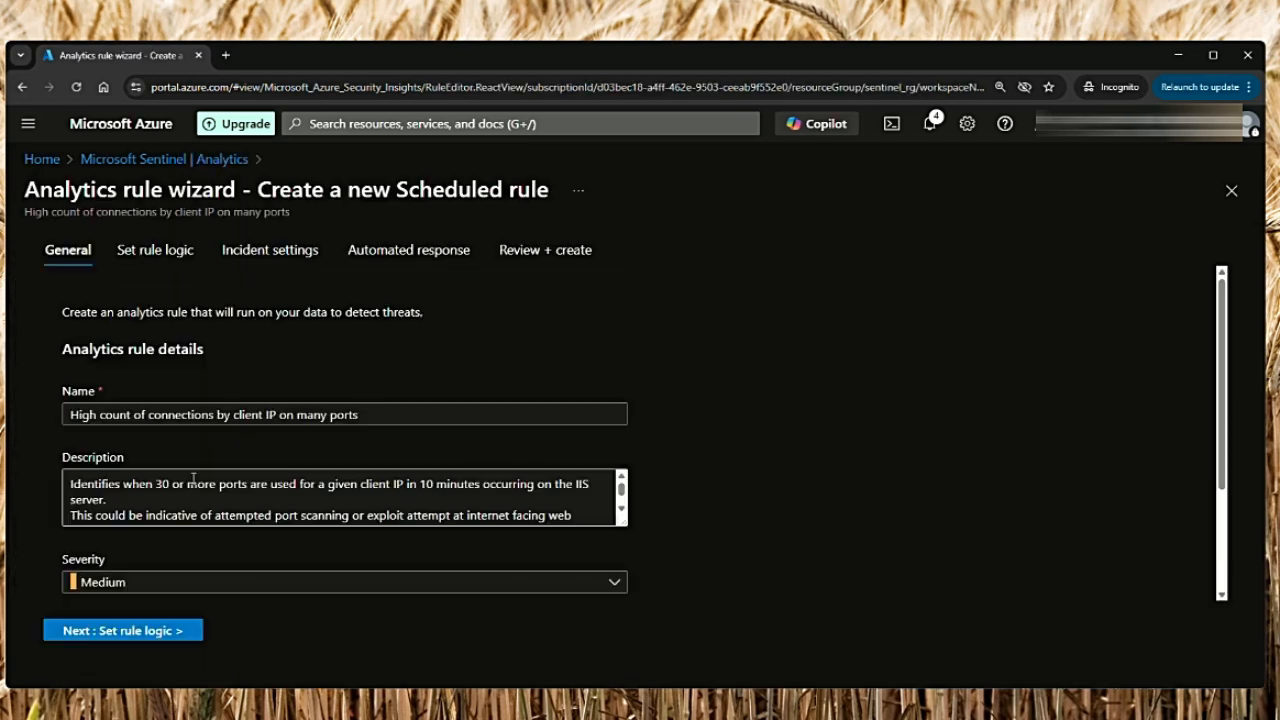
click(122, 630)
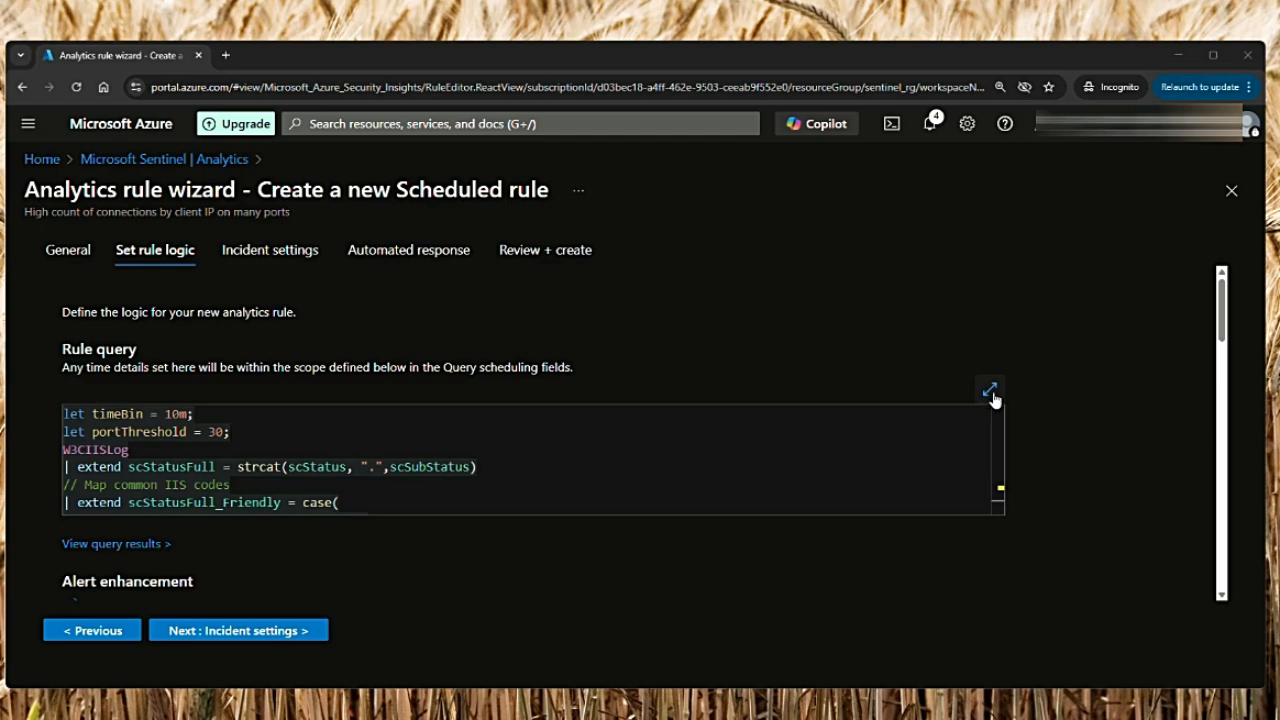
scroll(down, 3)
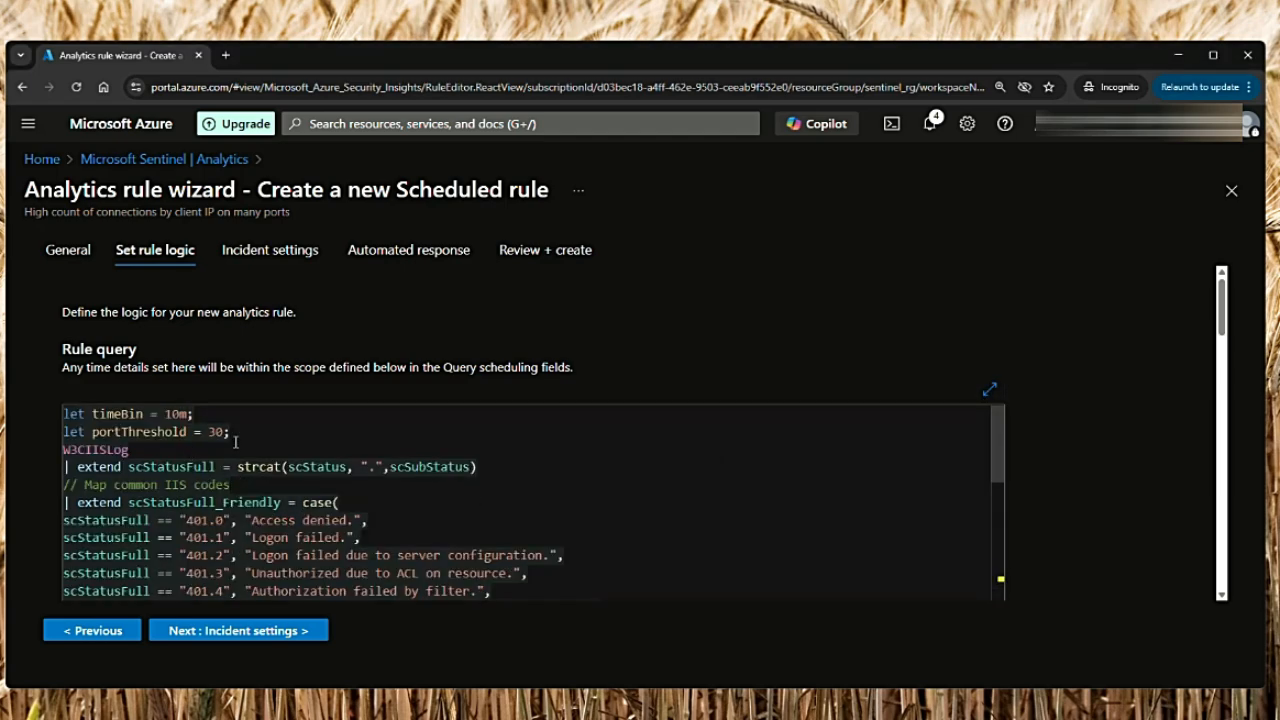
text(let watchlist = (_GetWatchlist('ScannerIPs') | project IPAddress);)
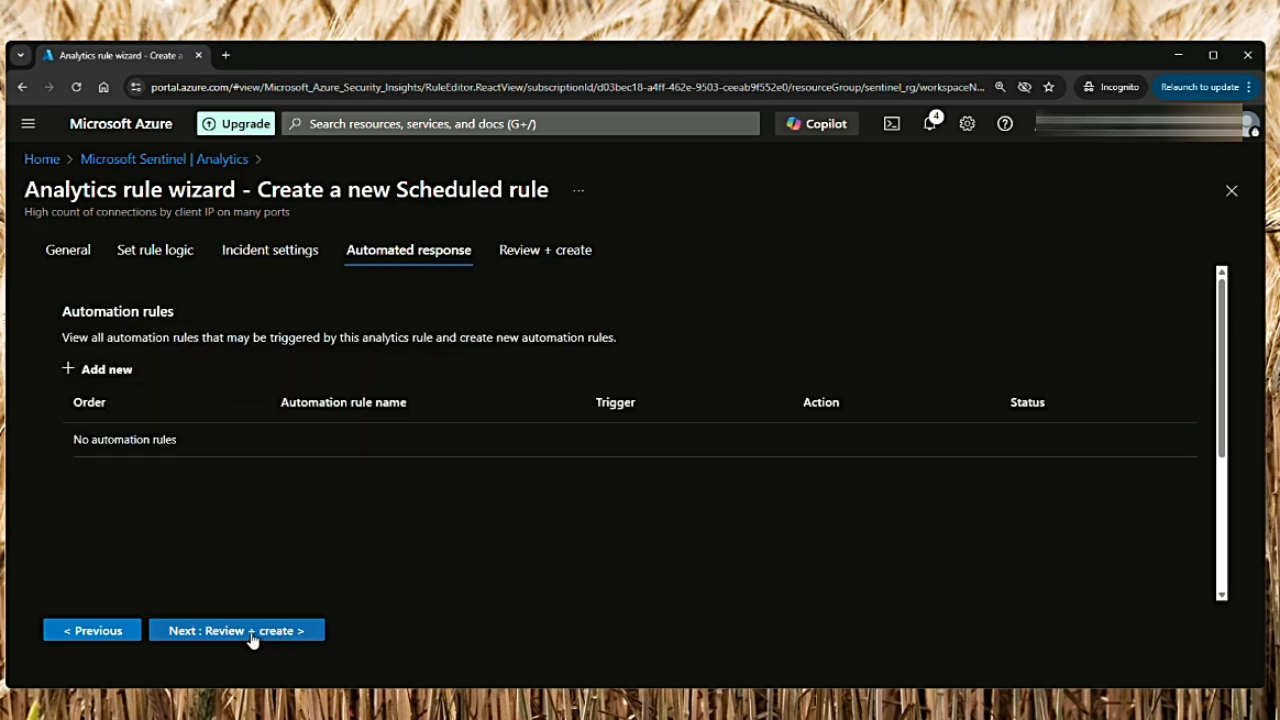
Pass validation on Review + create and save the rule as an active rule
click(236, 630)
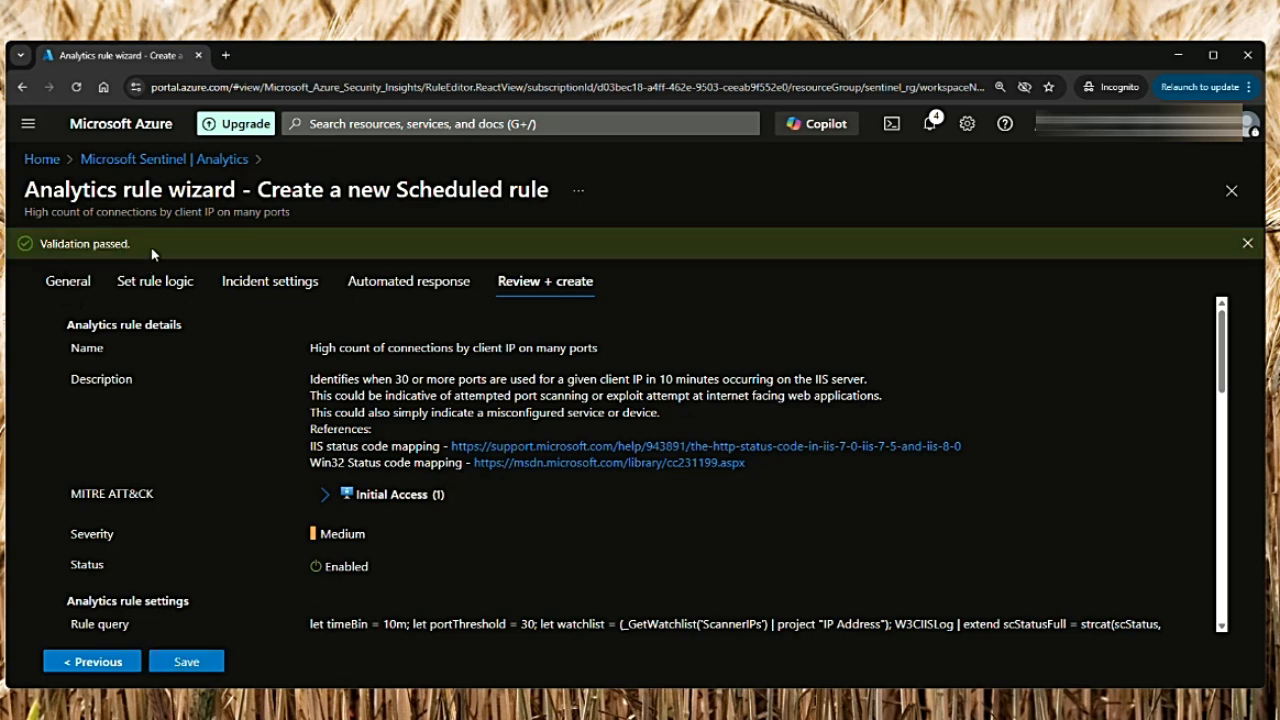
click(186, 660)
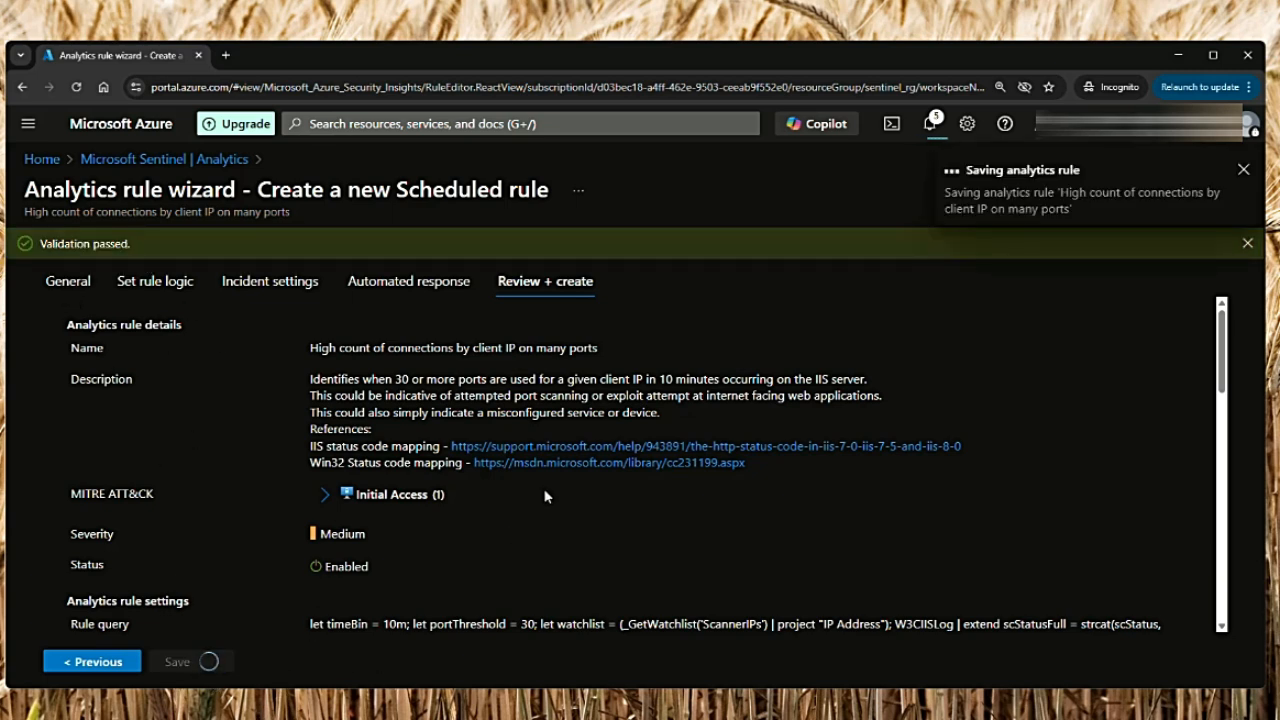
click(176, 660)
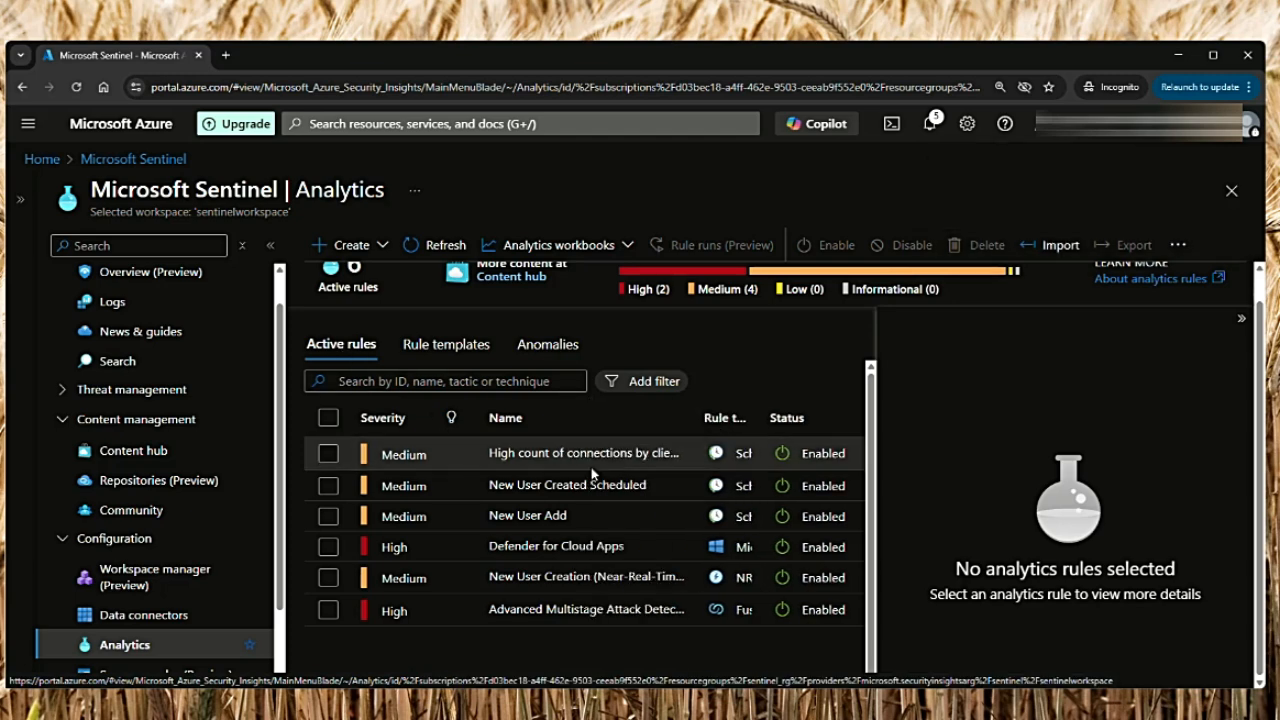
Show the details pane of the newly saved High count of connections rule
click(584, 452)
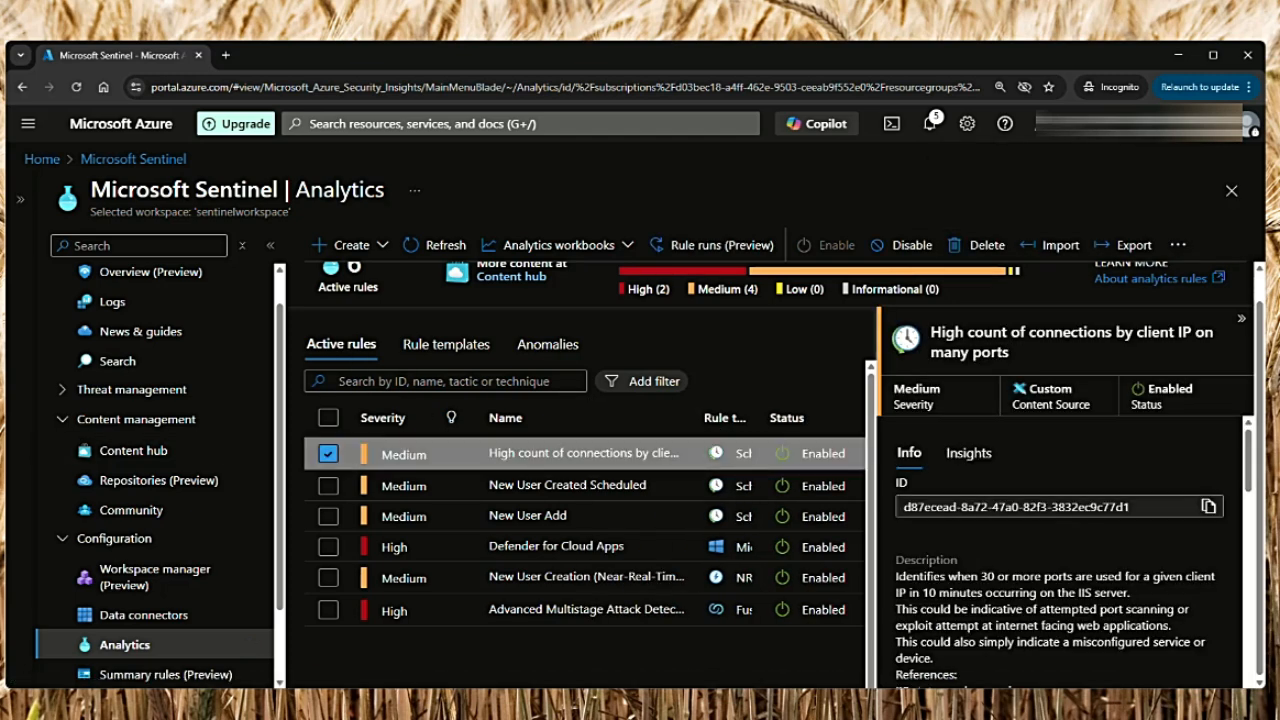
mouse_move(620, 548)
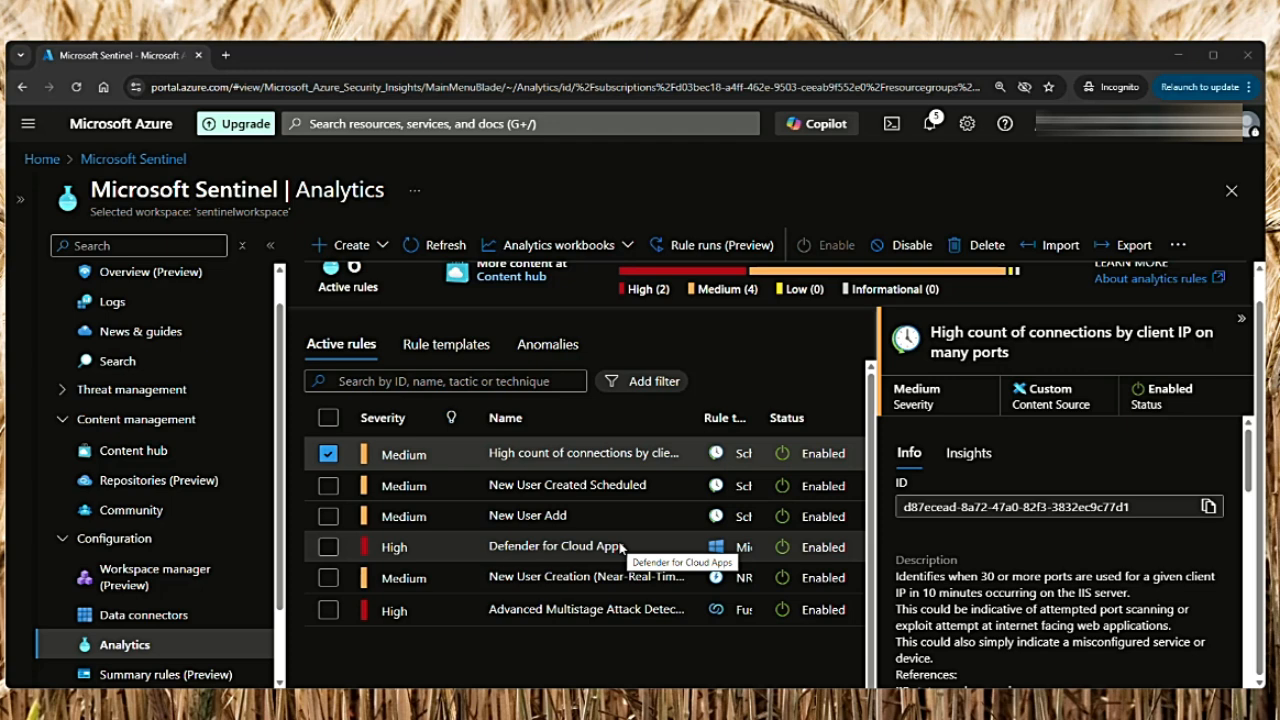